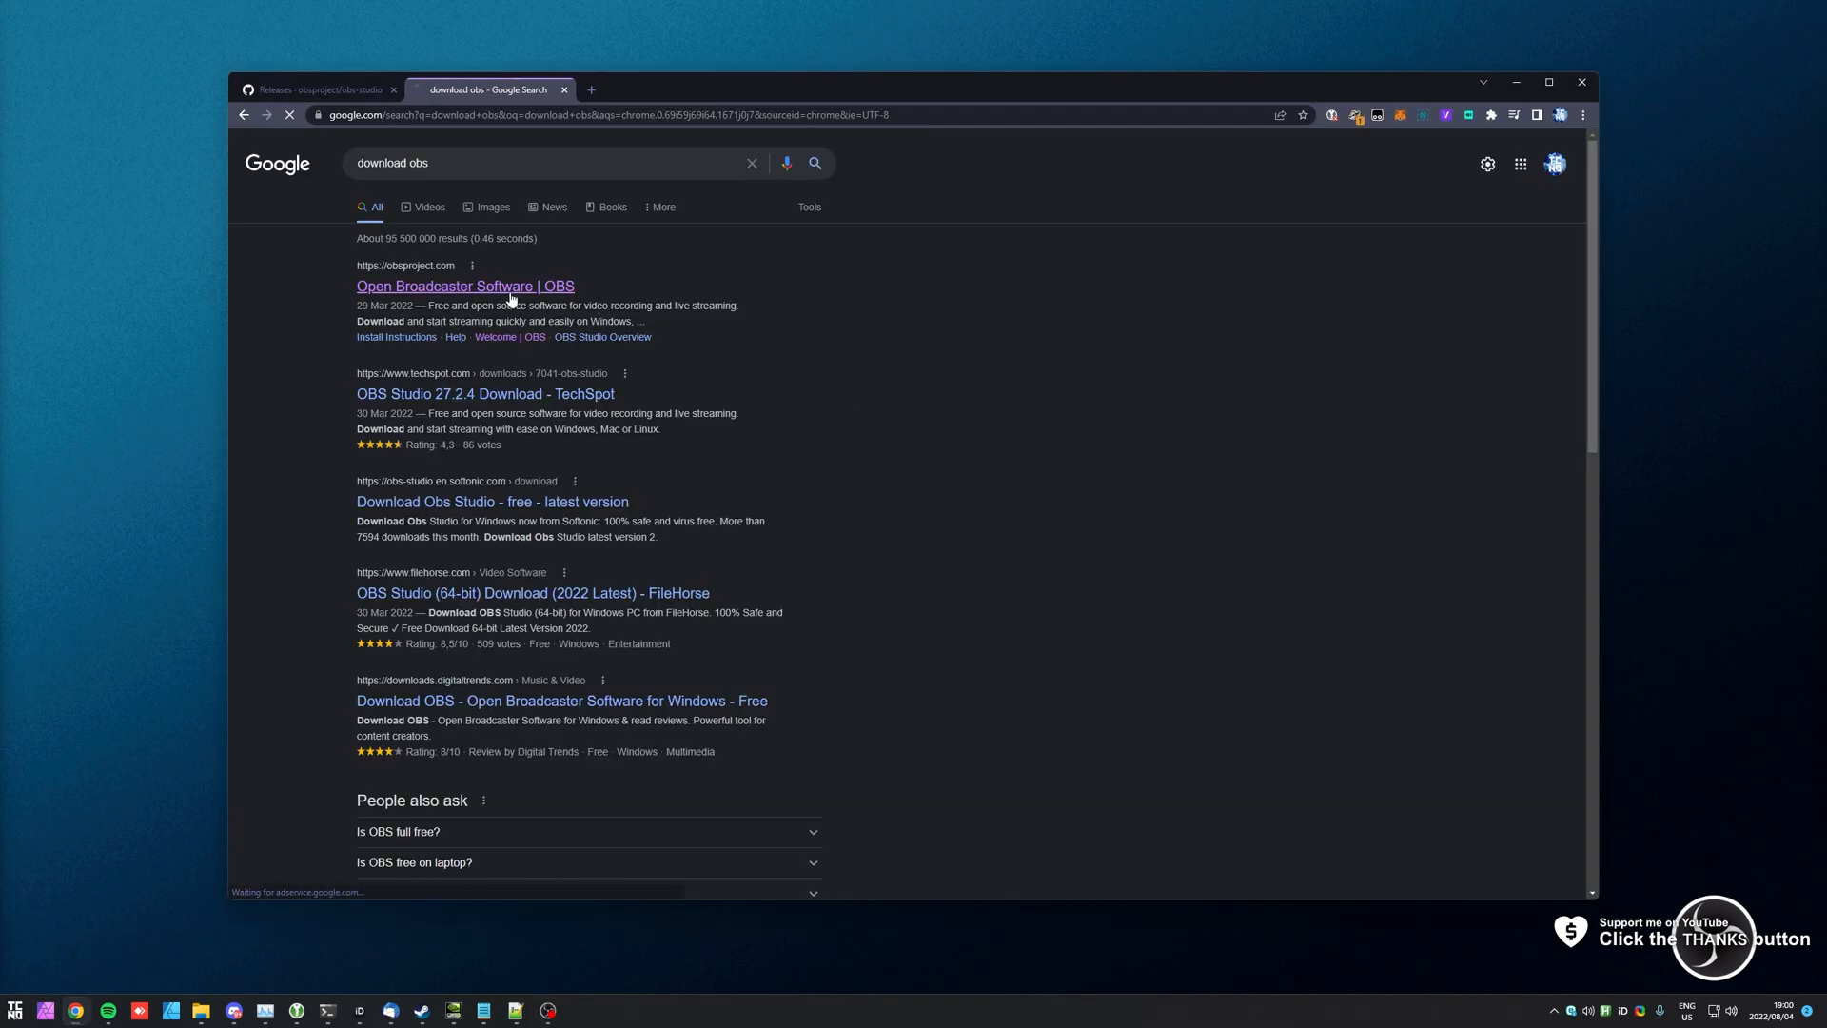
Open obsproject.com from the search results and download the Windows OBS Studio 27.2.4 installer
left_click(464, 285)
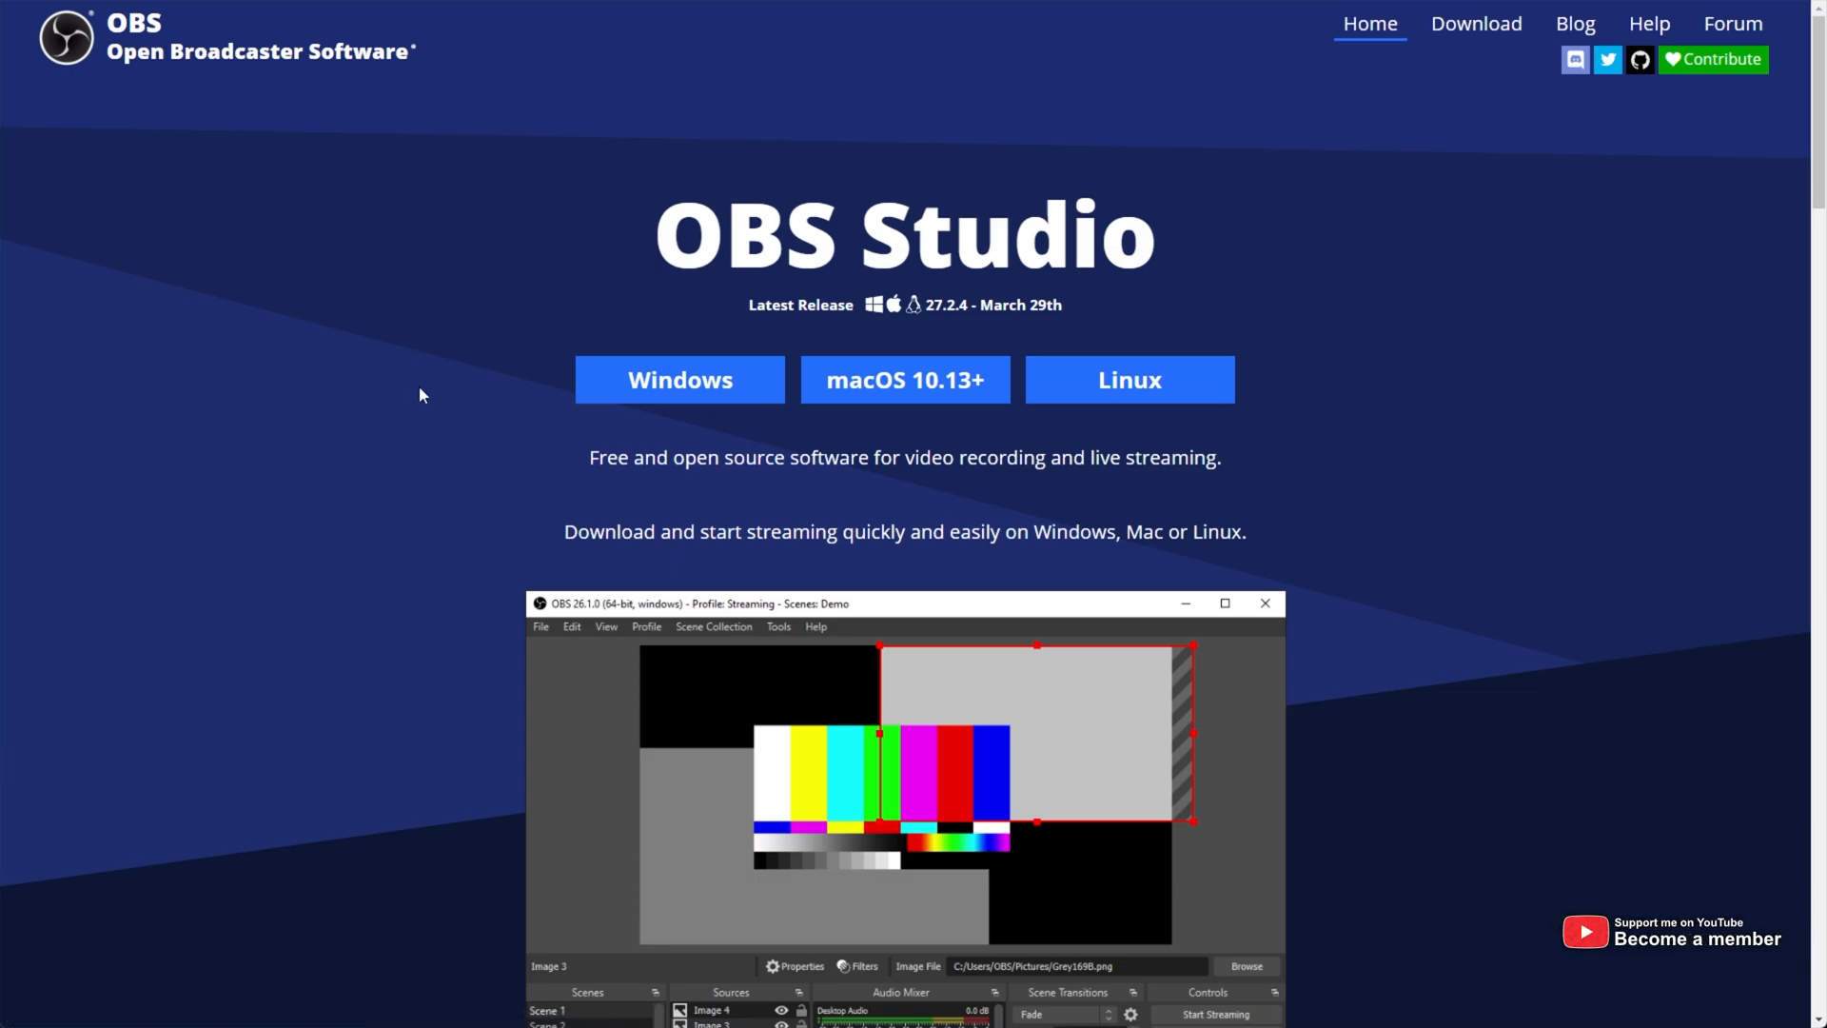
mouse_move(680, 379)
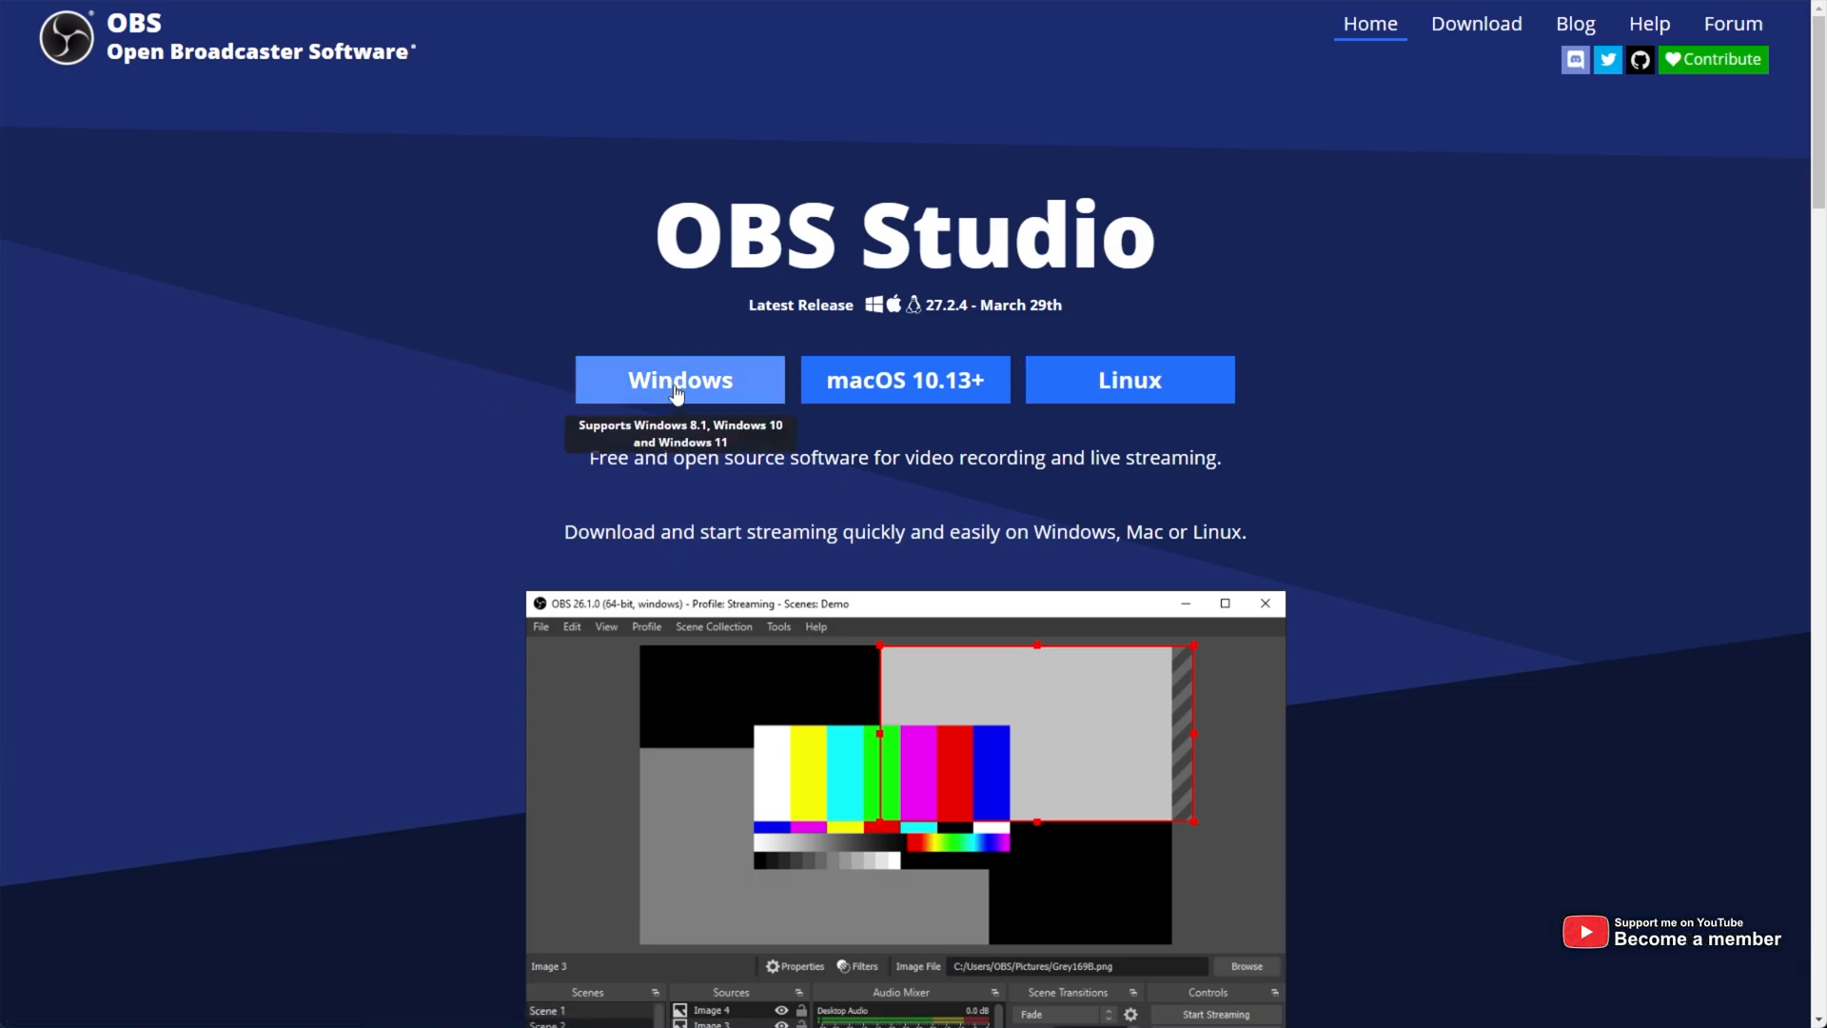
left_click(679, 381)
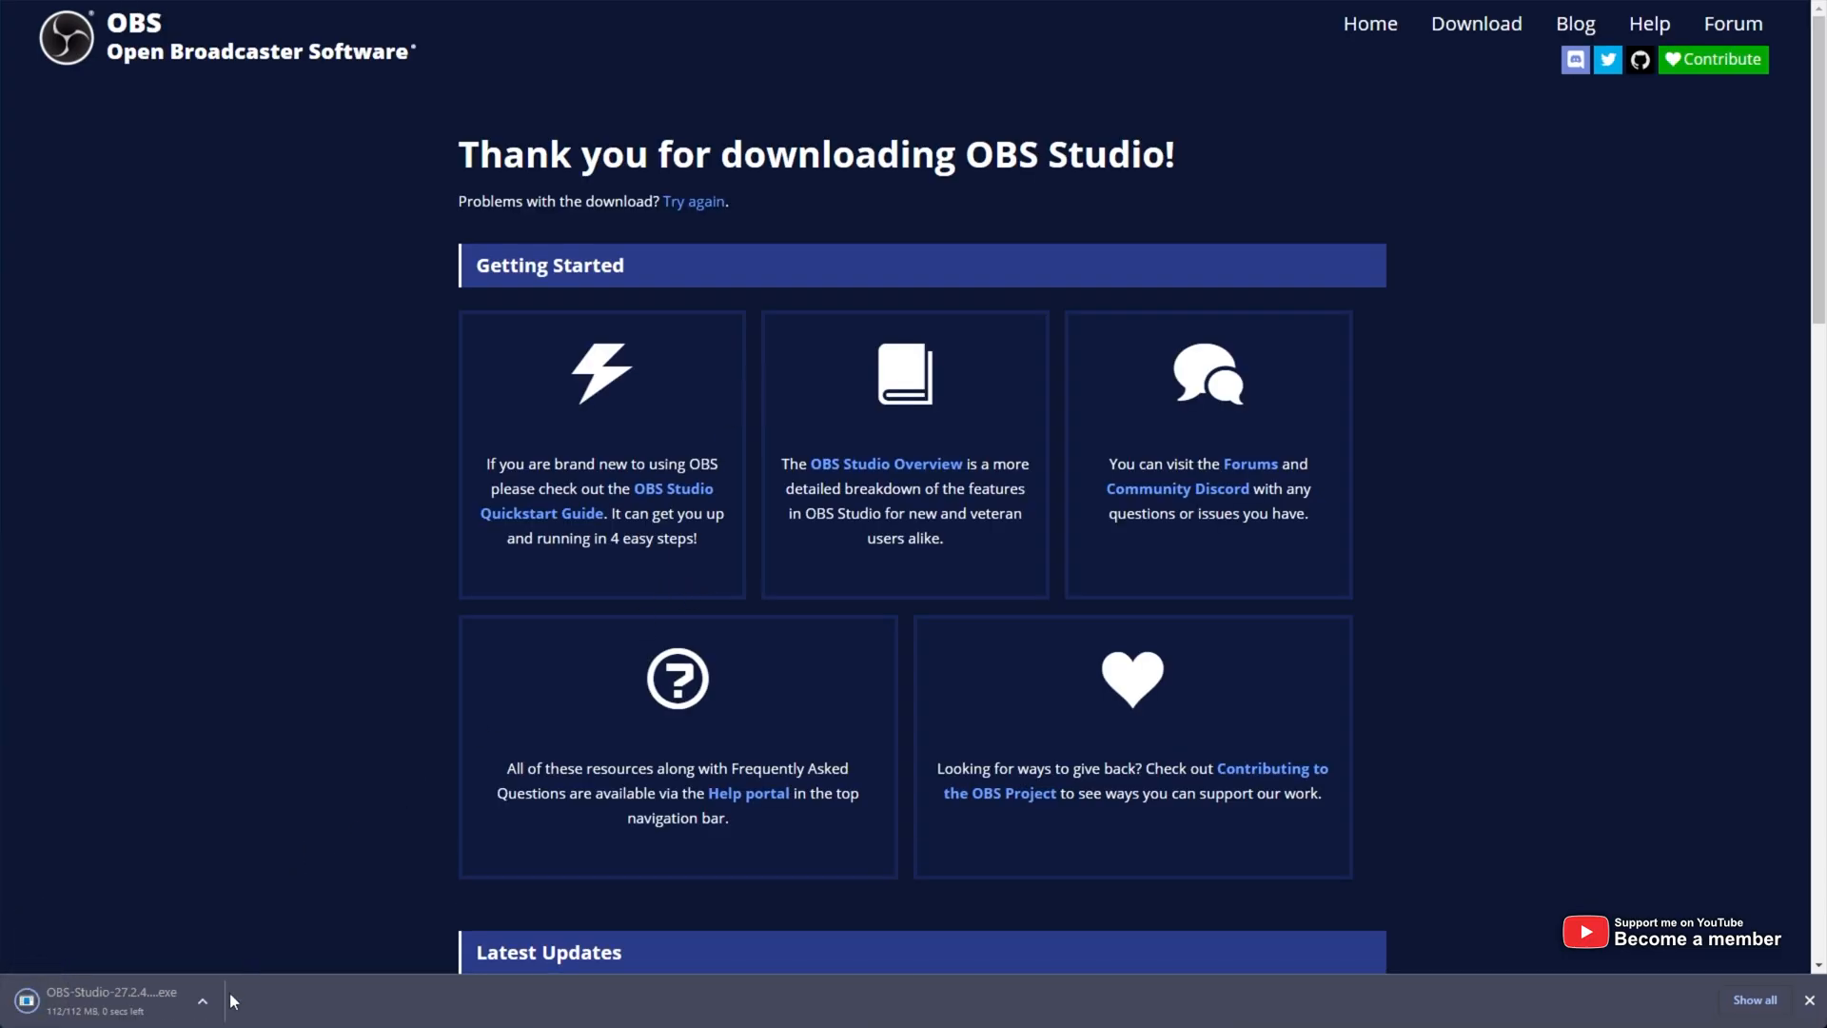
mouse_move(227, 900)
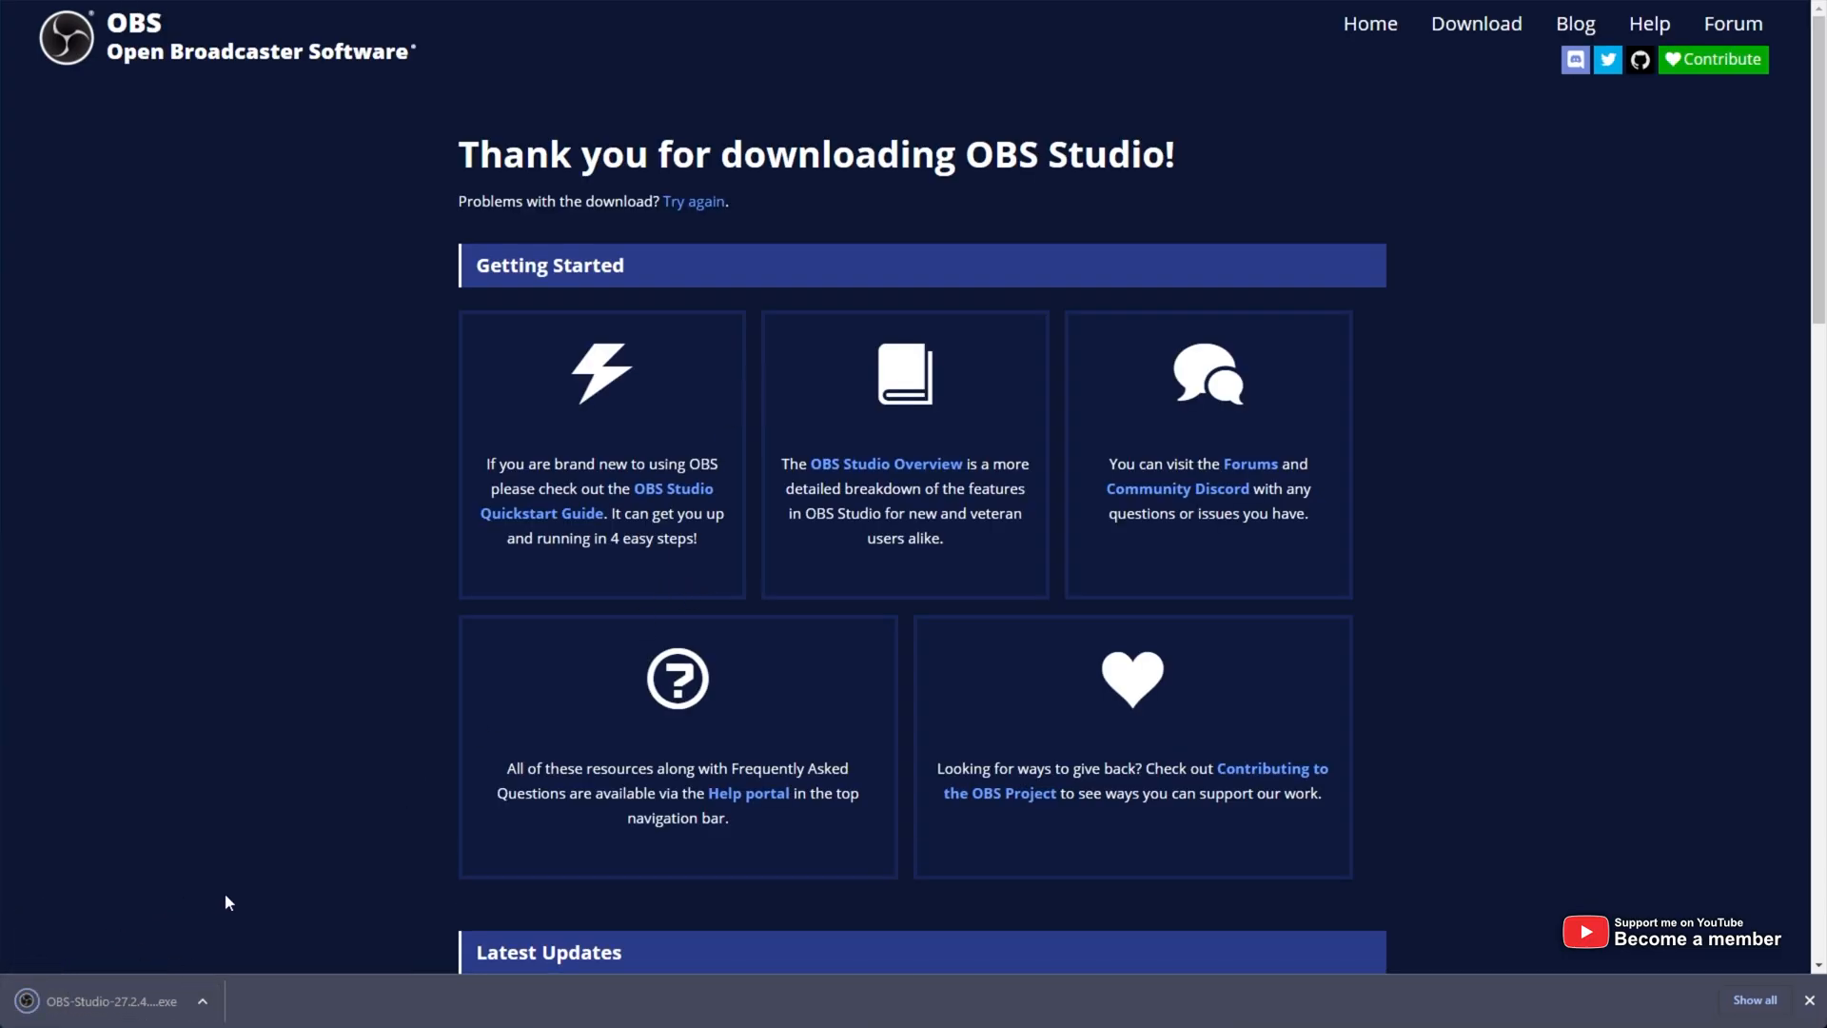
mouse_move(217, 874)
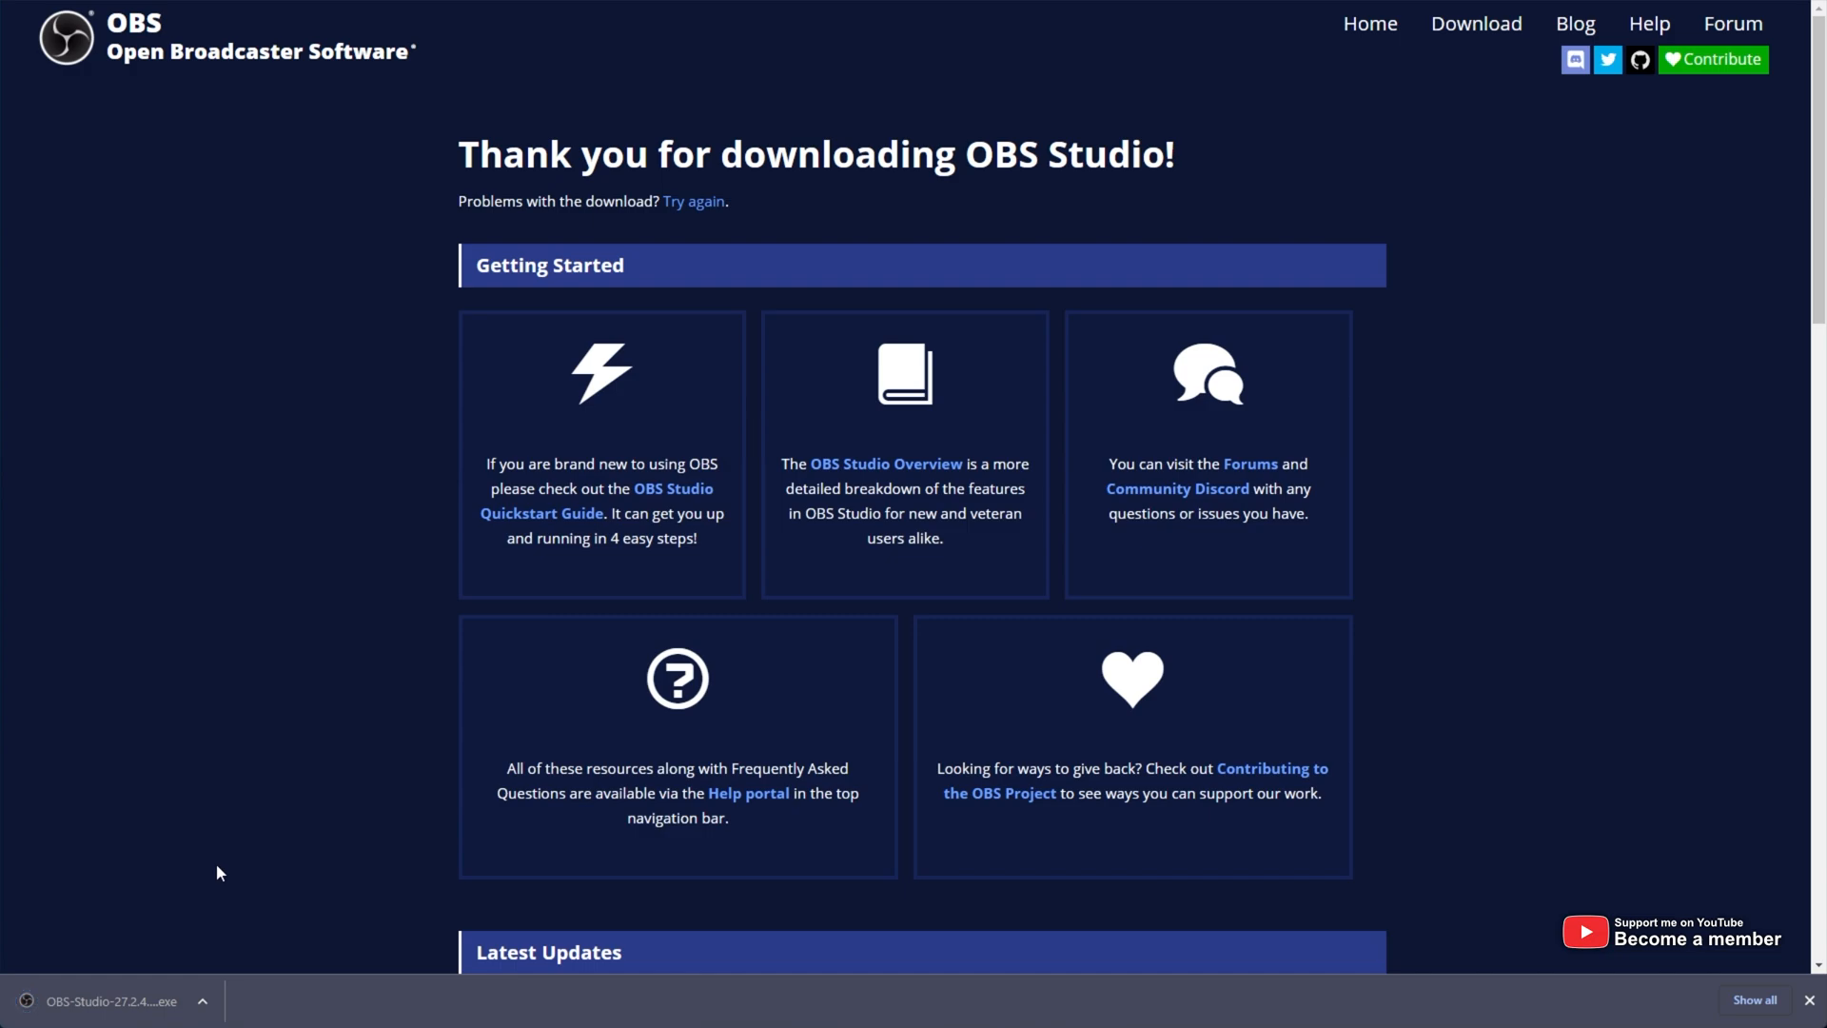
mouse_move(373, 359)
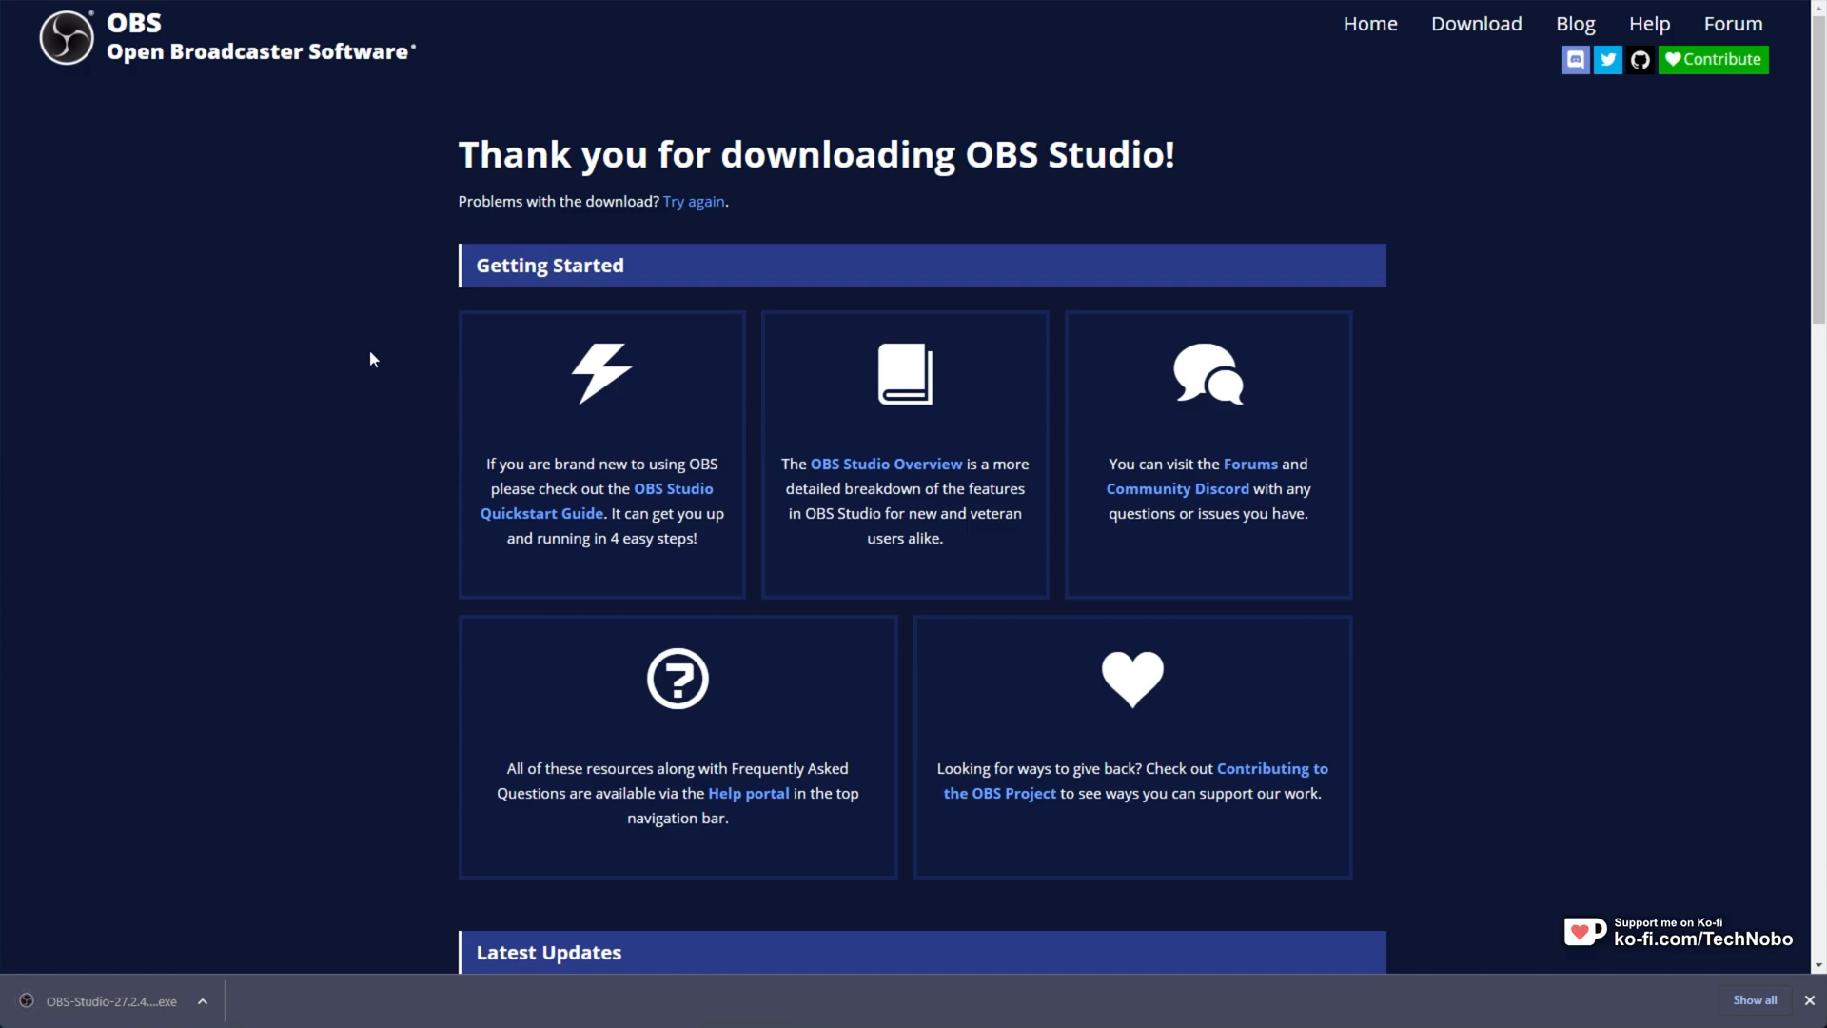
scroll("down", 3)
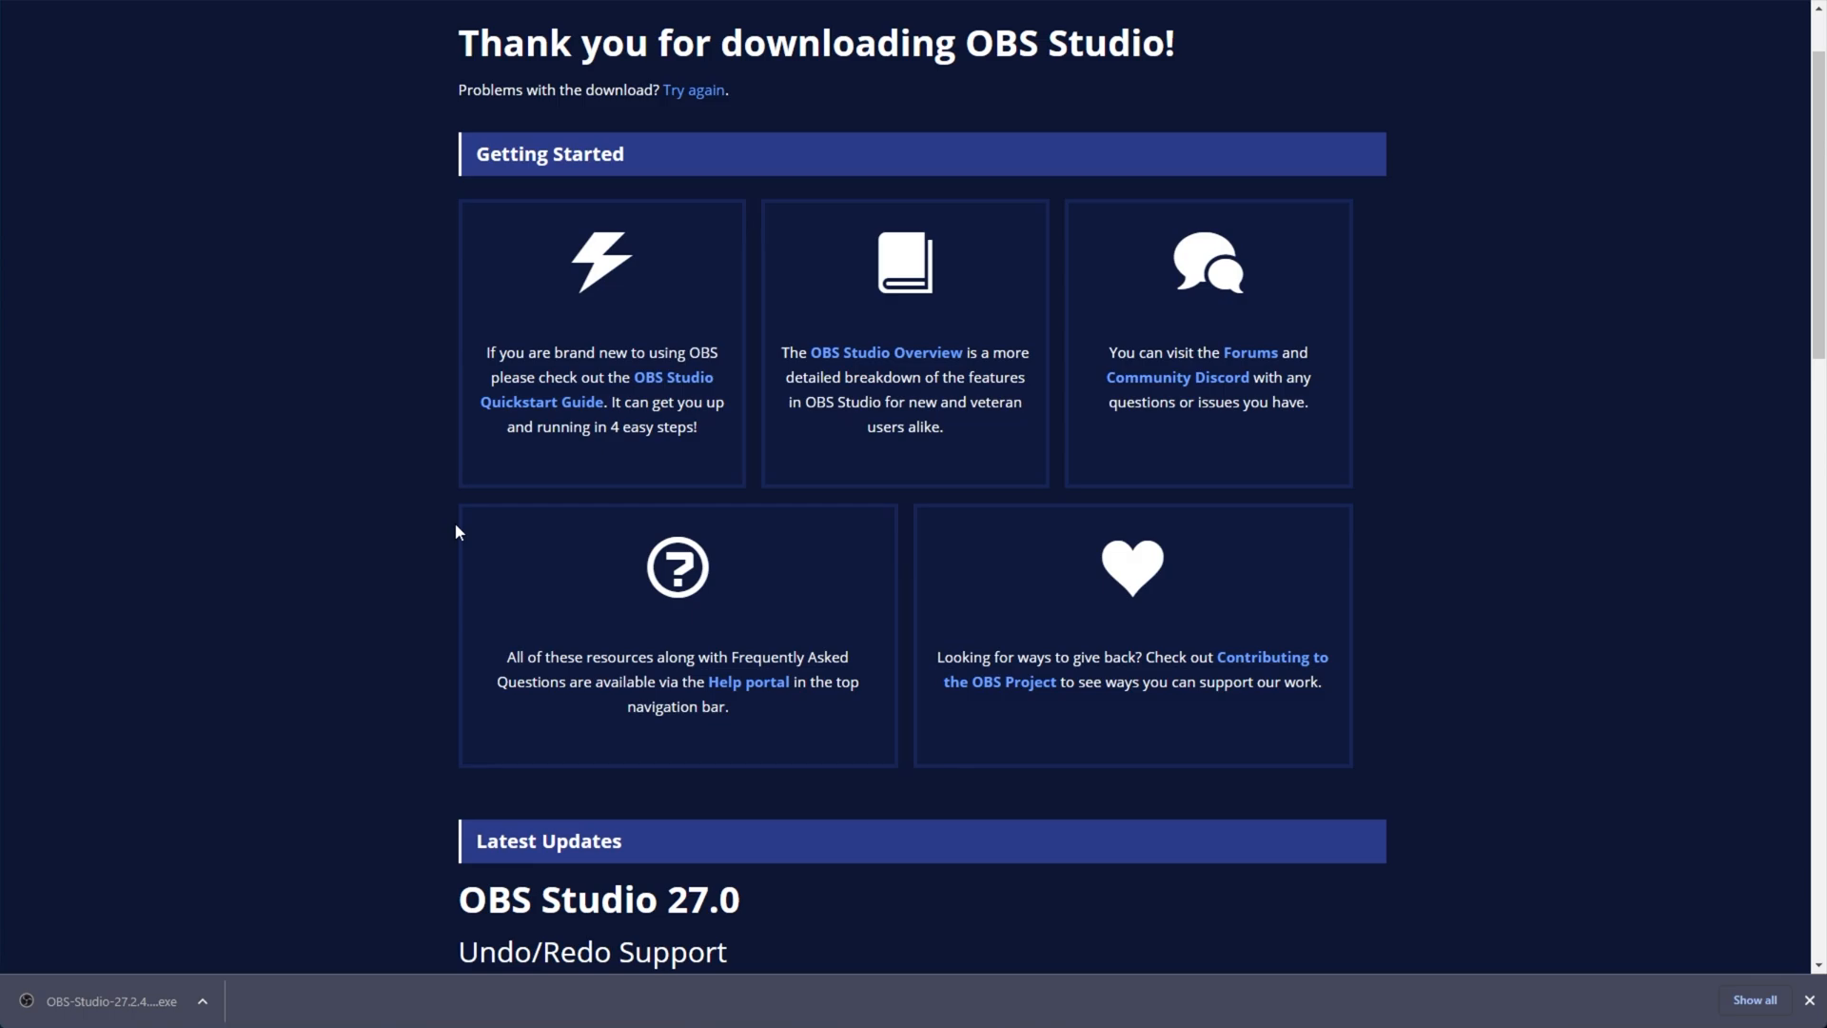
scroll("up", 3)
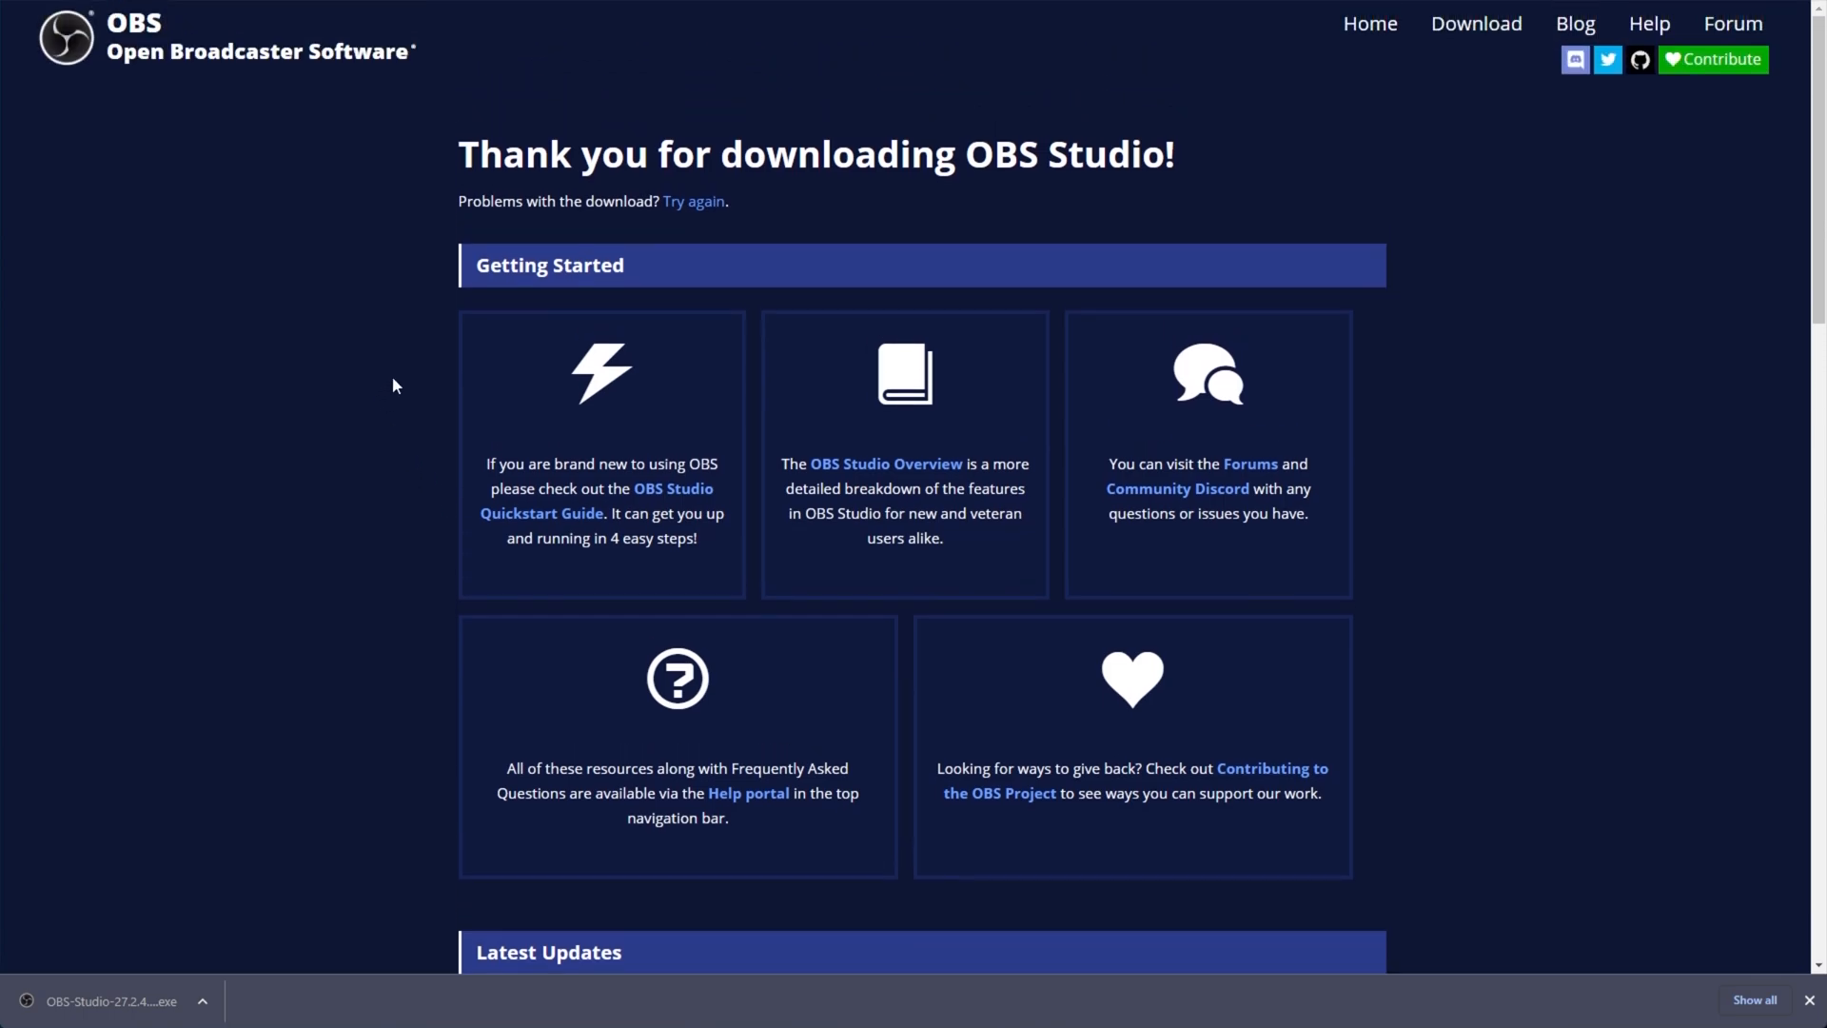
Return from the thank-you page to the obsproject.com home page
left_click(1369, 23)
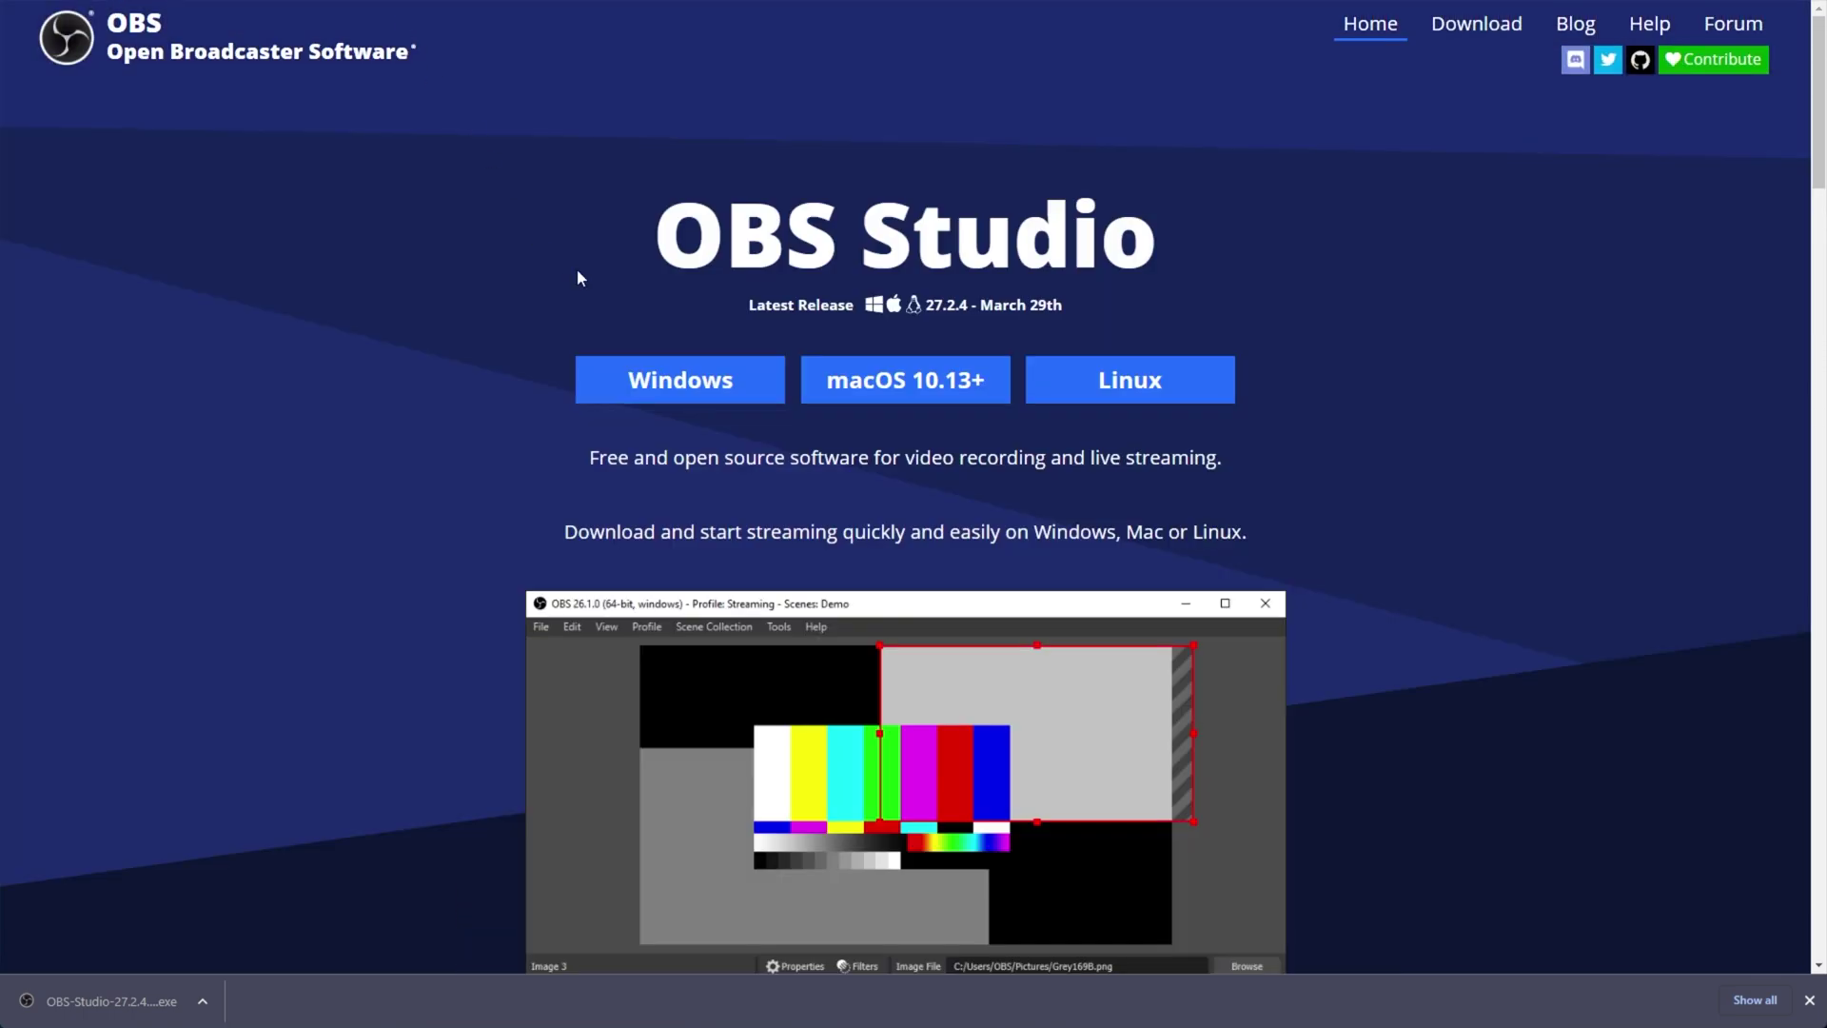
mouse_move(1291, 626)
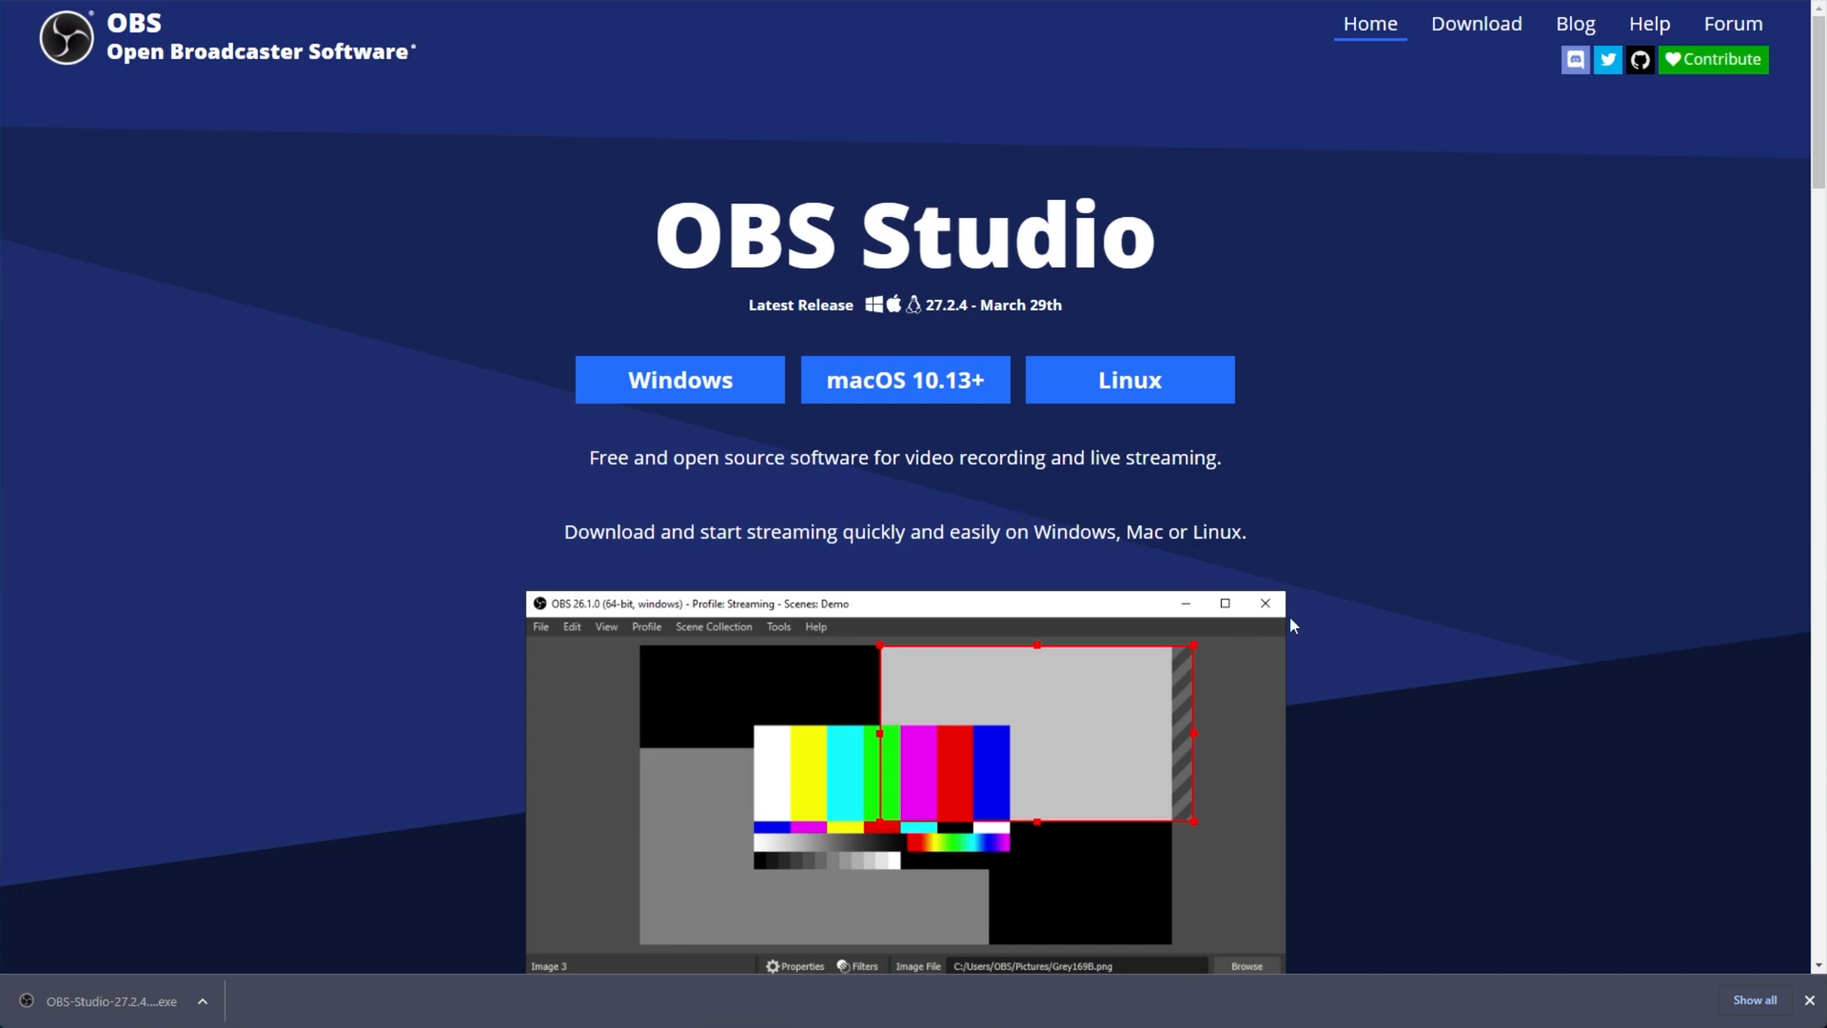
mouse_move(1766, 862)
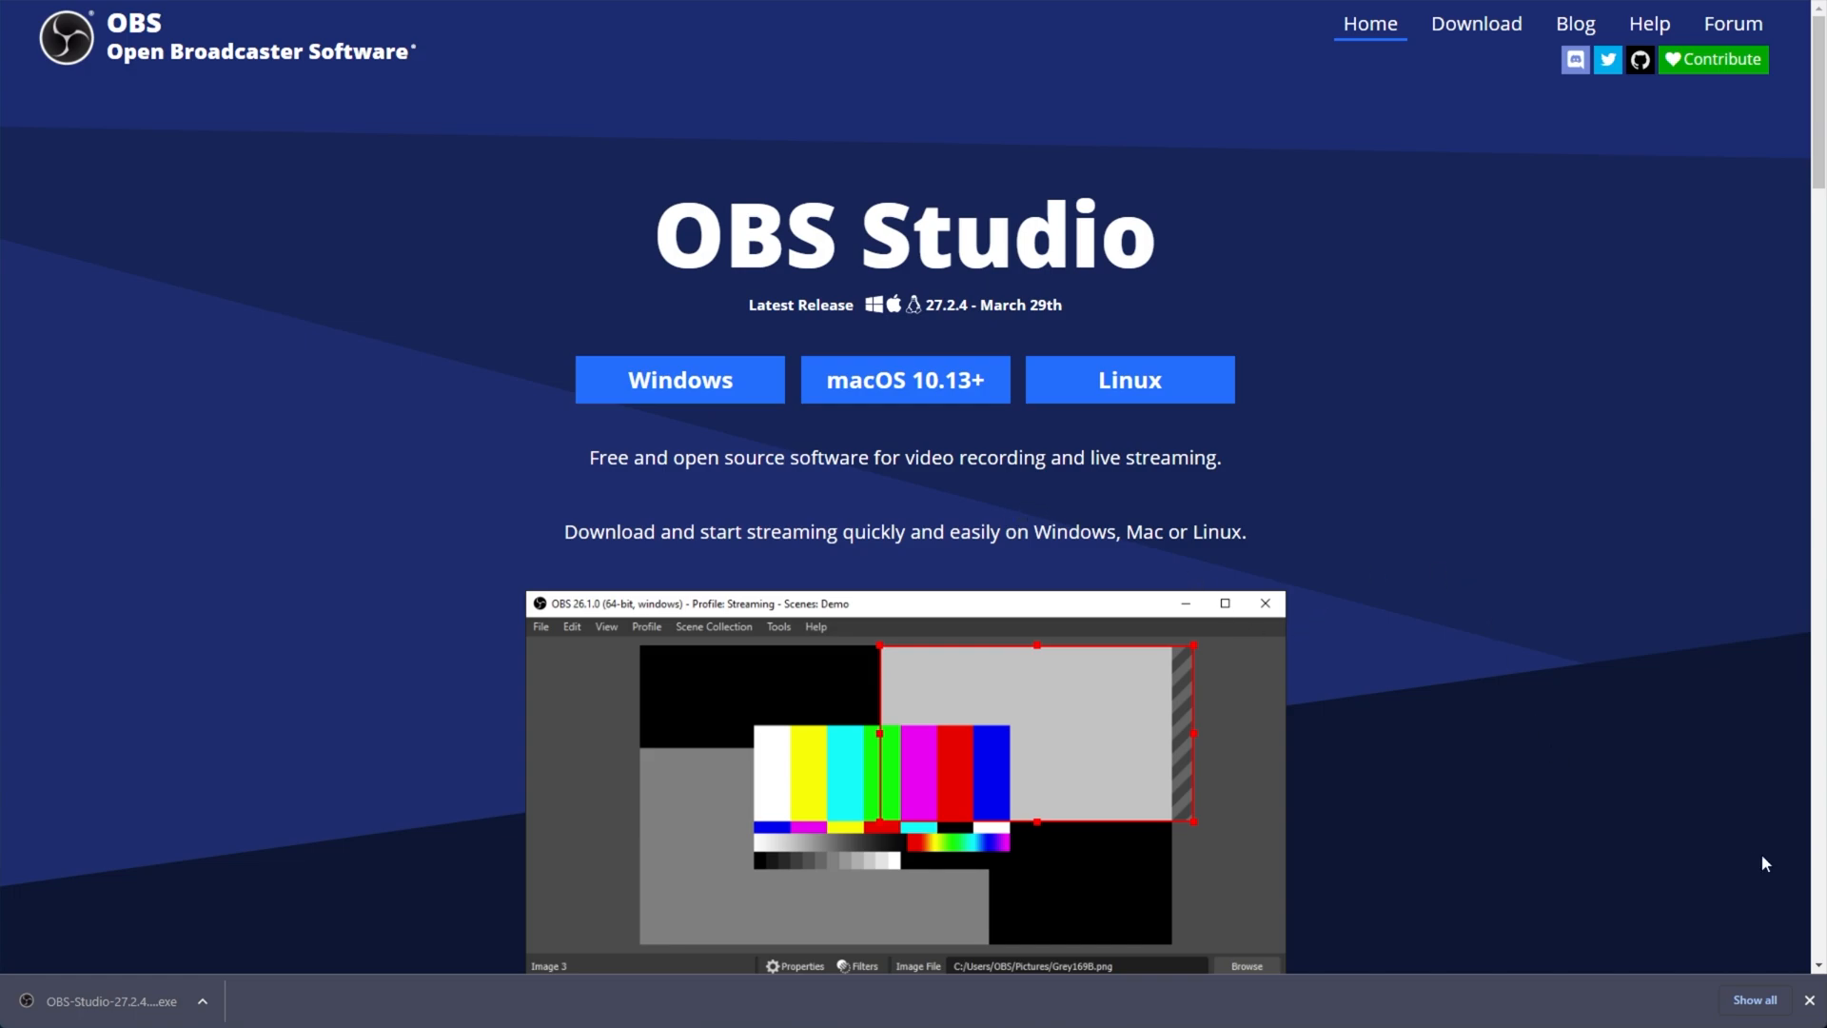
mouse_move(1747, 884)
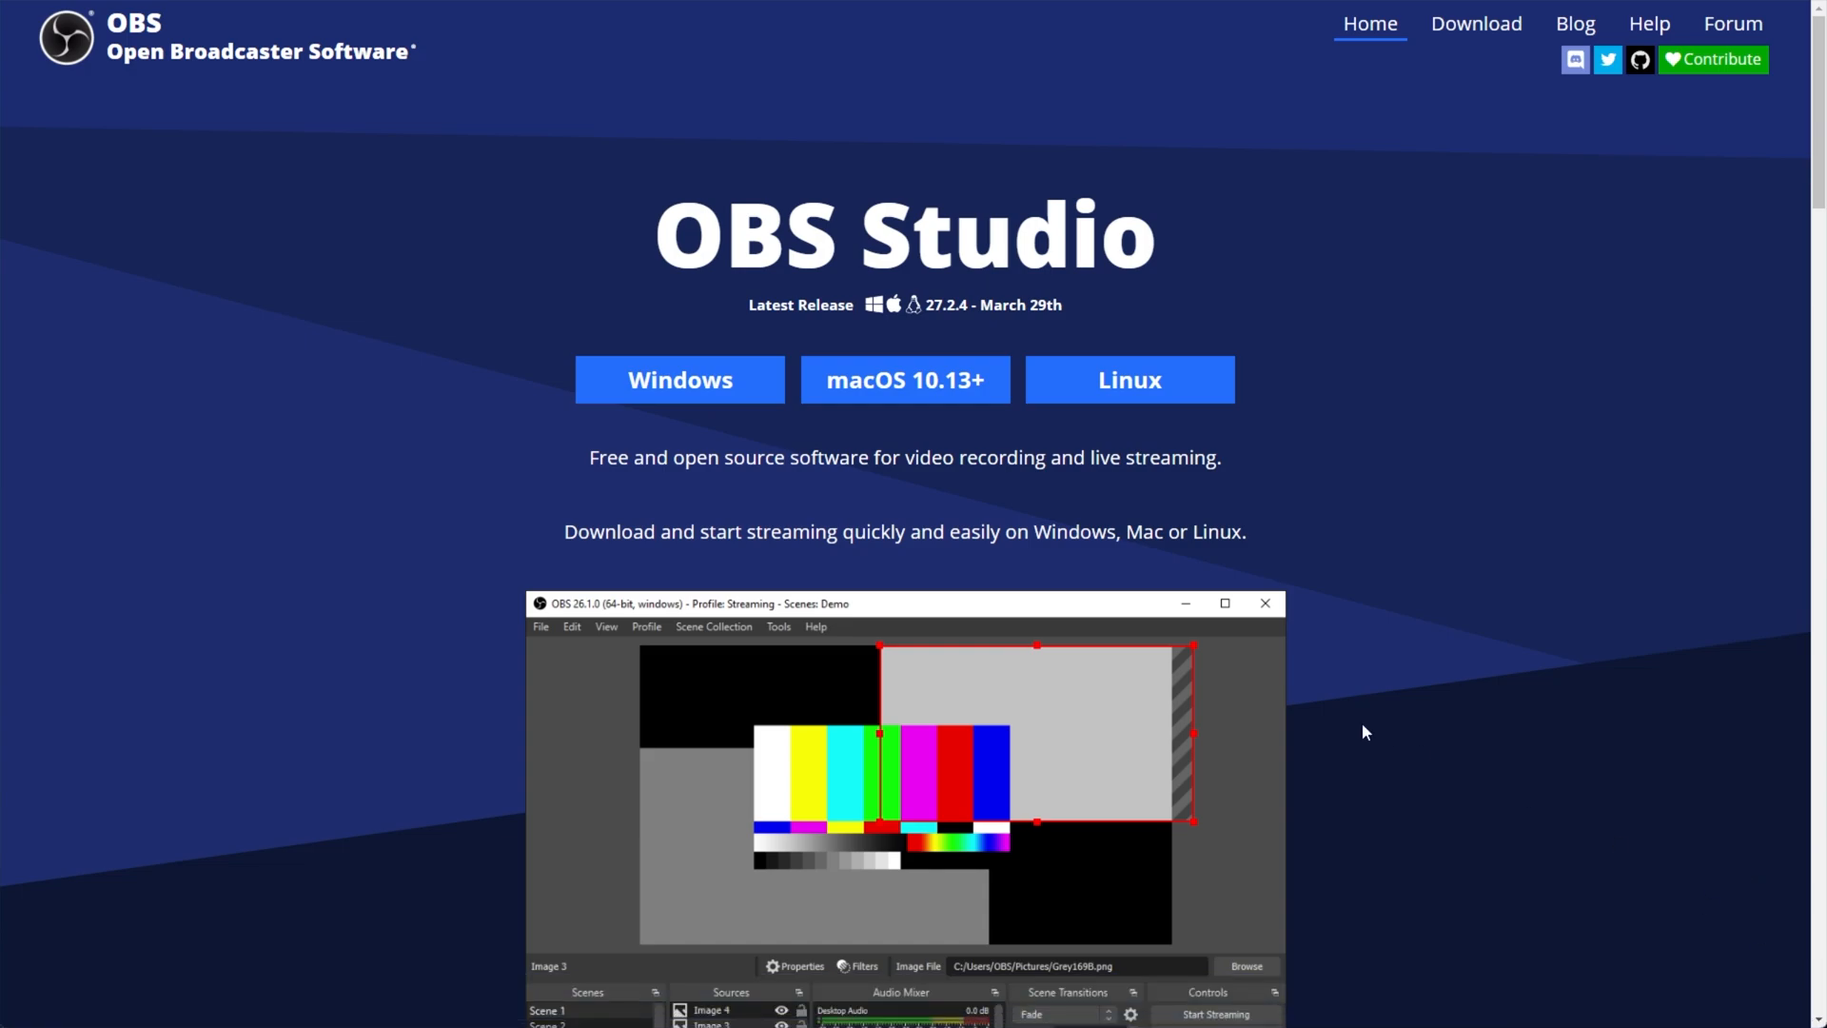
mouse_move(1386, 695)
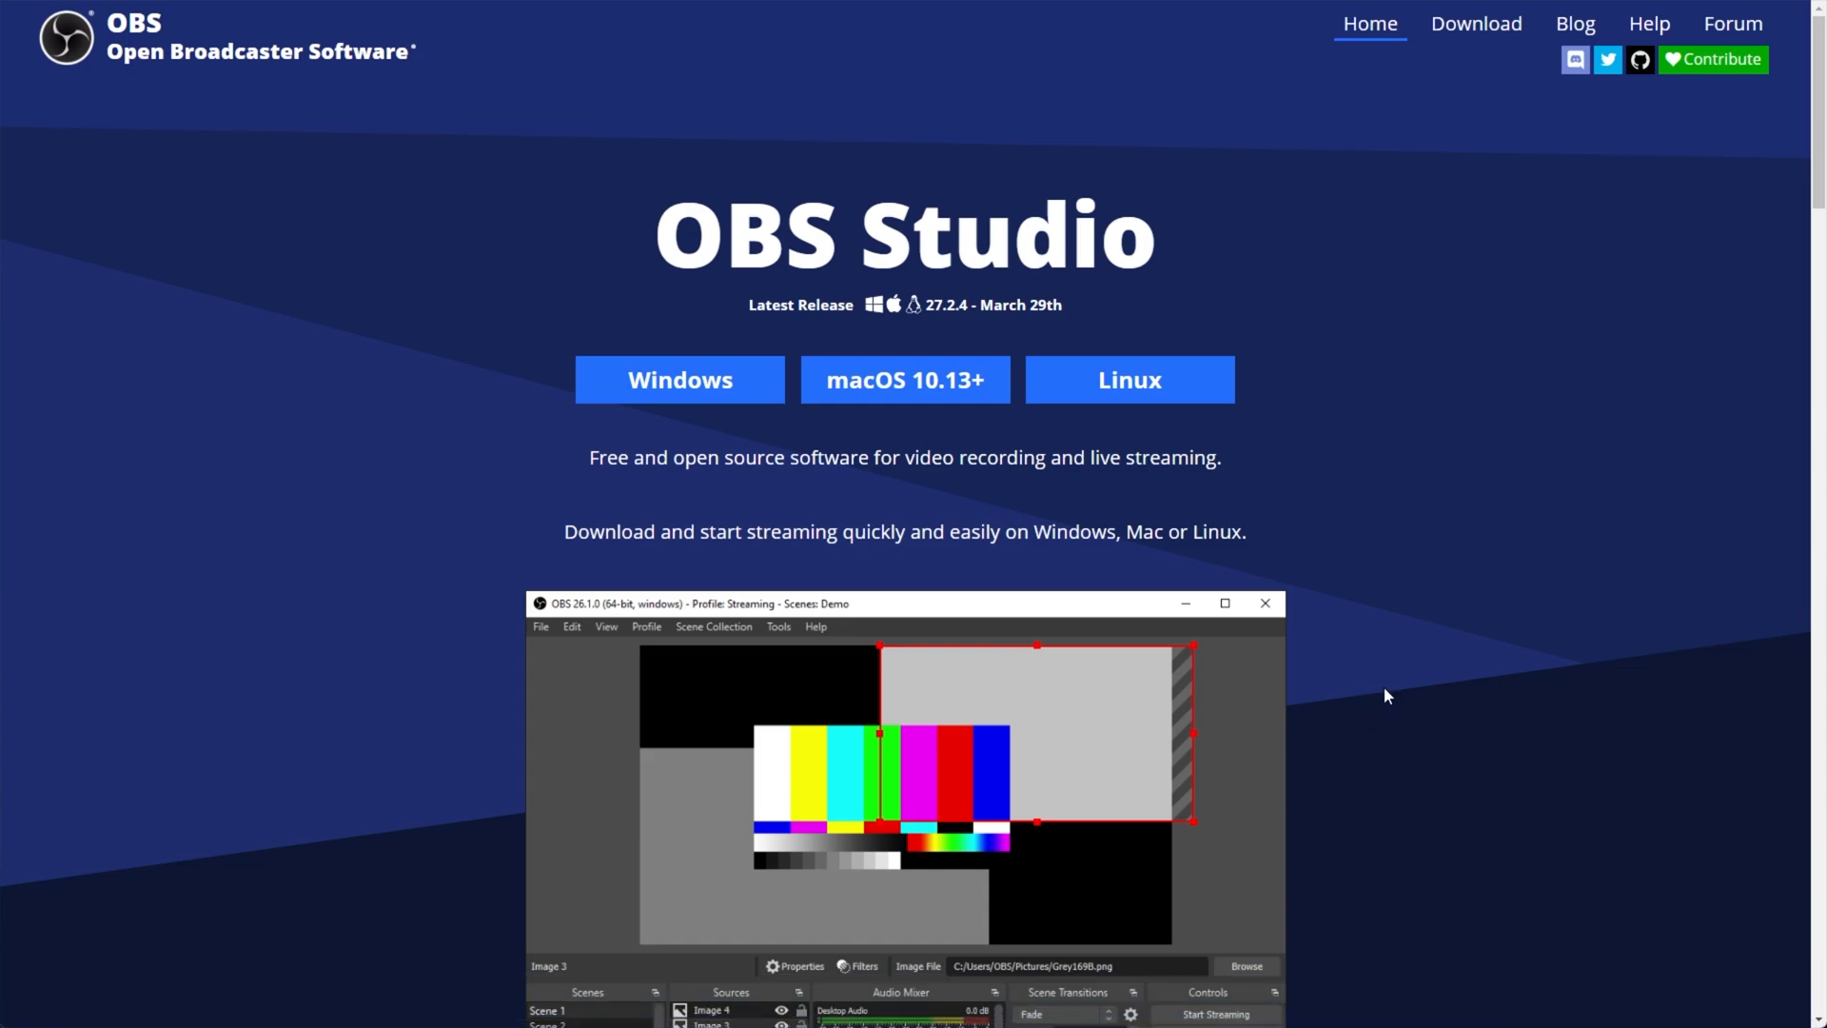
mouse_move(1302, 552)
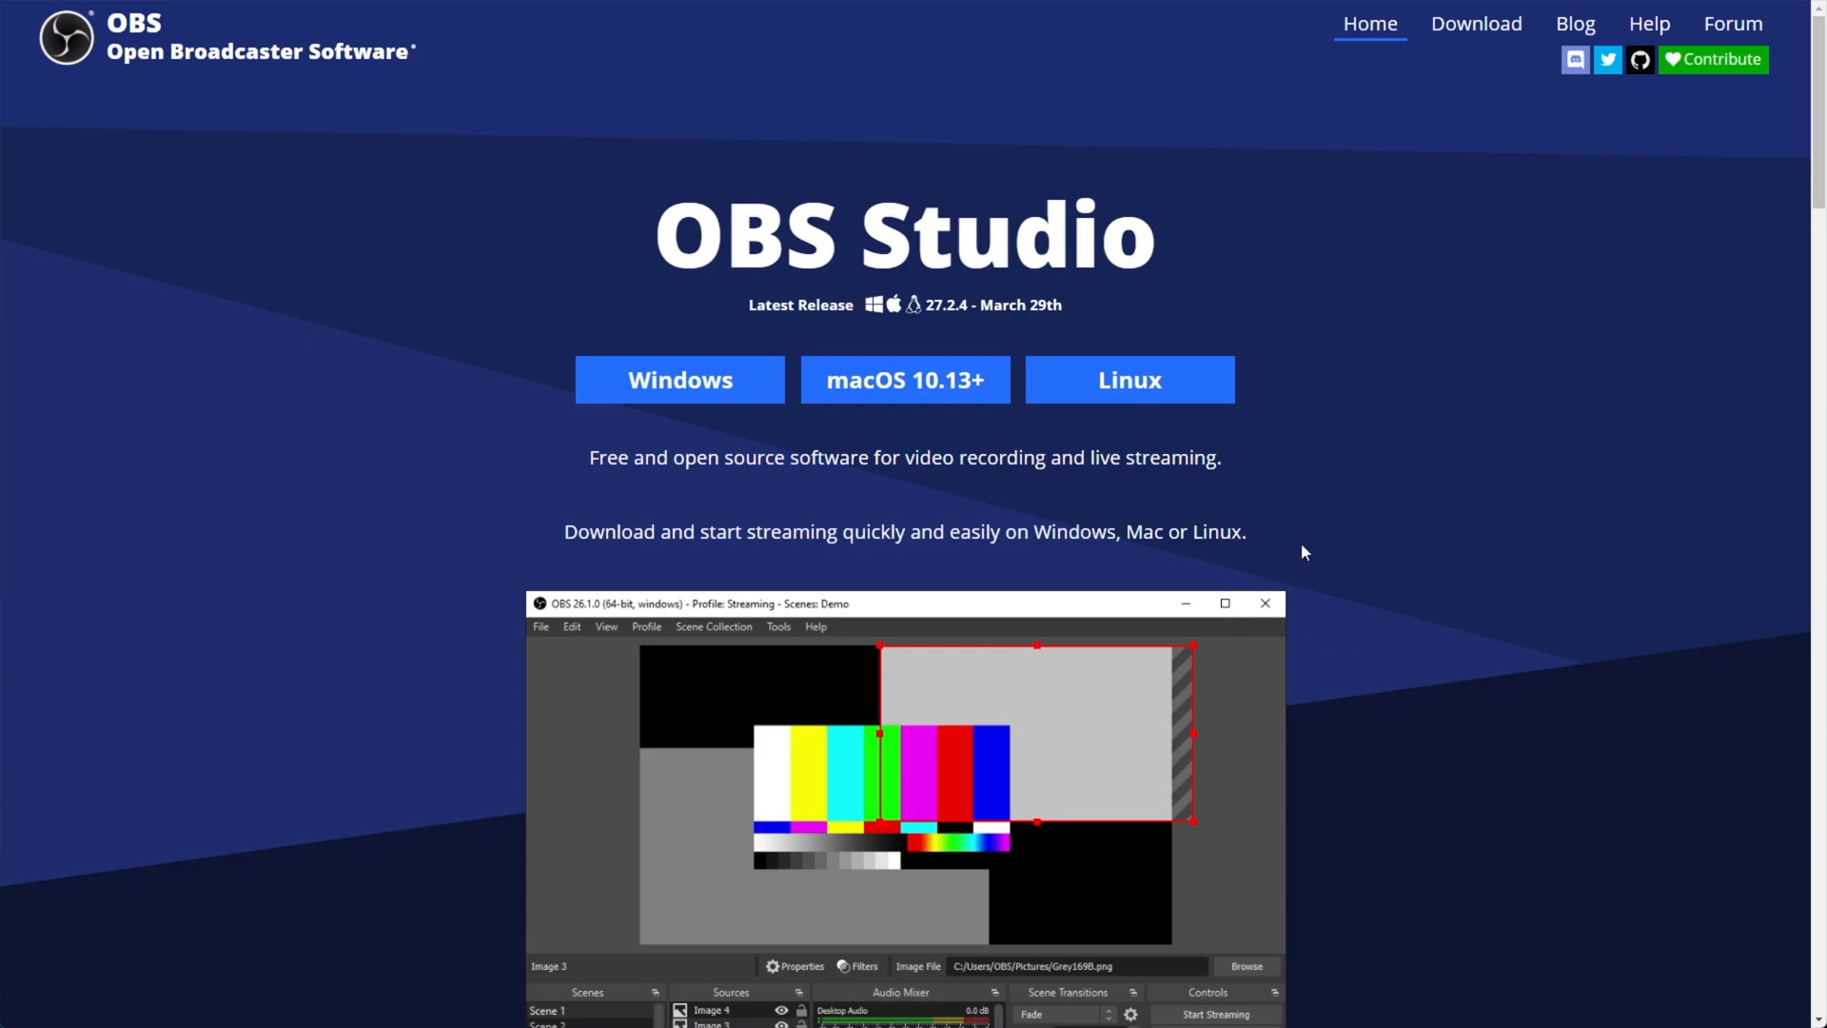
mouse_move(1639, 59)
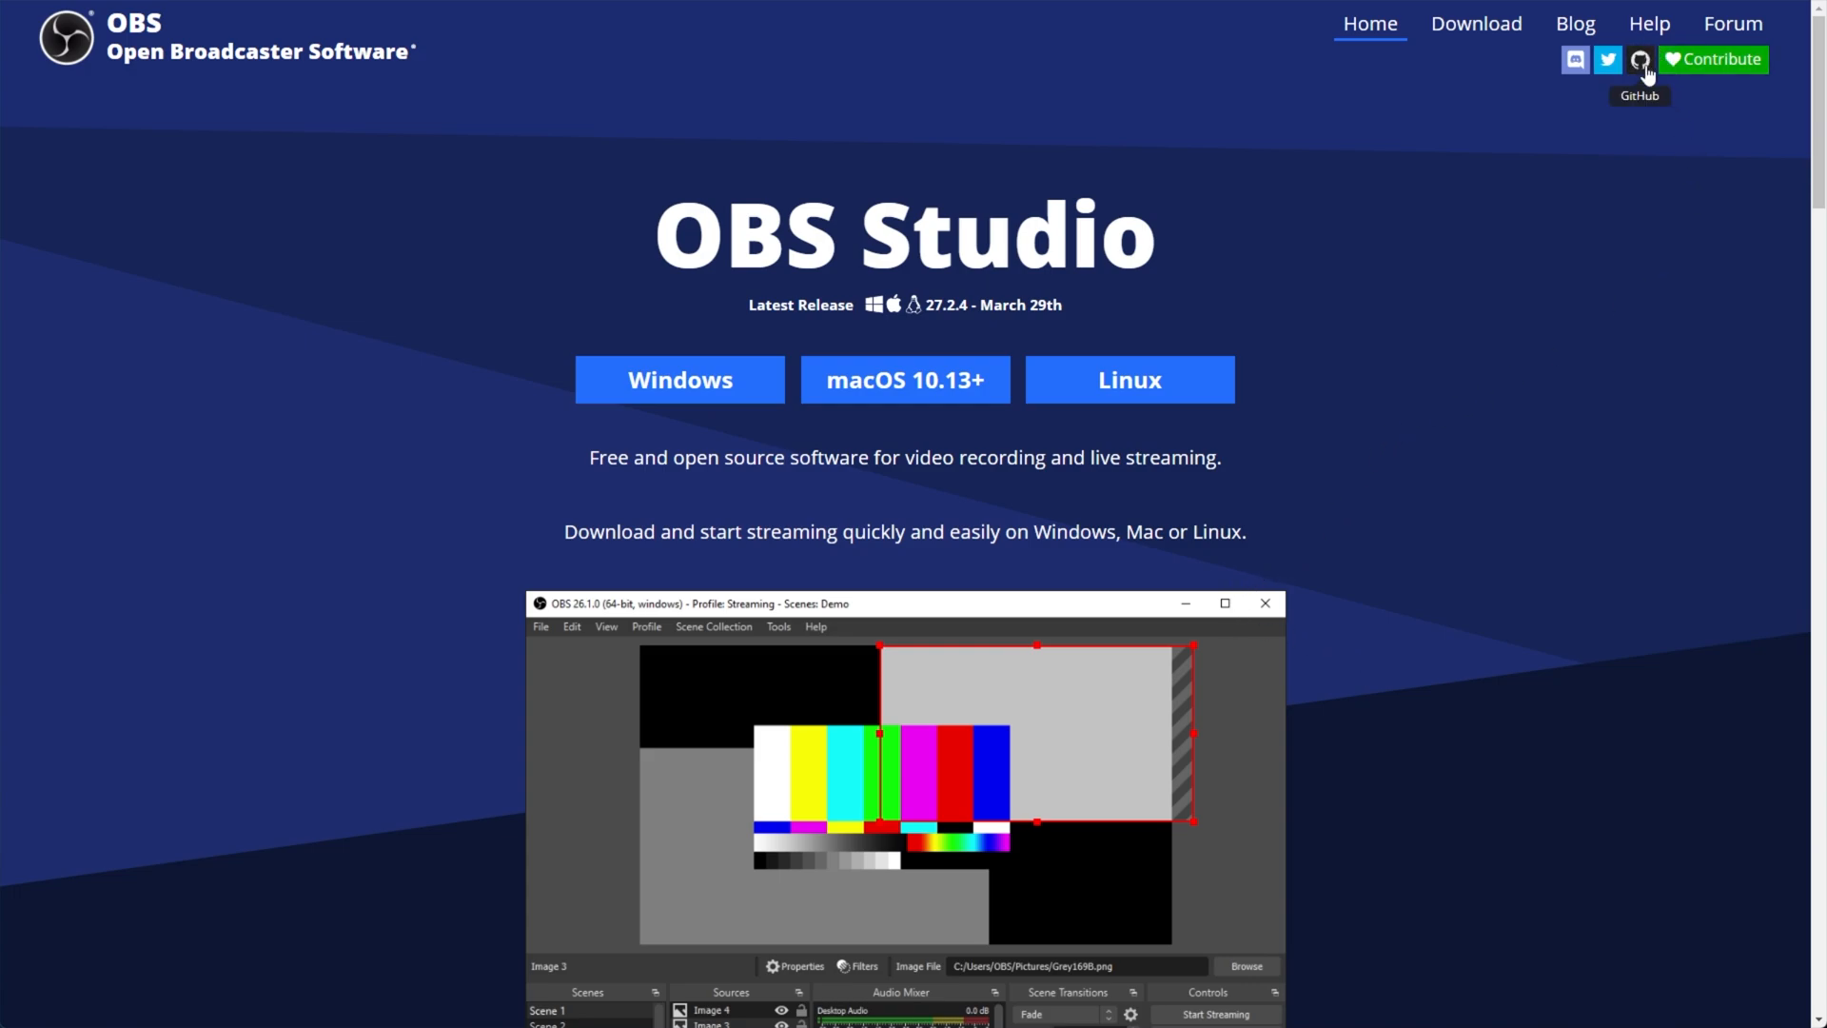
Open the obsproject/obs-studio GitHub repository via the header's GitHub icon
left_click(1639, 59)
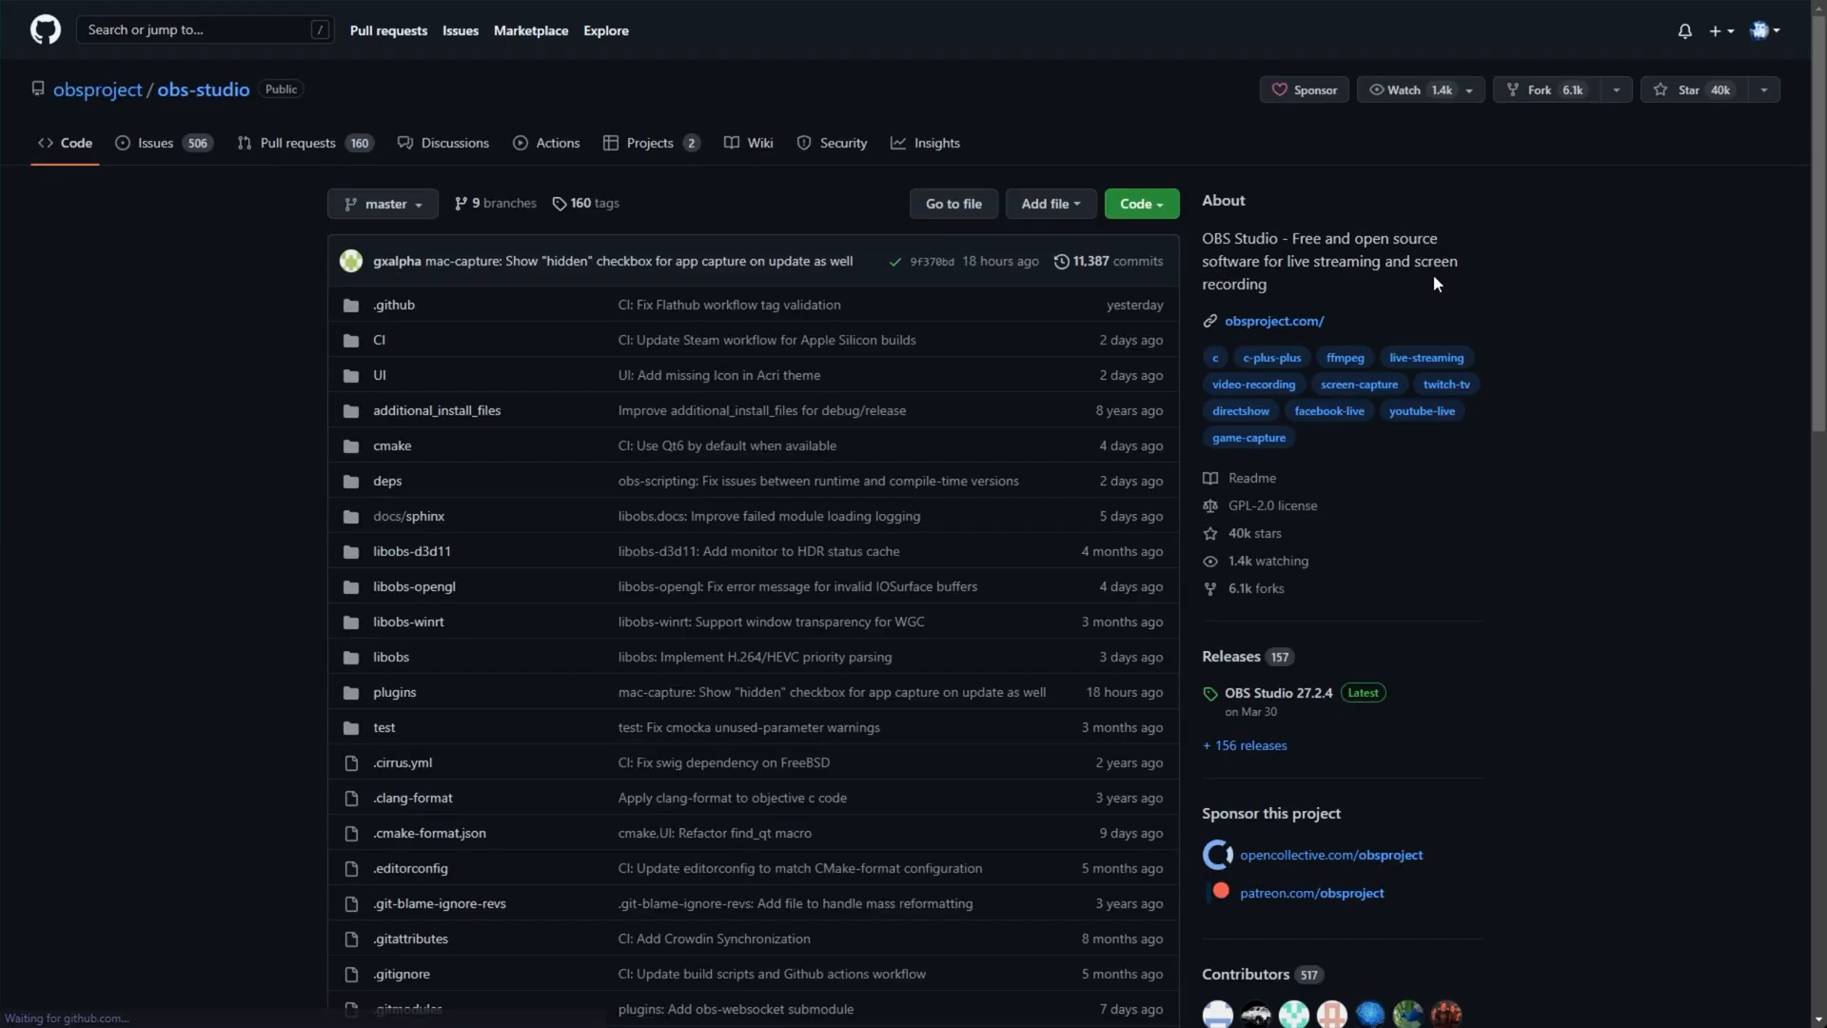
mouse_move(1514, 242)
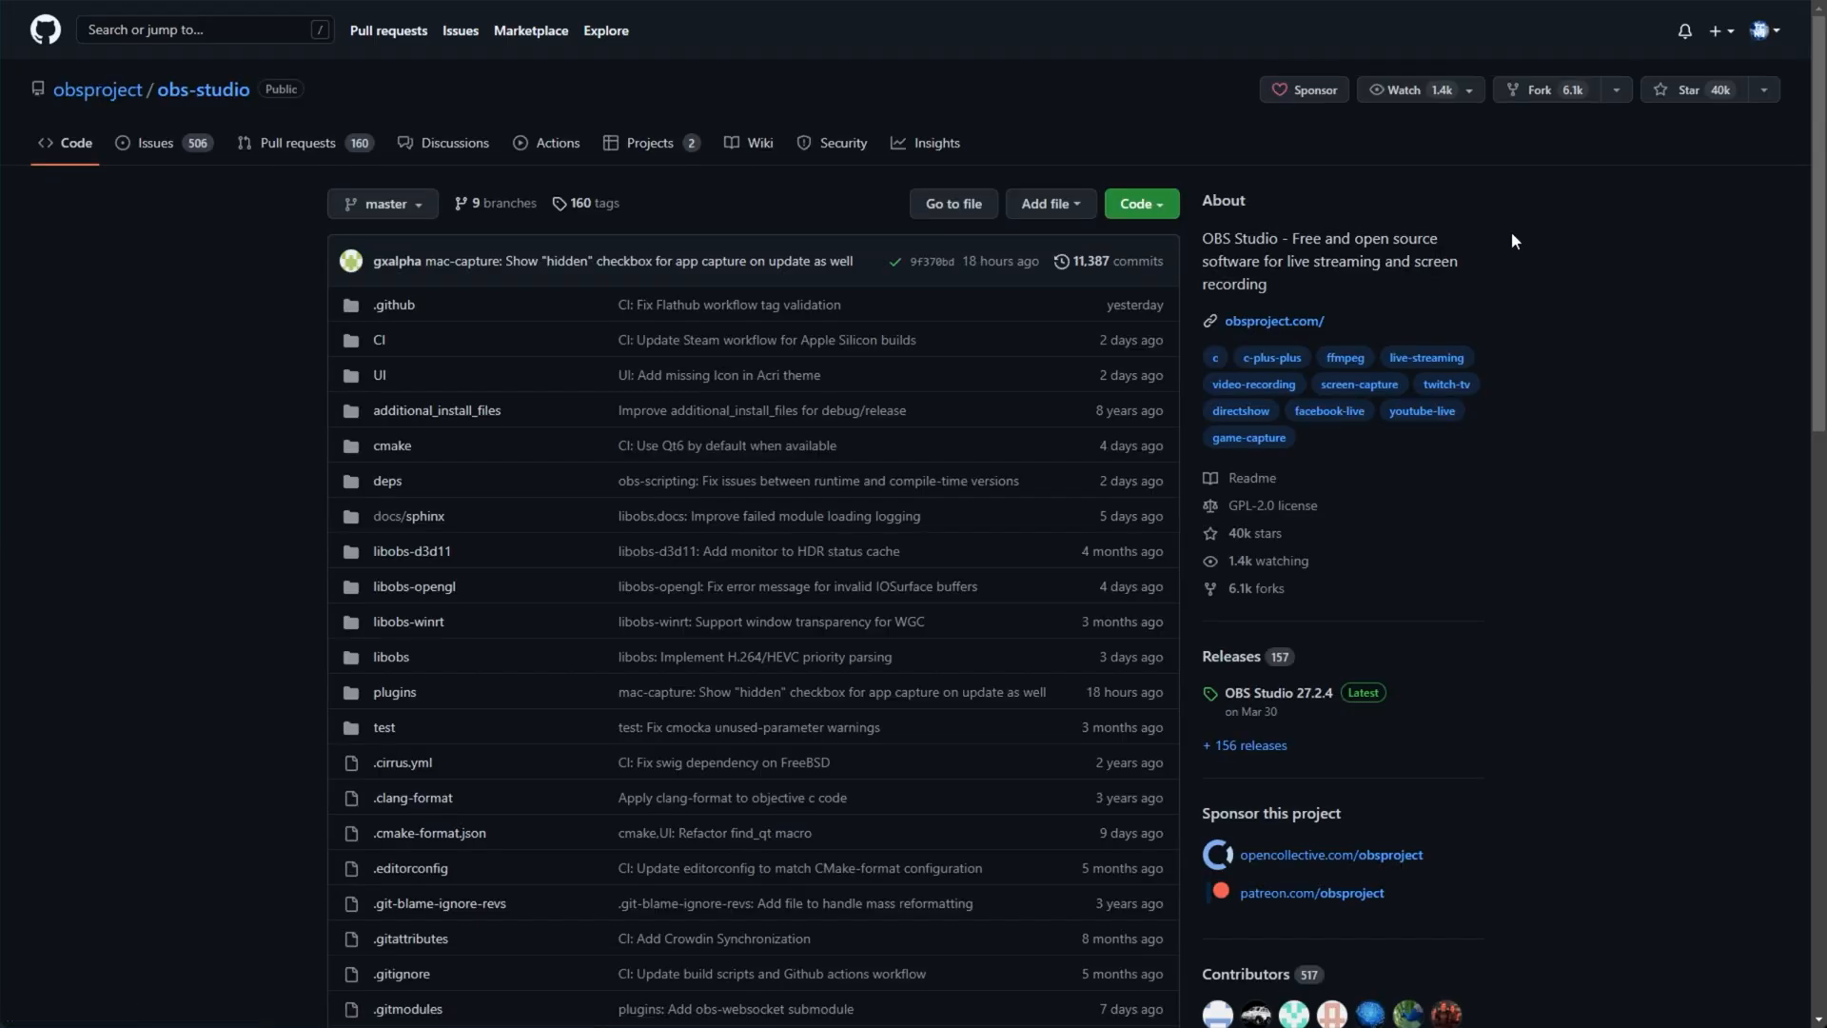
mouse_move(1451, 725)
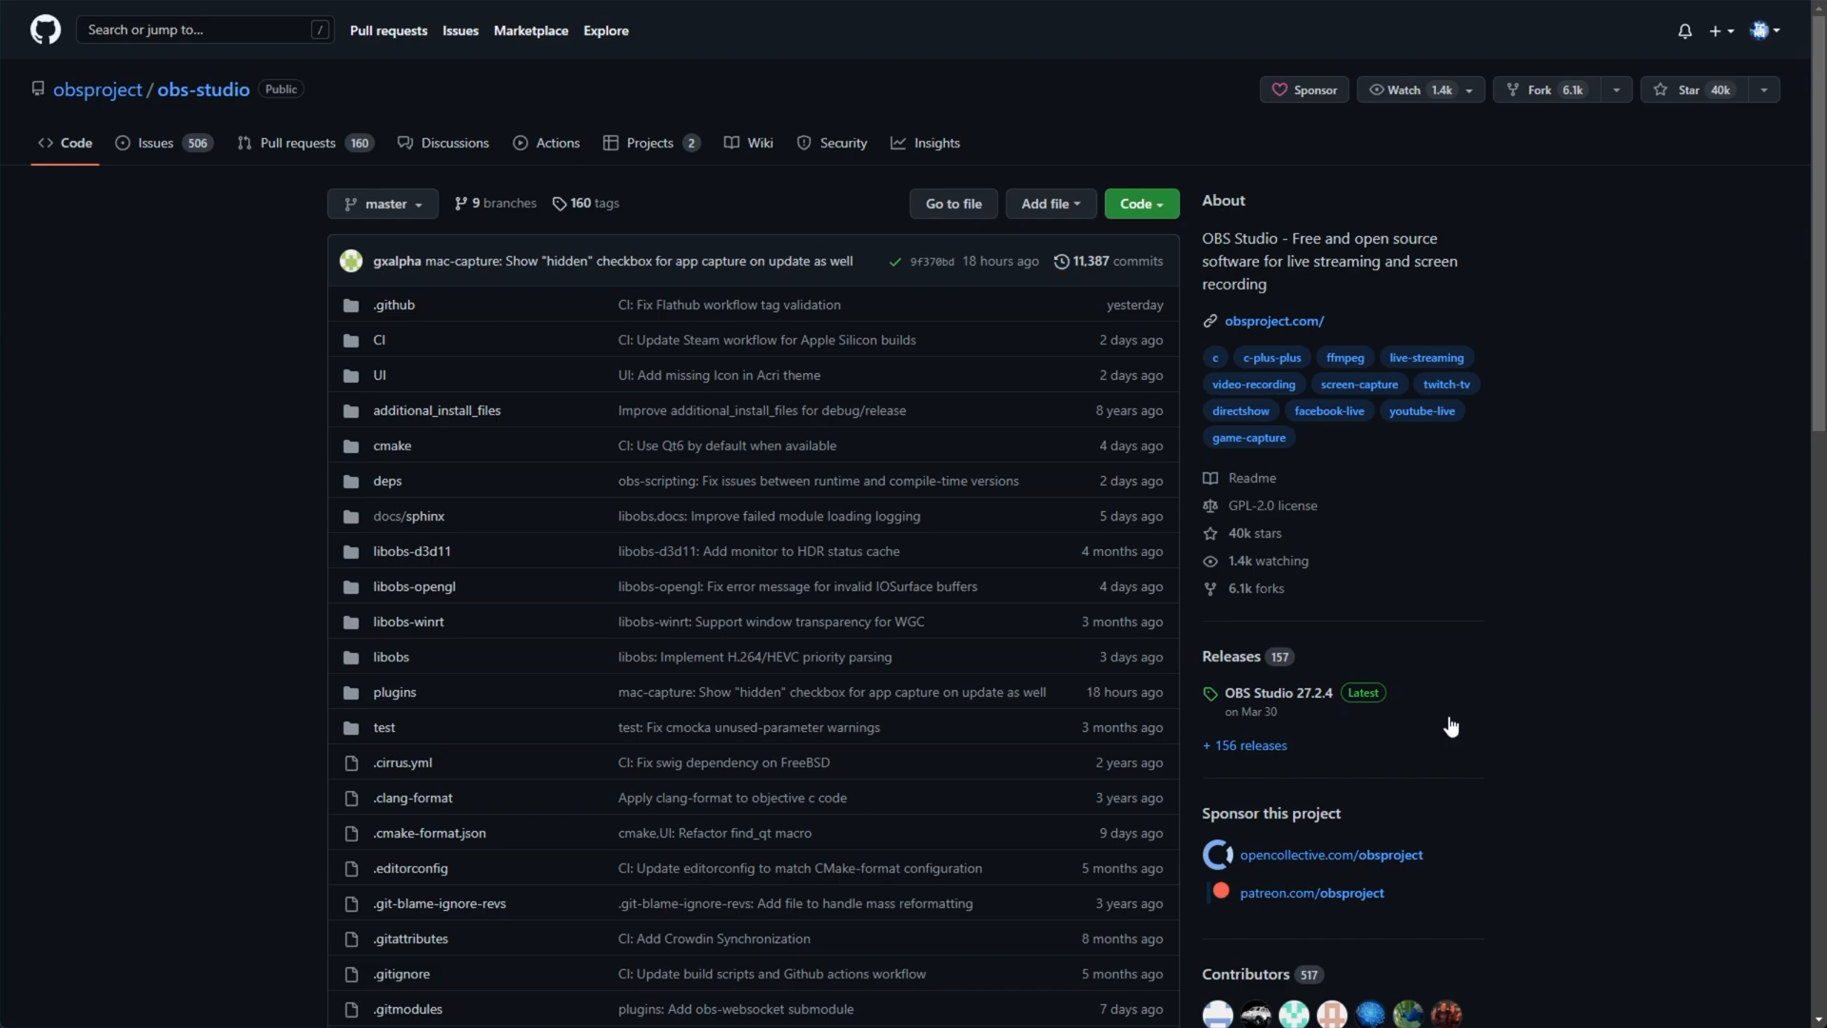
mouse_move(472, 465)
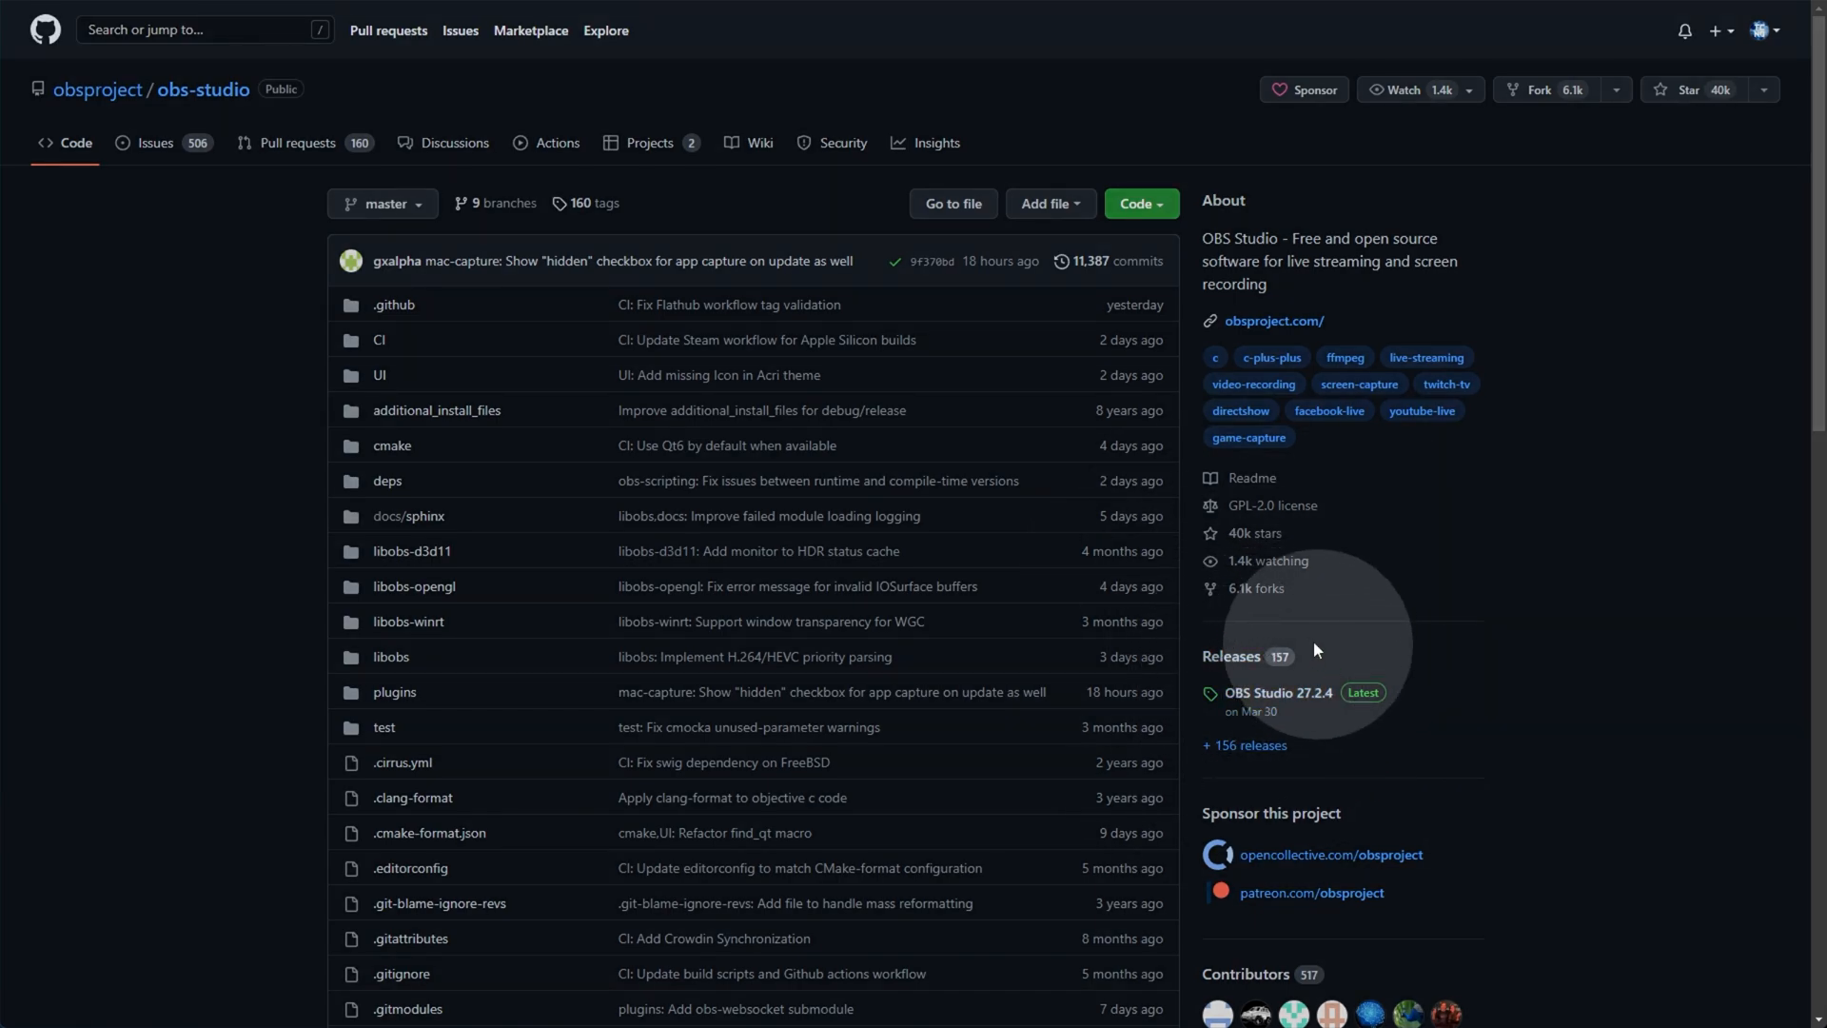
mouse_move(1262, 716)
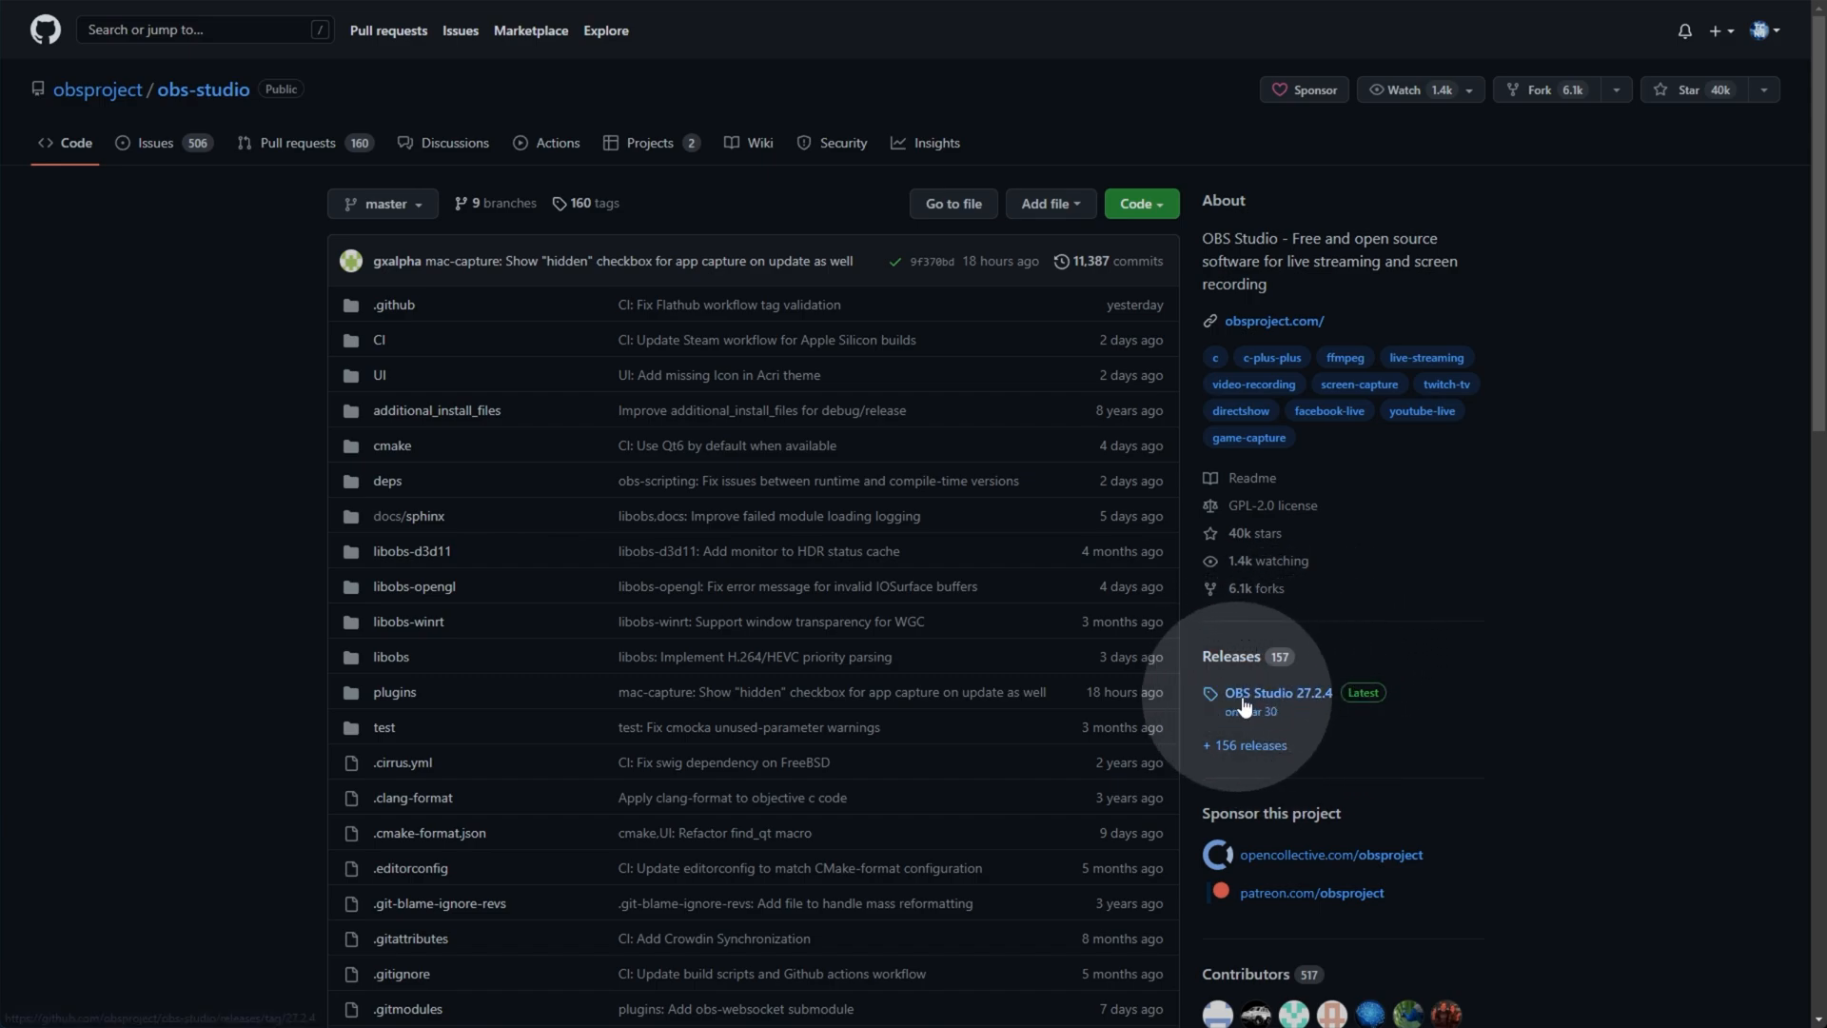
mouse_move(1245, 714)
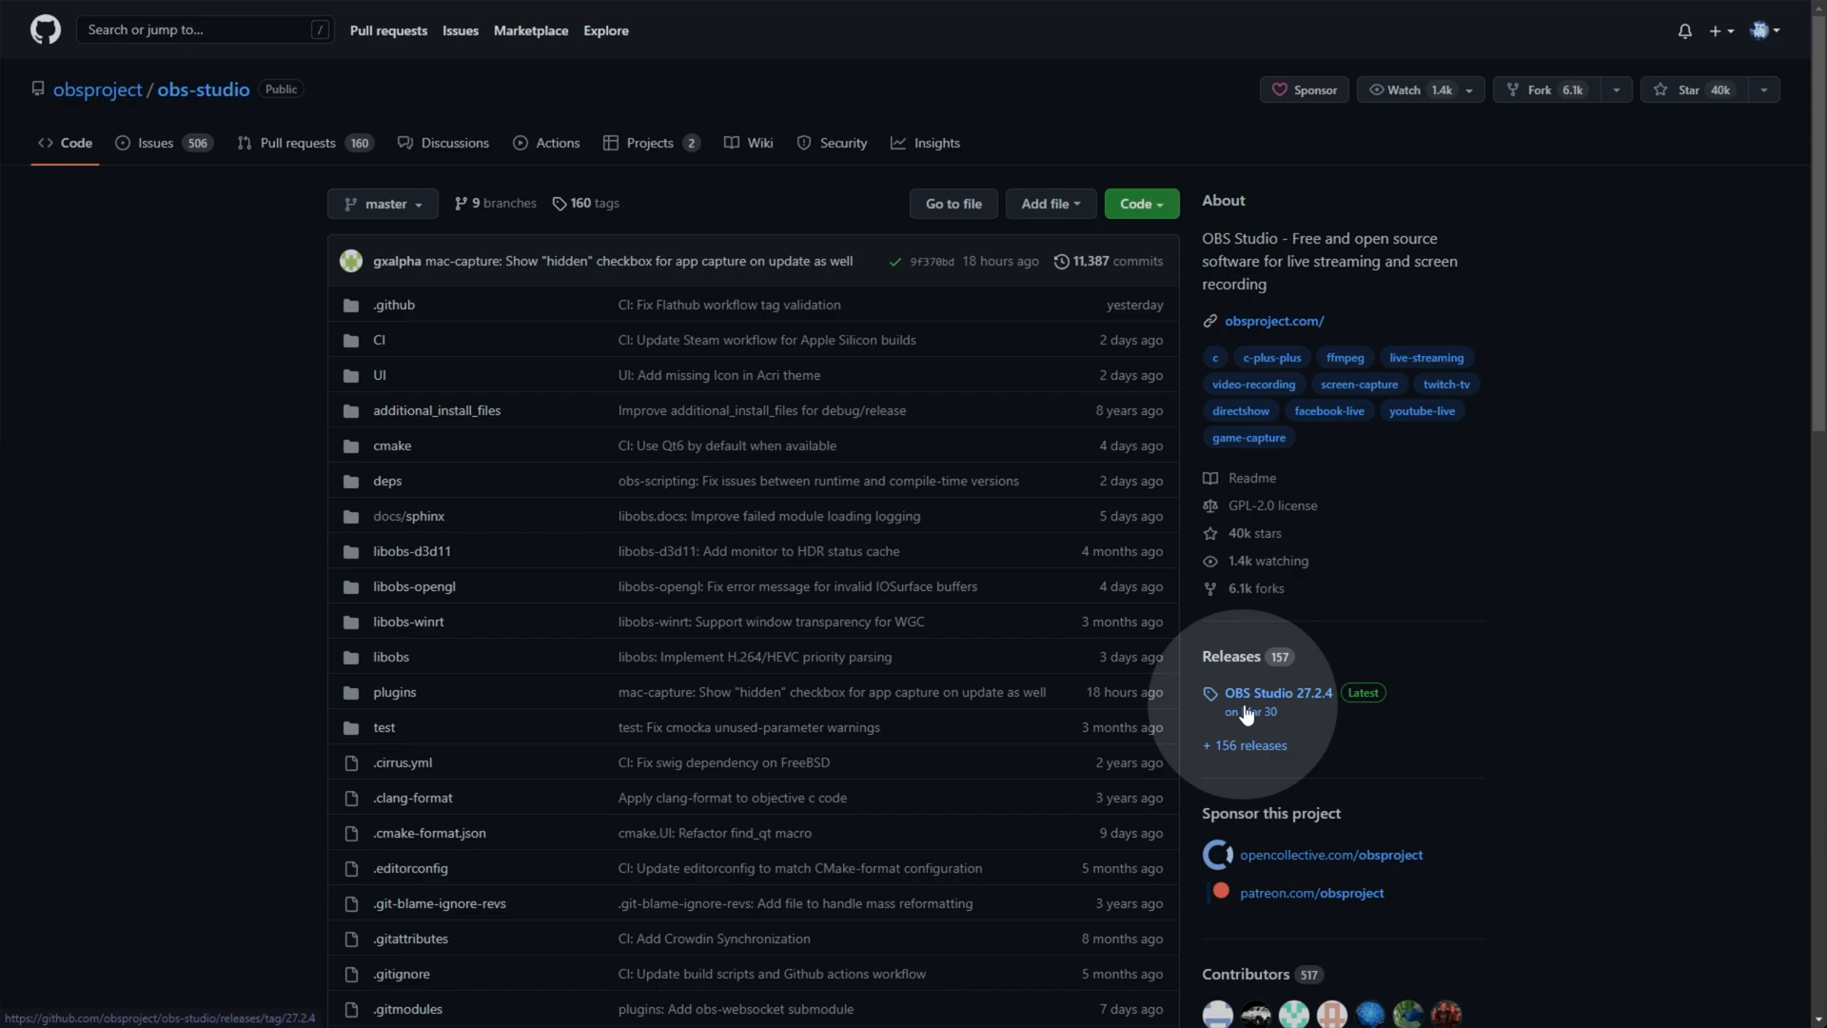
mouse_move(1251, 710)
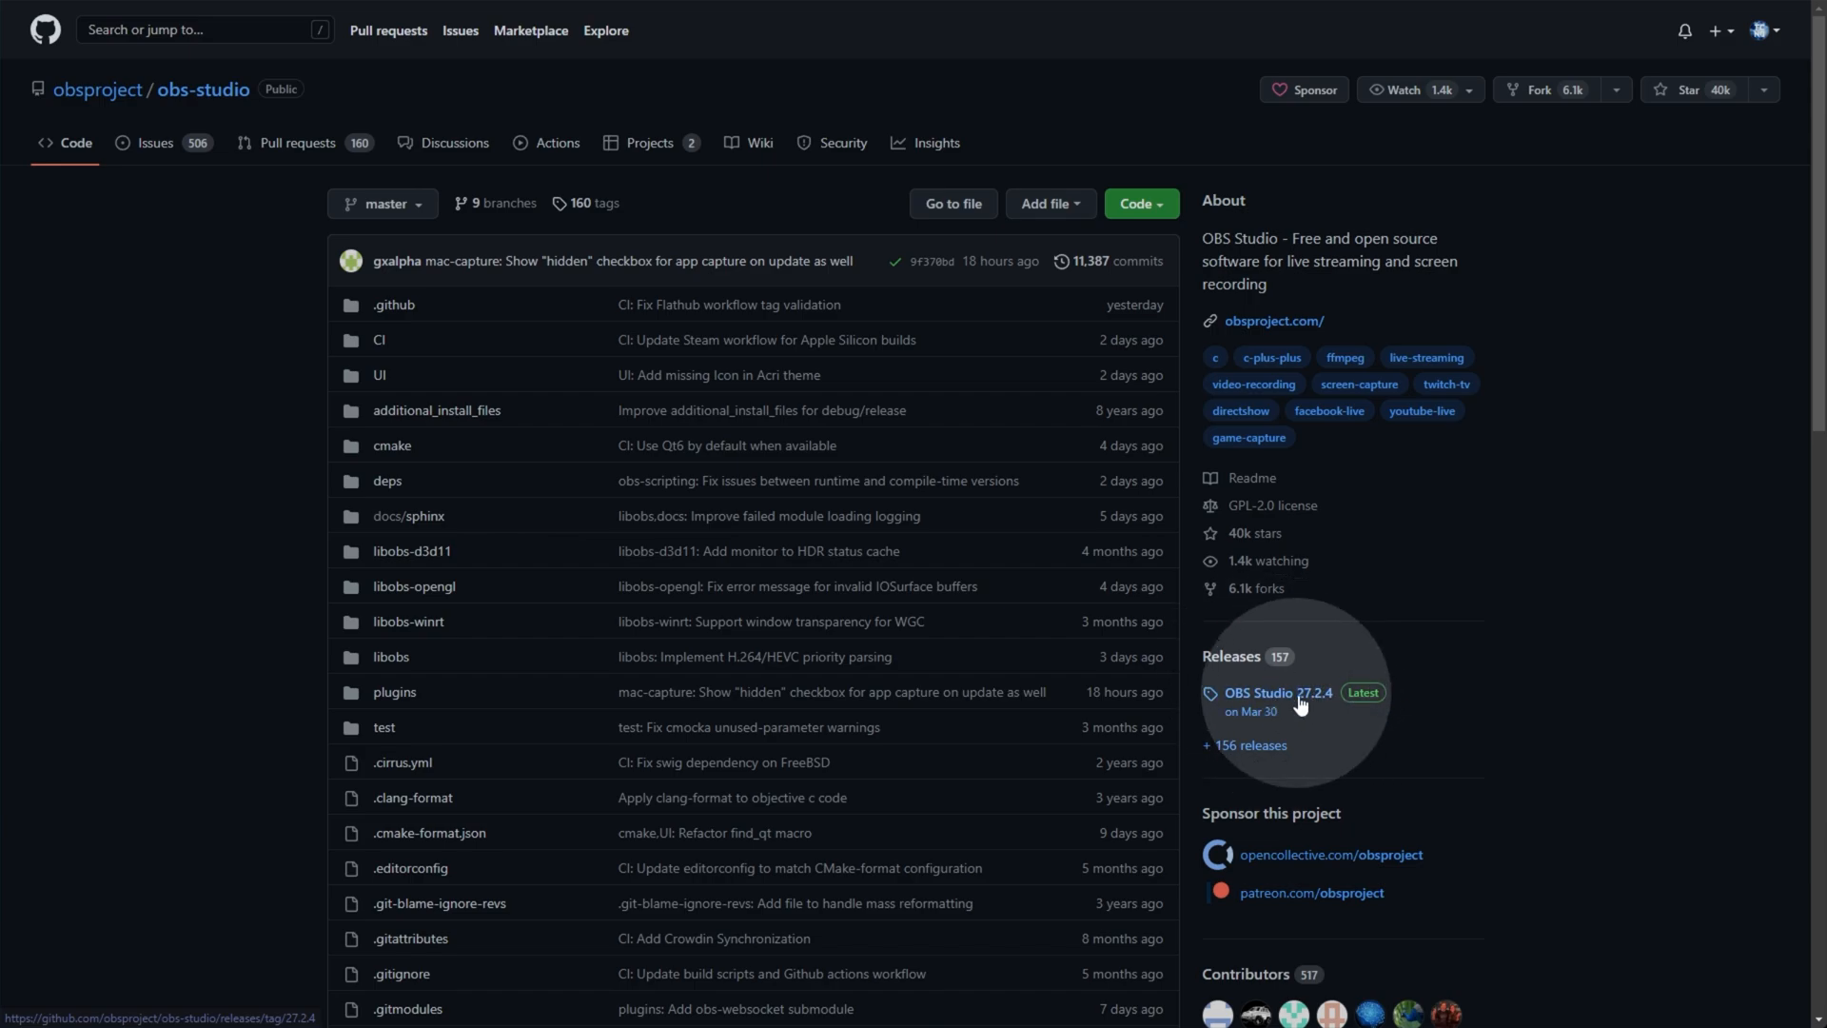
mouse_move(1231, 656)
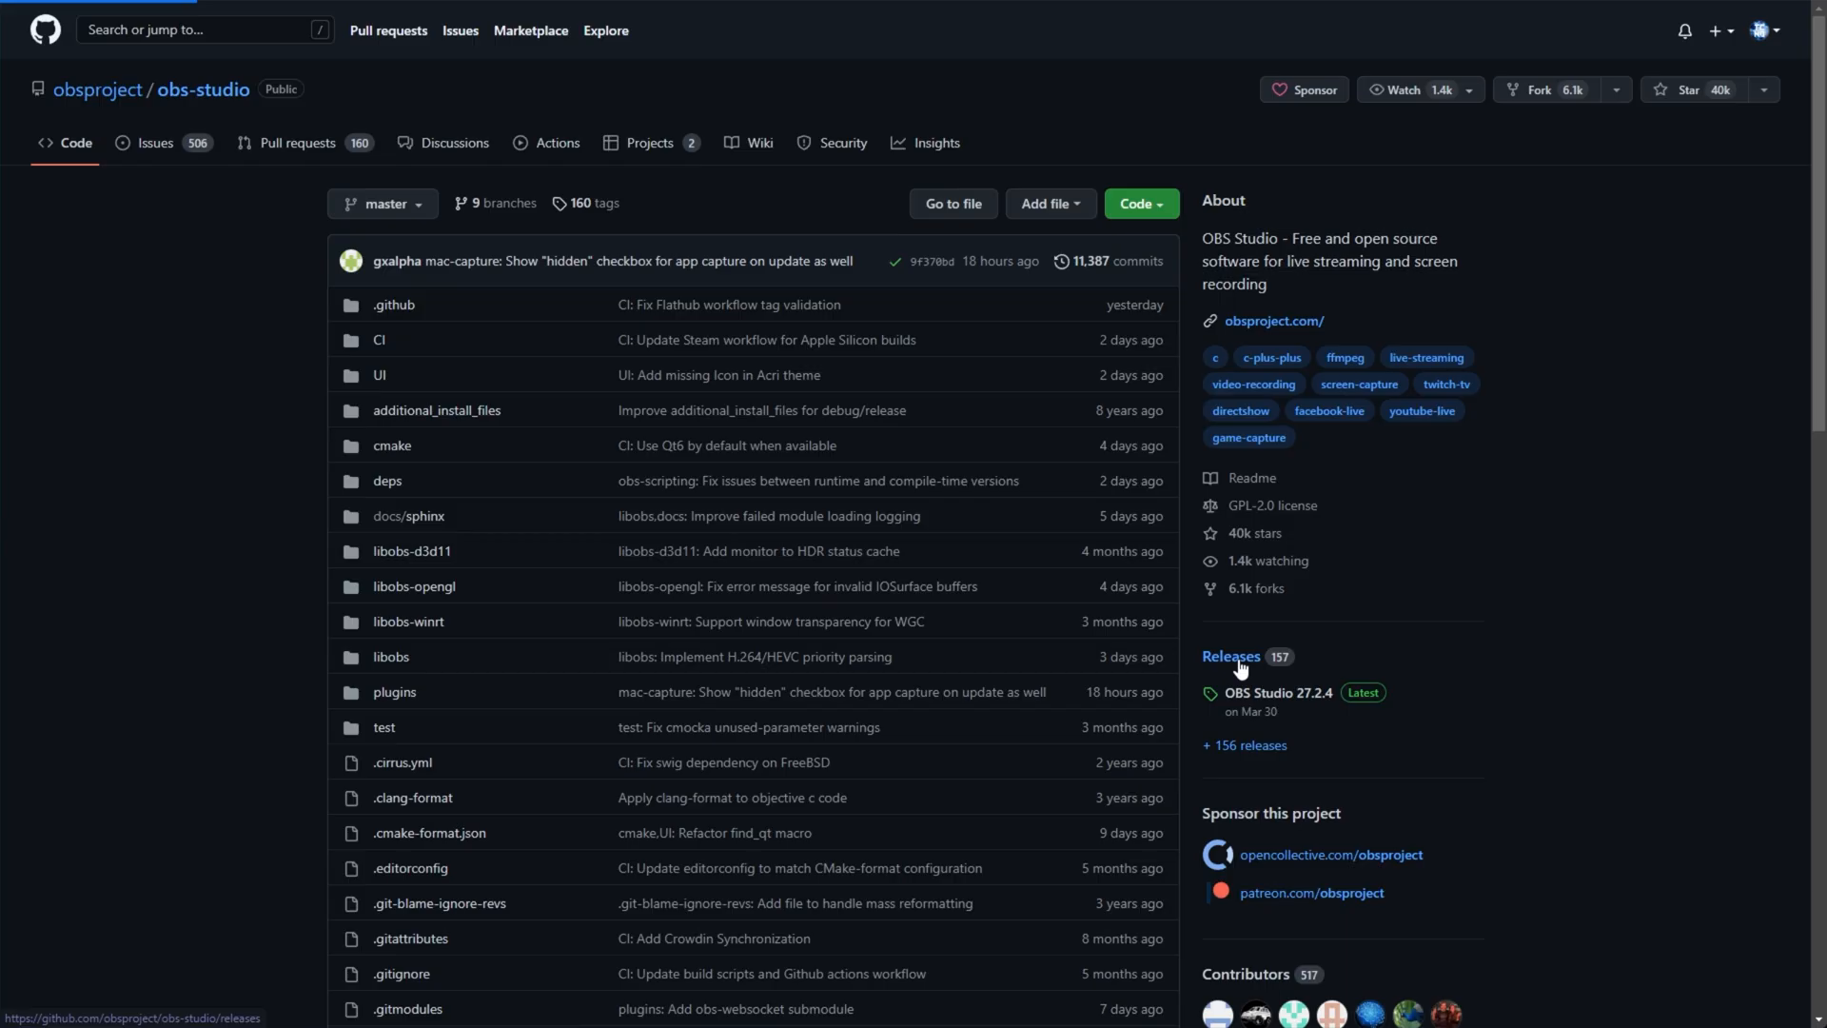
Open the obs-studio releases list and scroll to the end of the 28.0 Beta 1 notes
left_click(1231, 656)
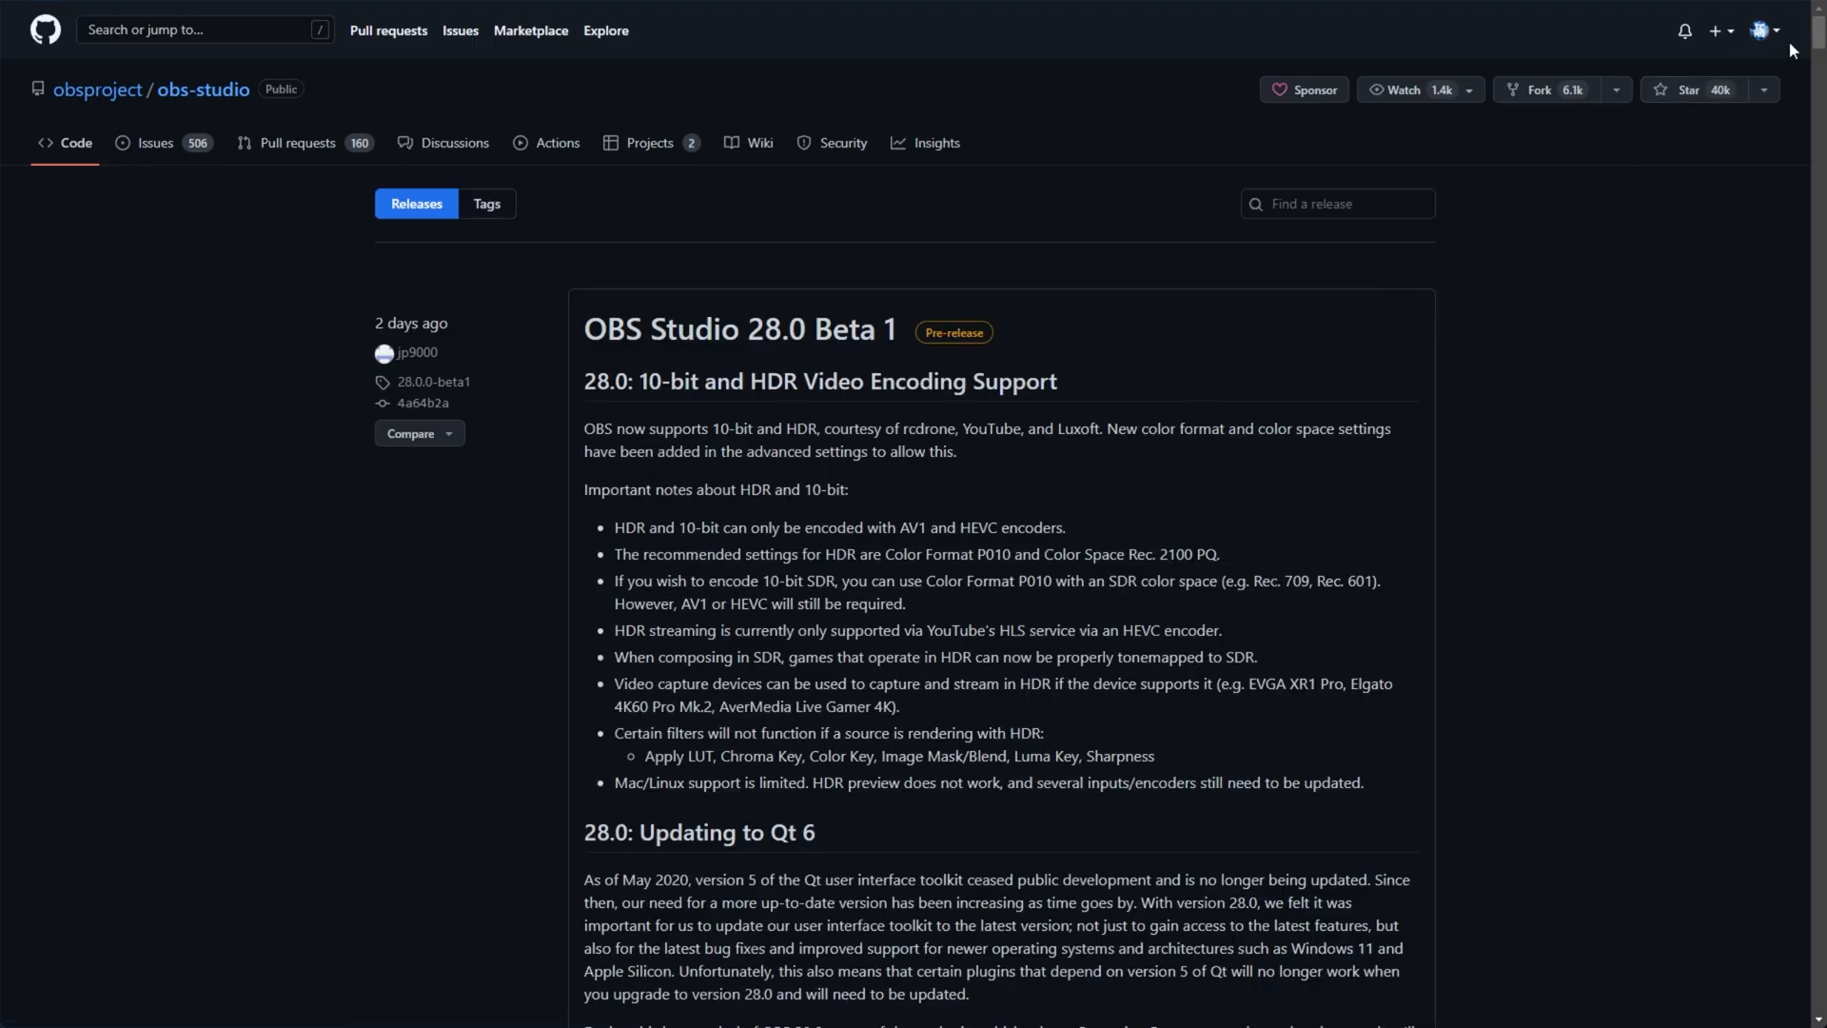
scroll("down", 3)
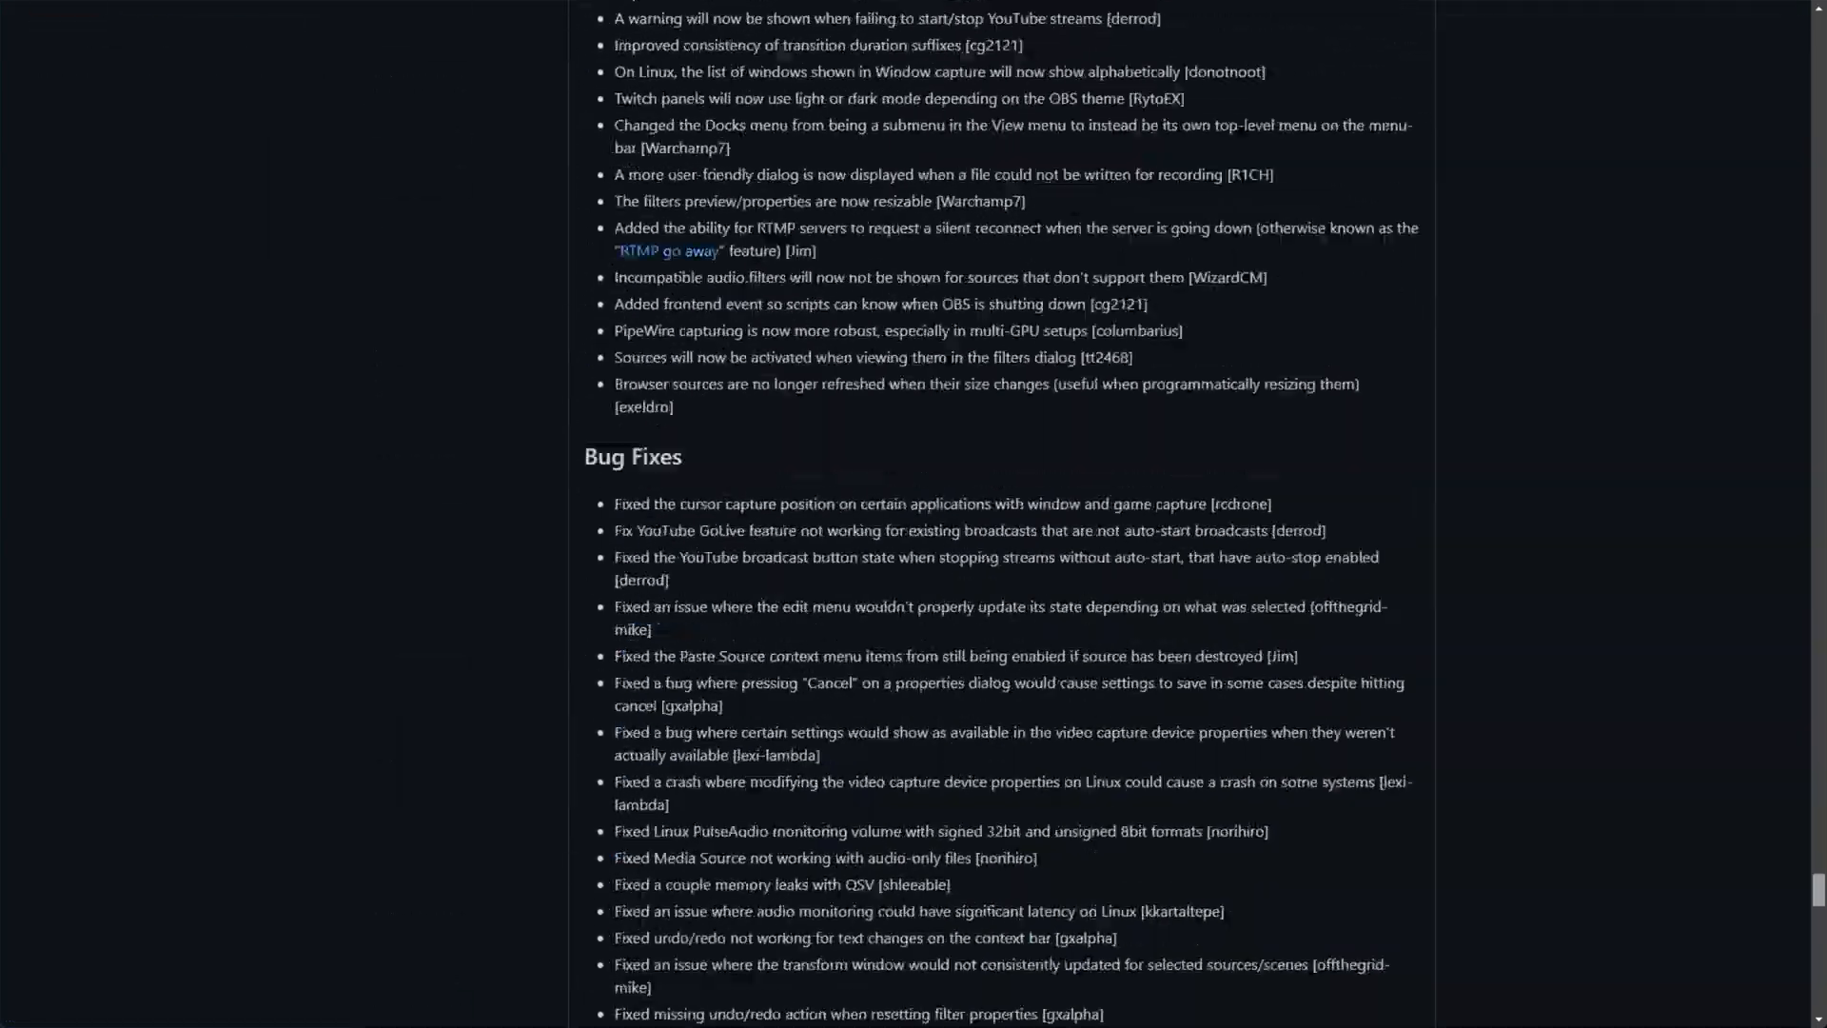
scroll("up", 3)
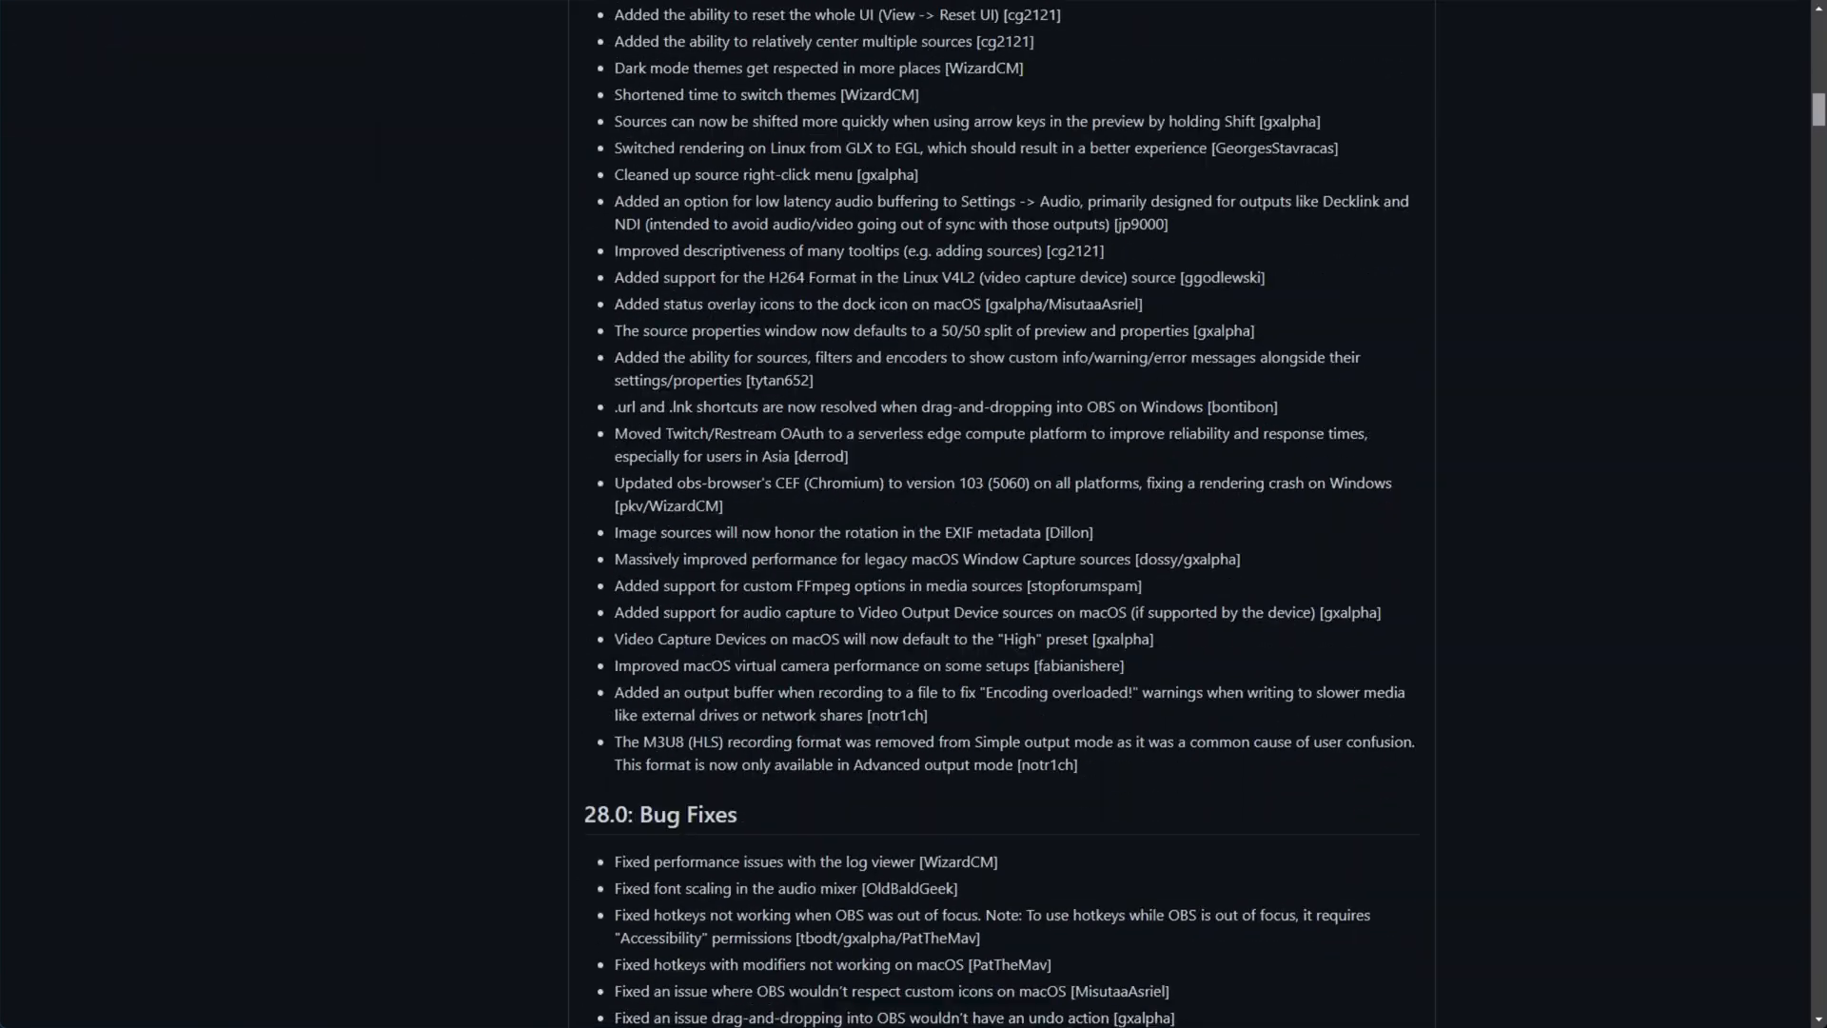
scroll("down", 3)
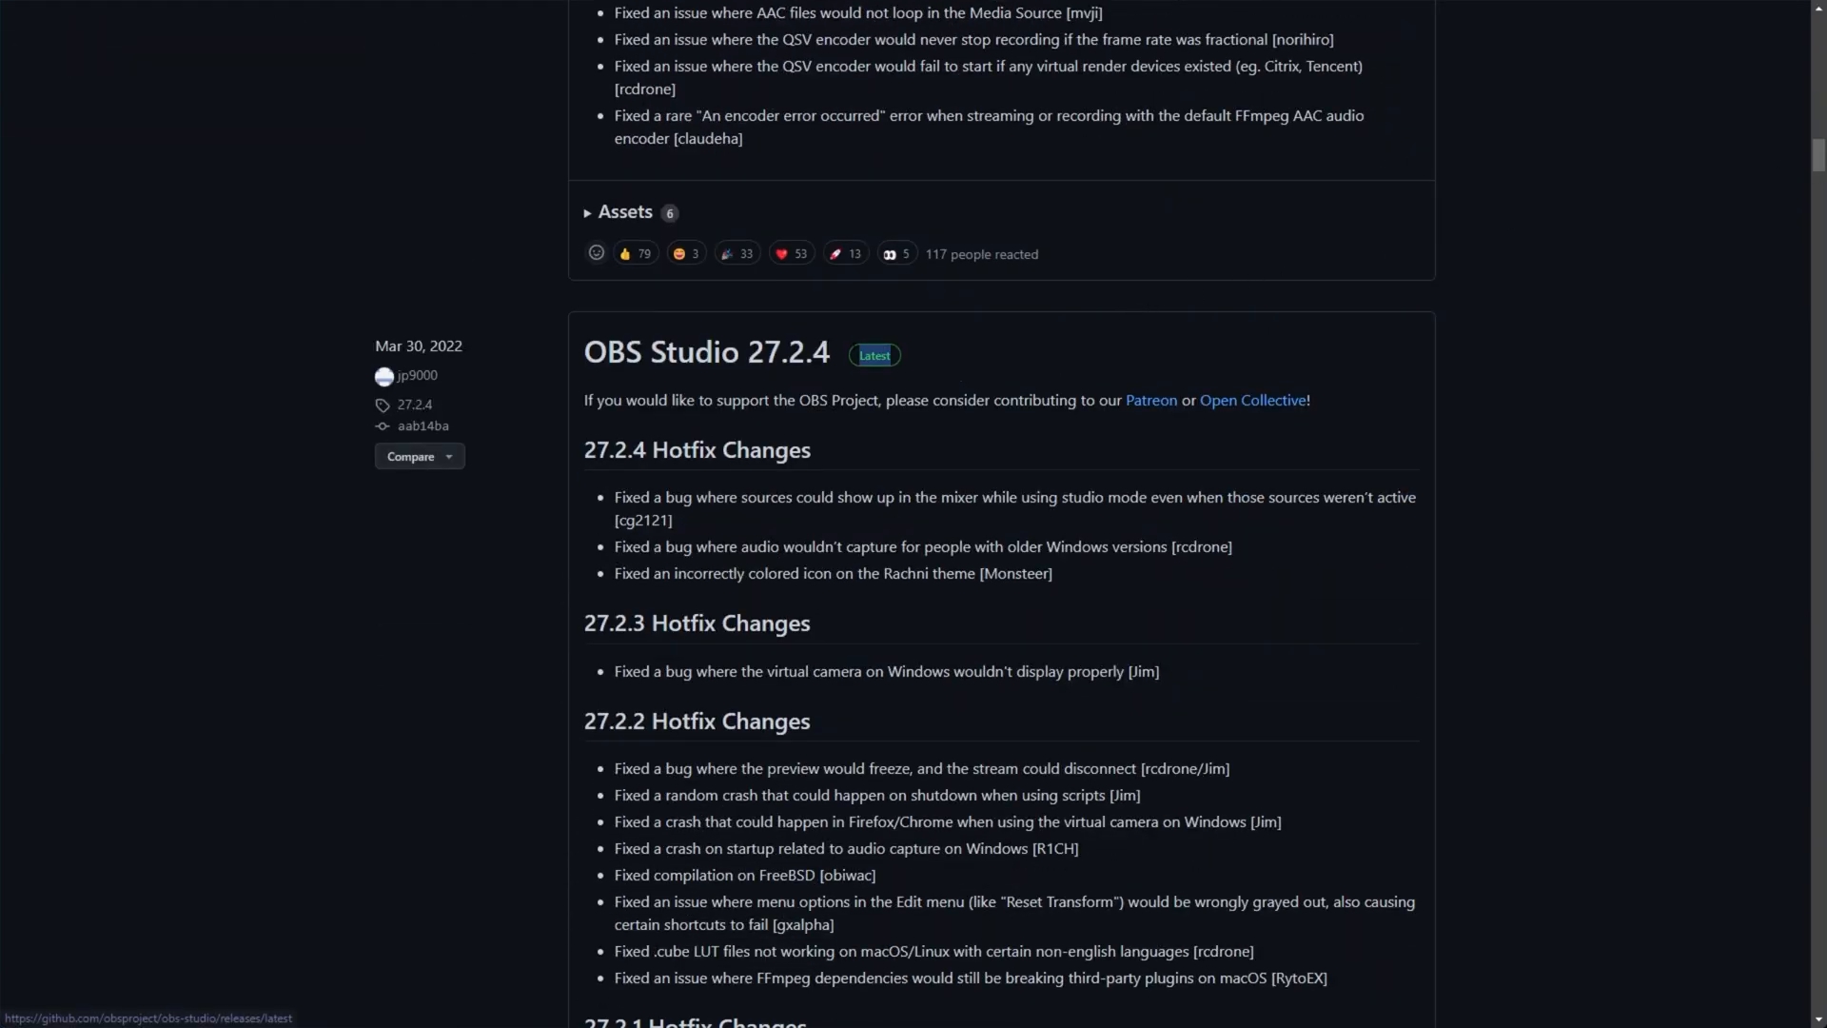
scroll("up", 3)
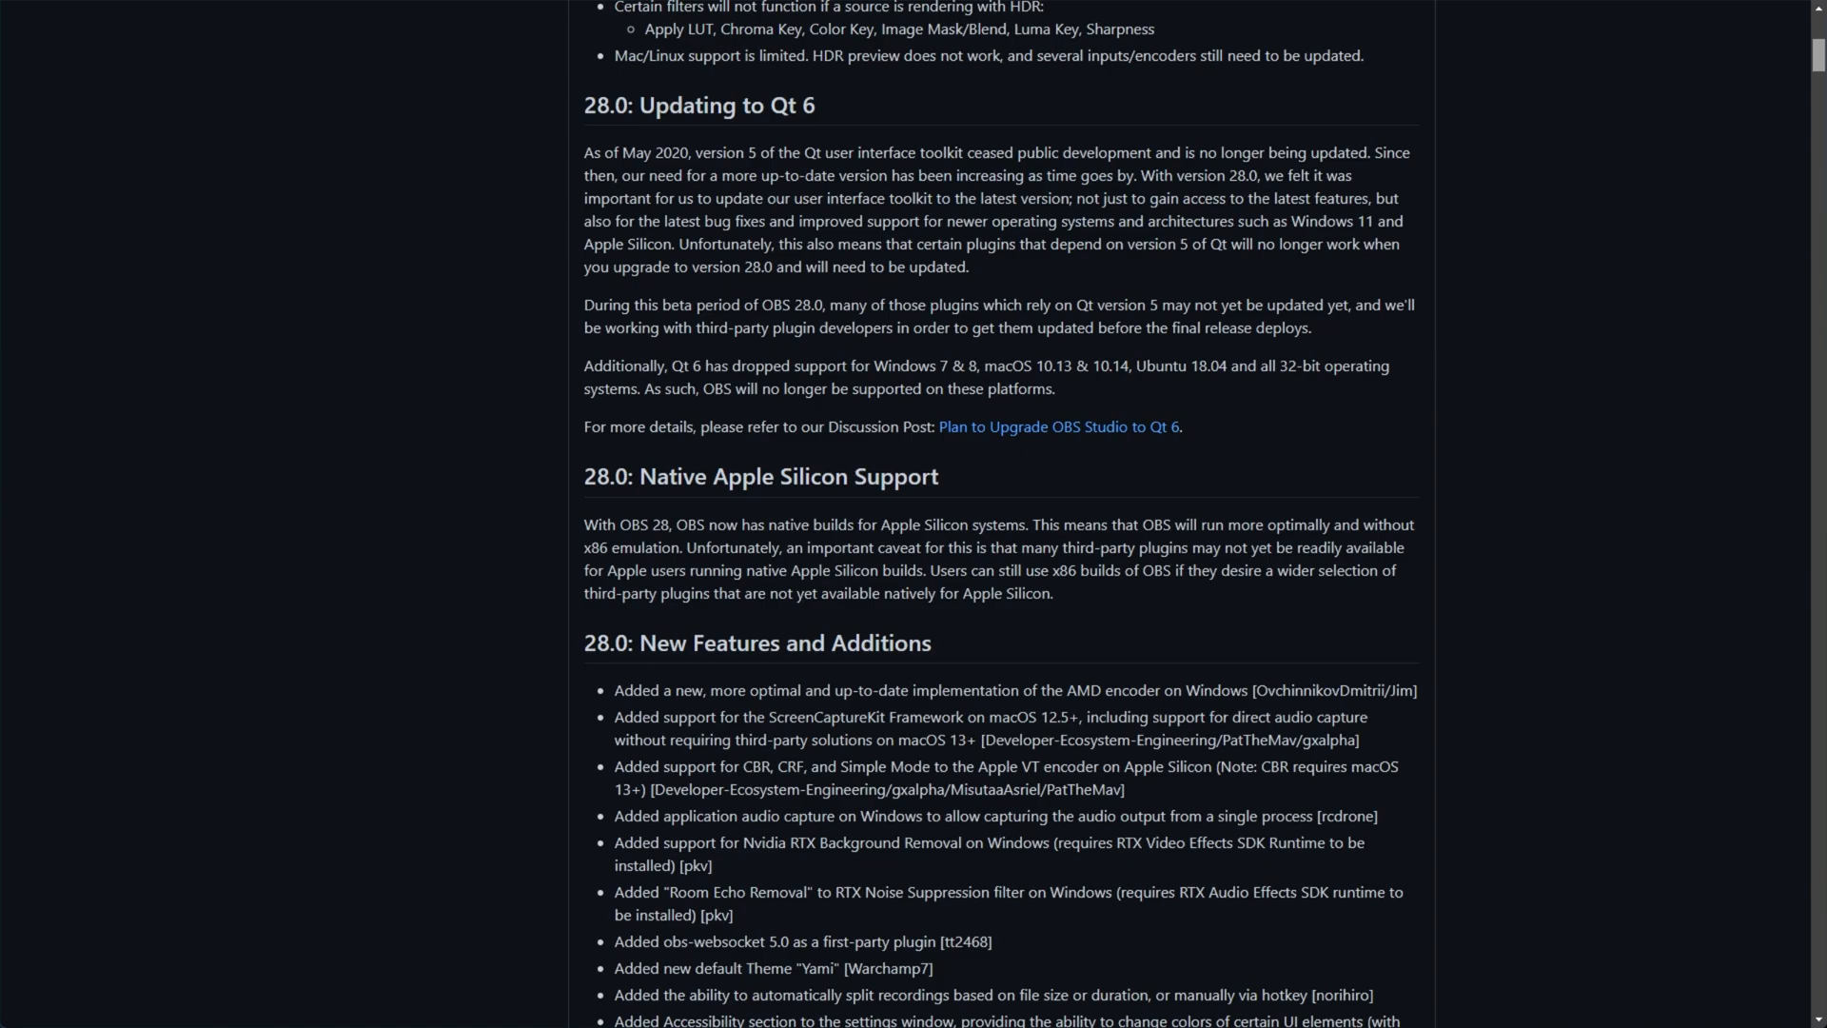
scroll("up", 3)
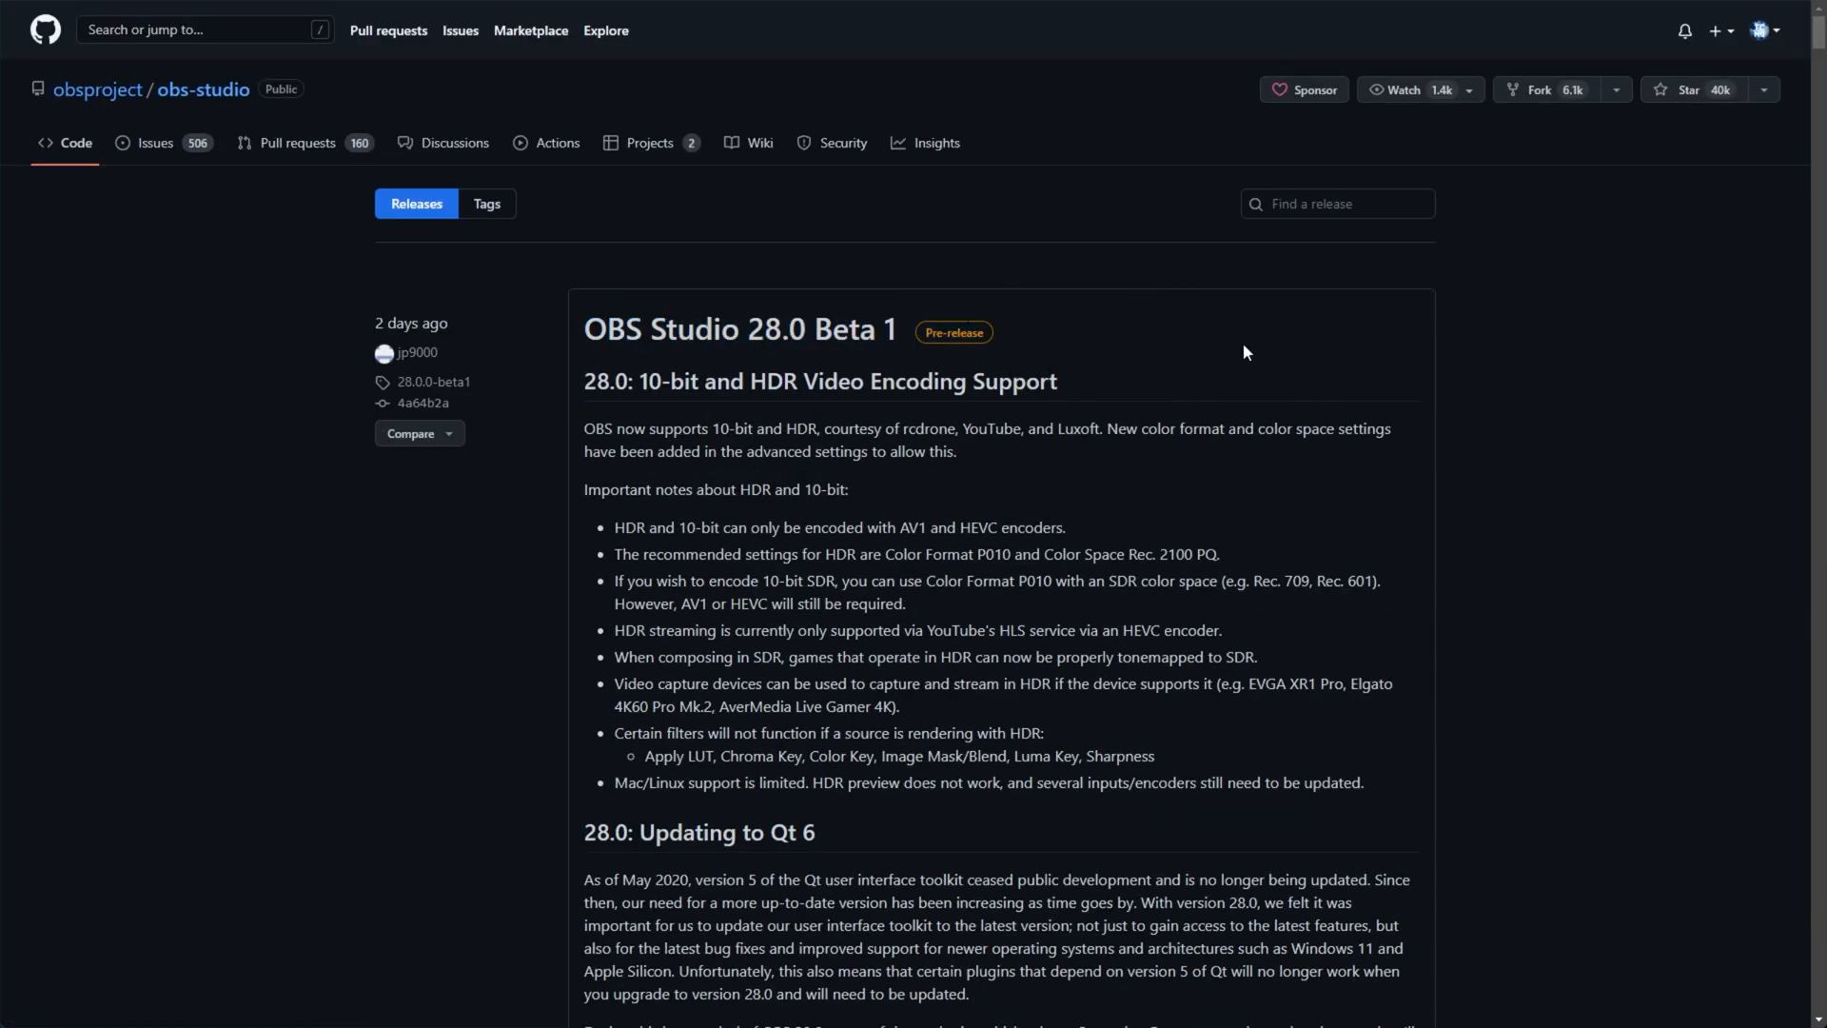
mouse_move(1037, 368)
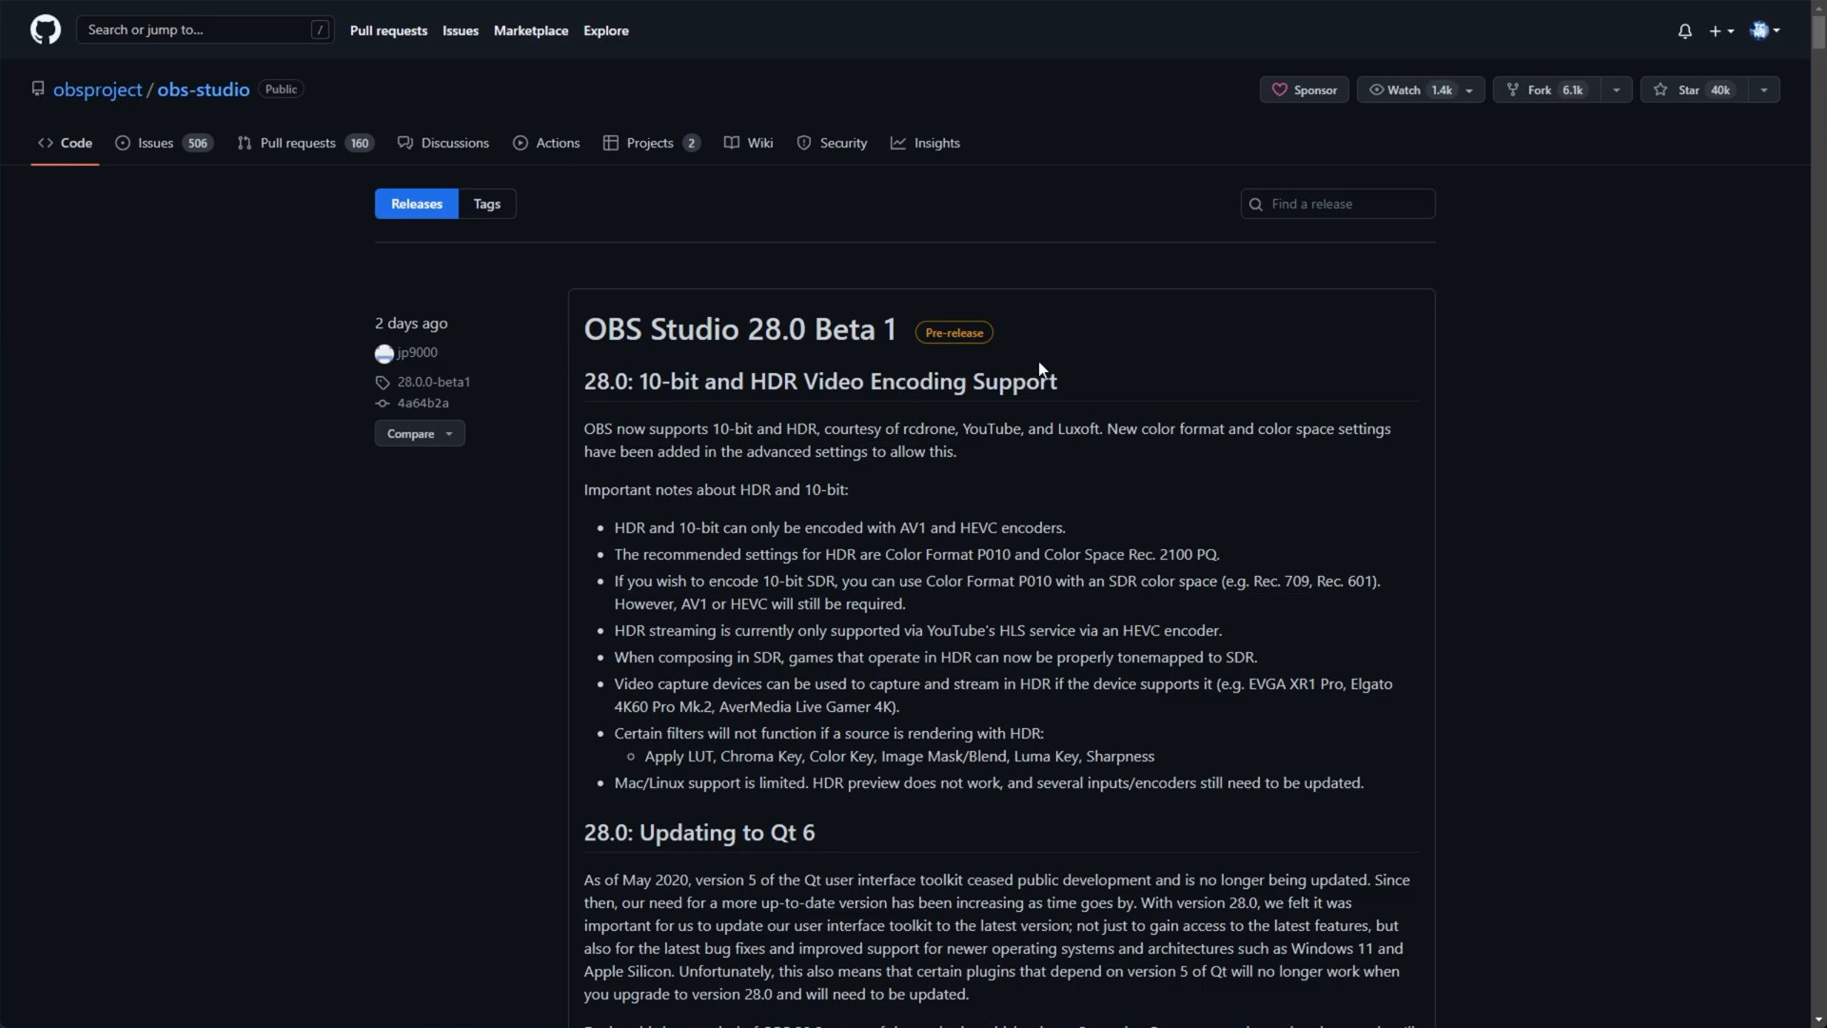
mouse_move(1032, 345)
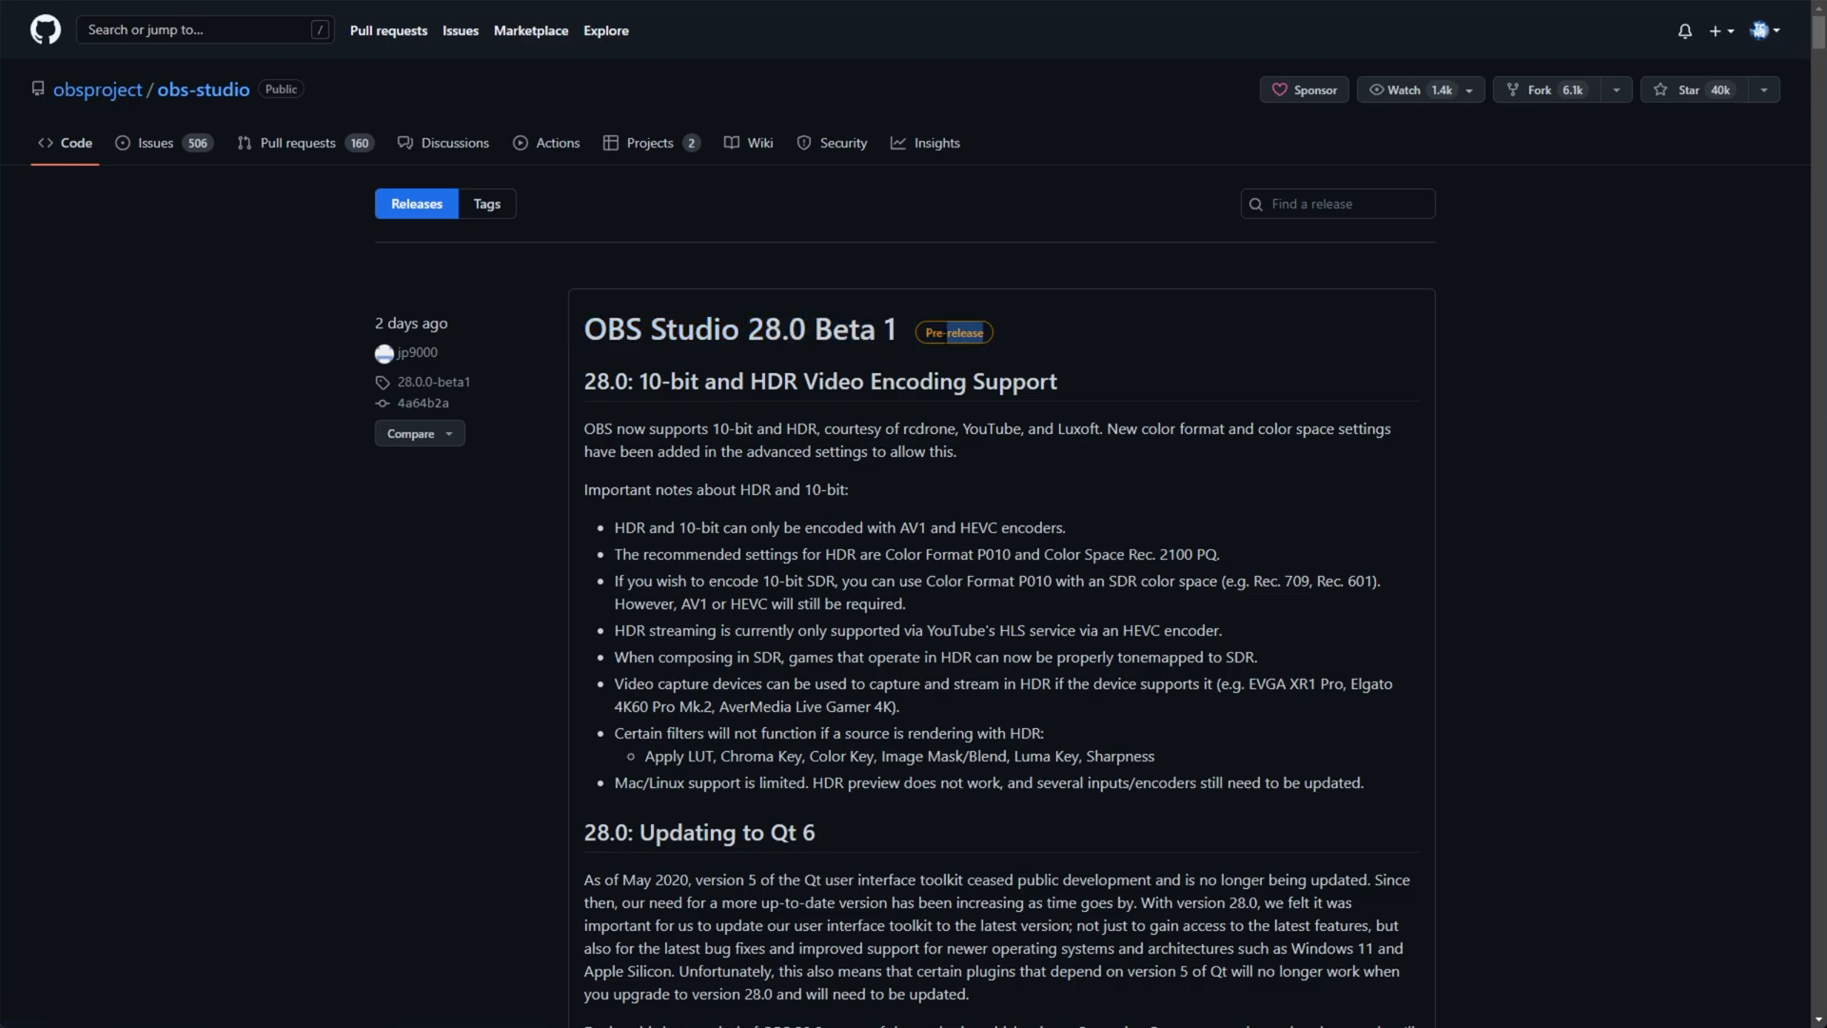
scroll("down", 3)
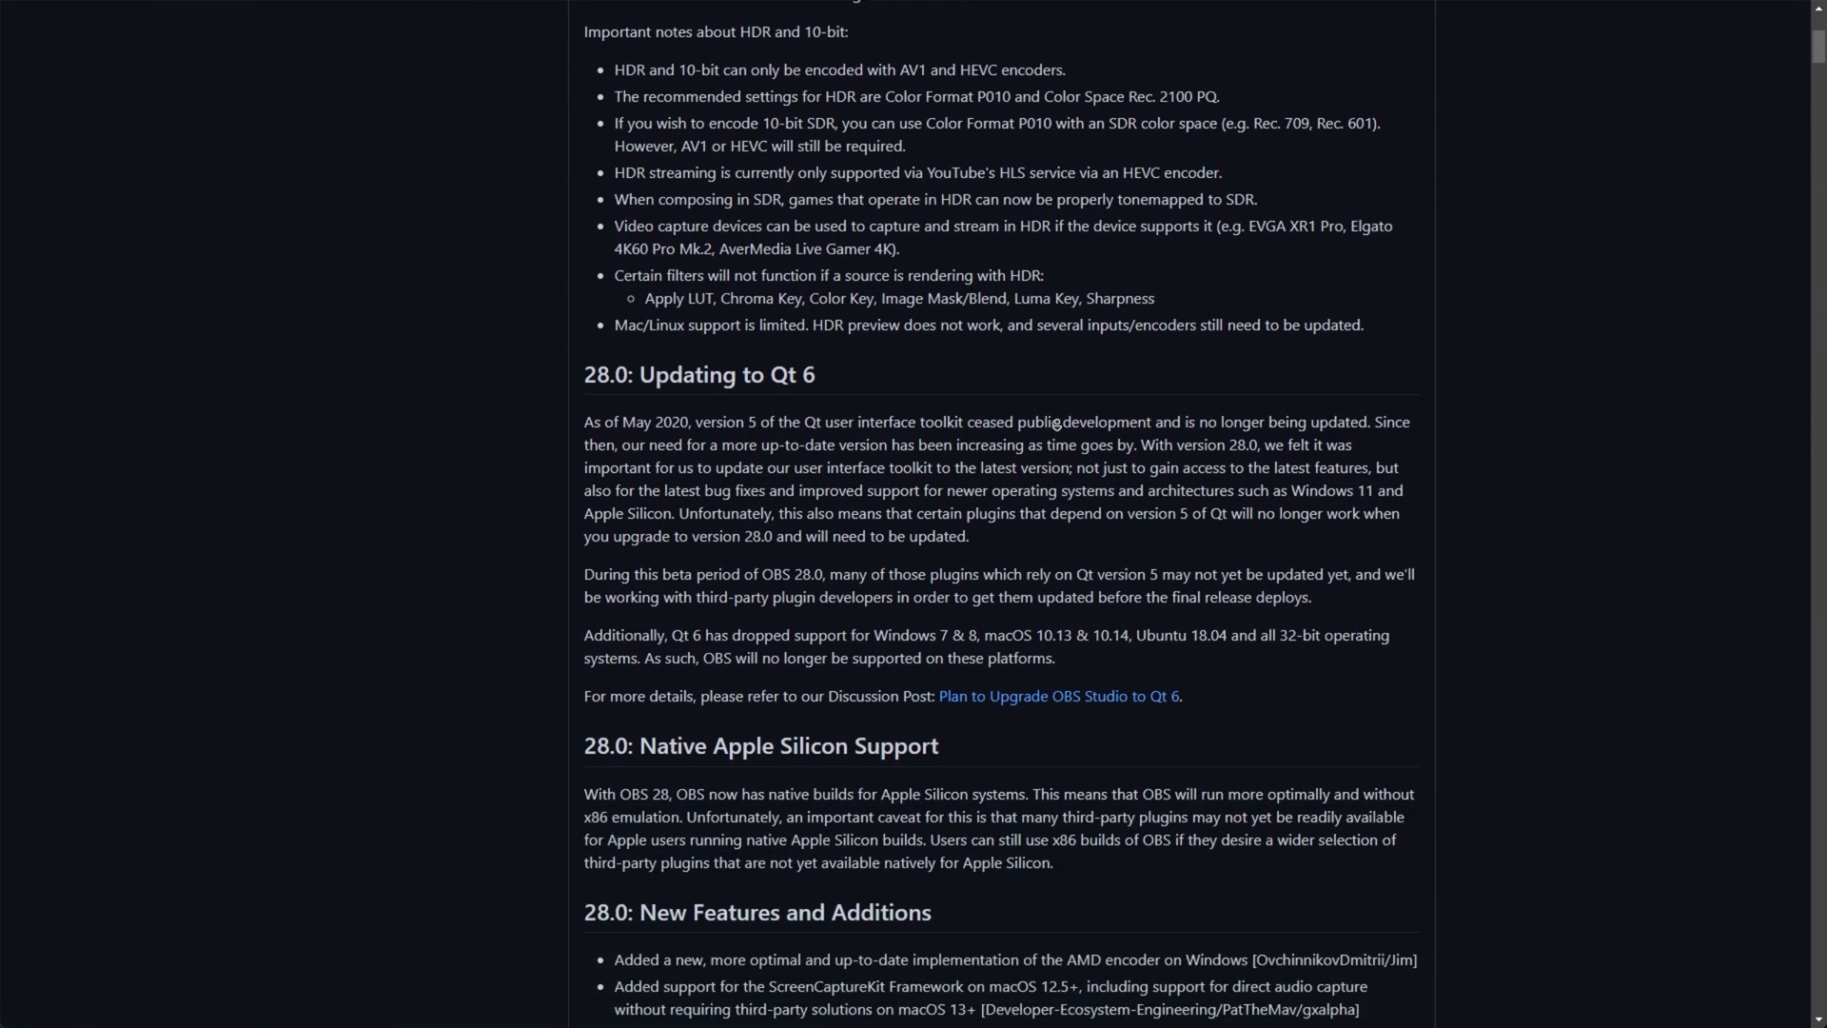
scroll("down", 3)
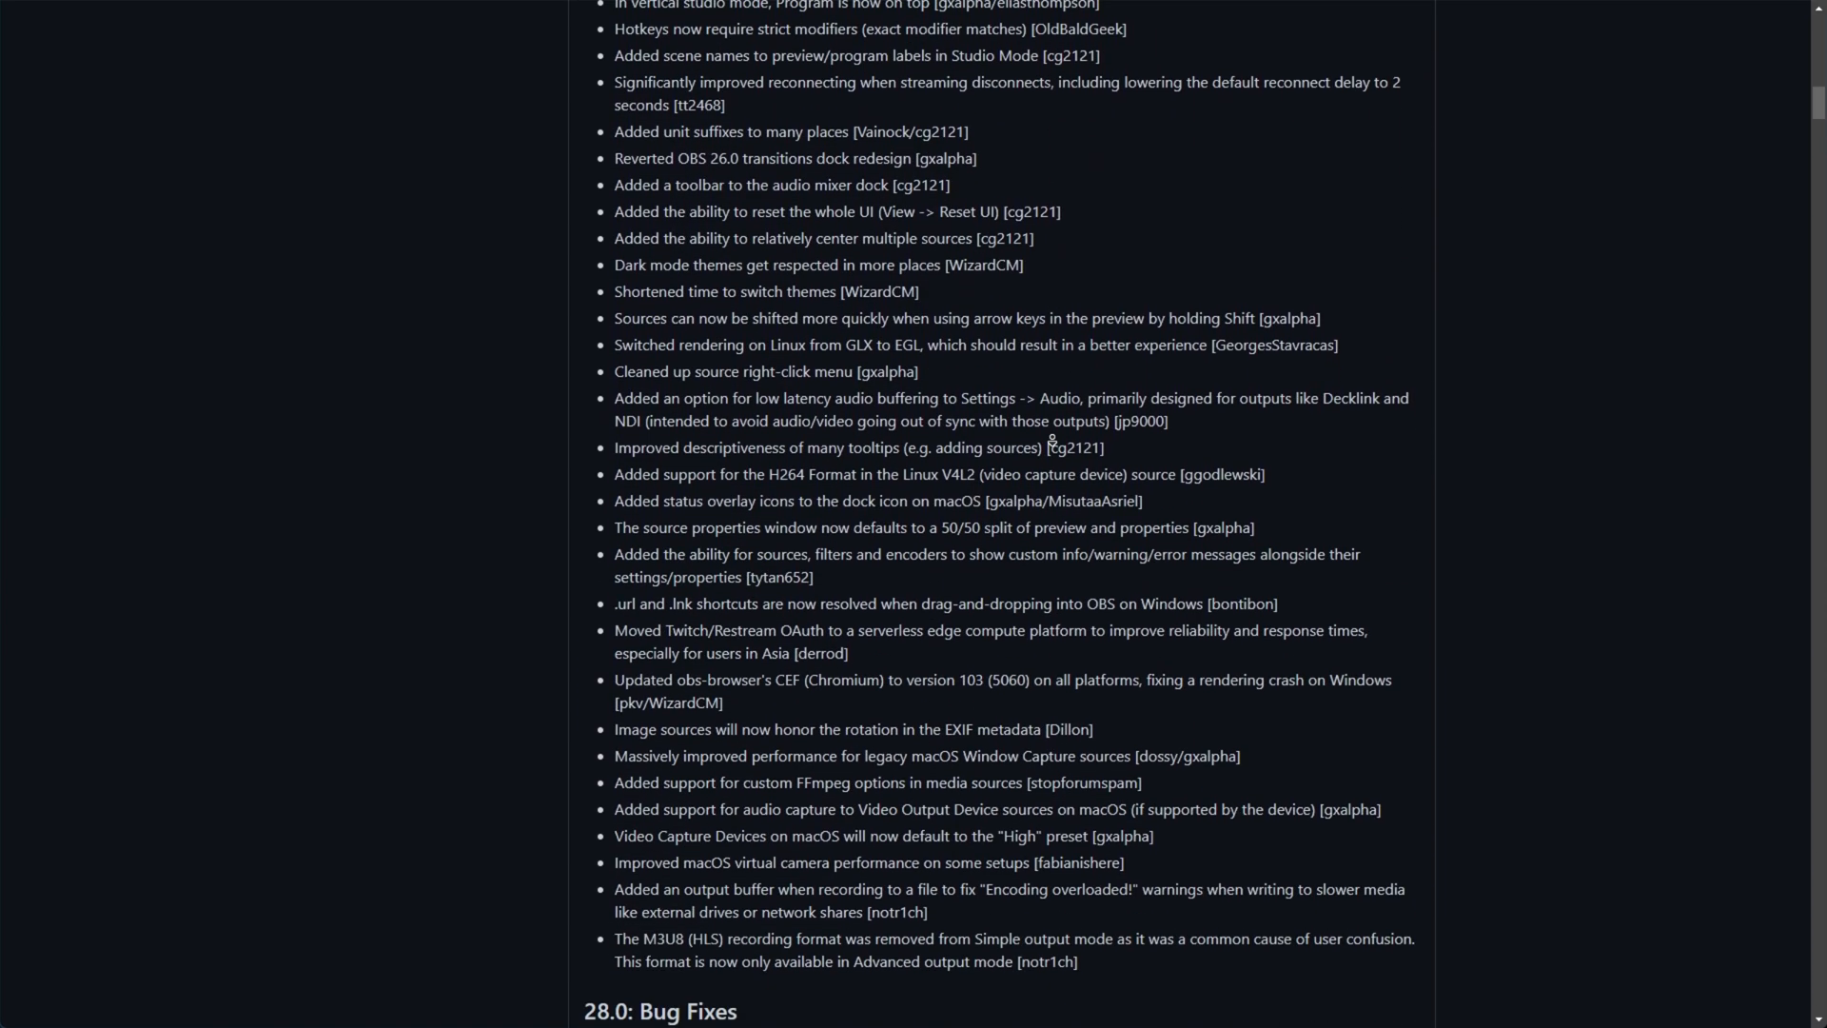
scroll("down", 3)
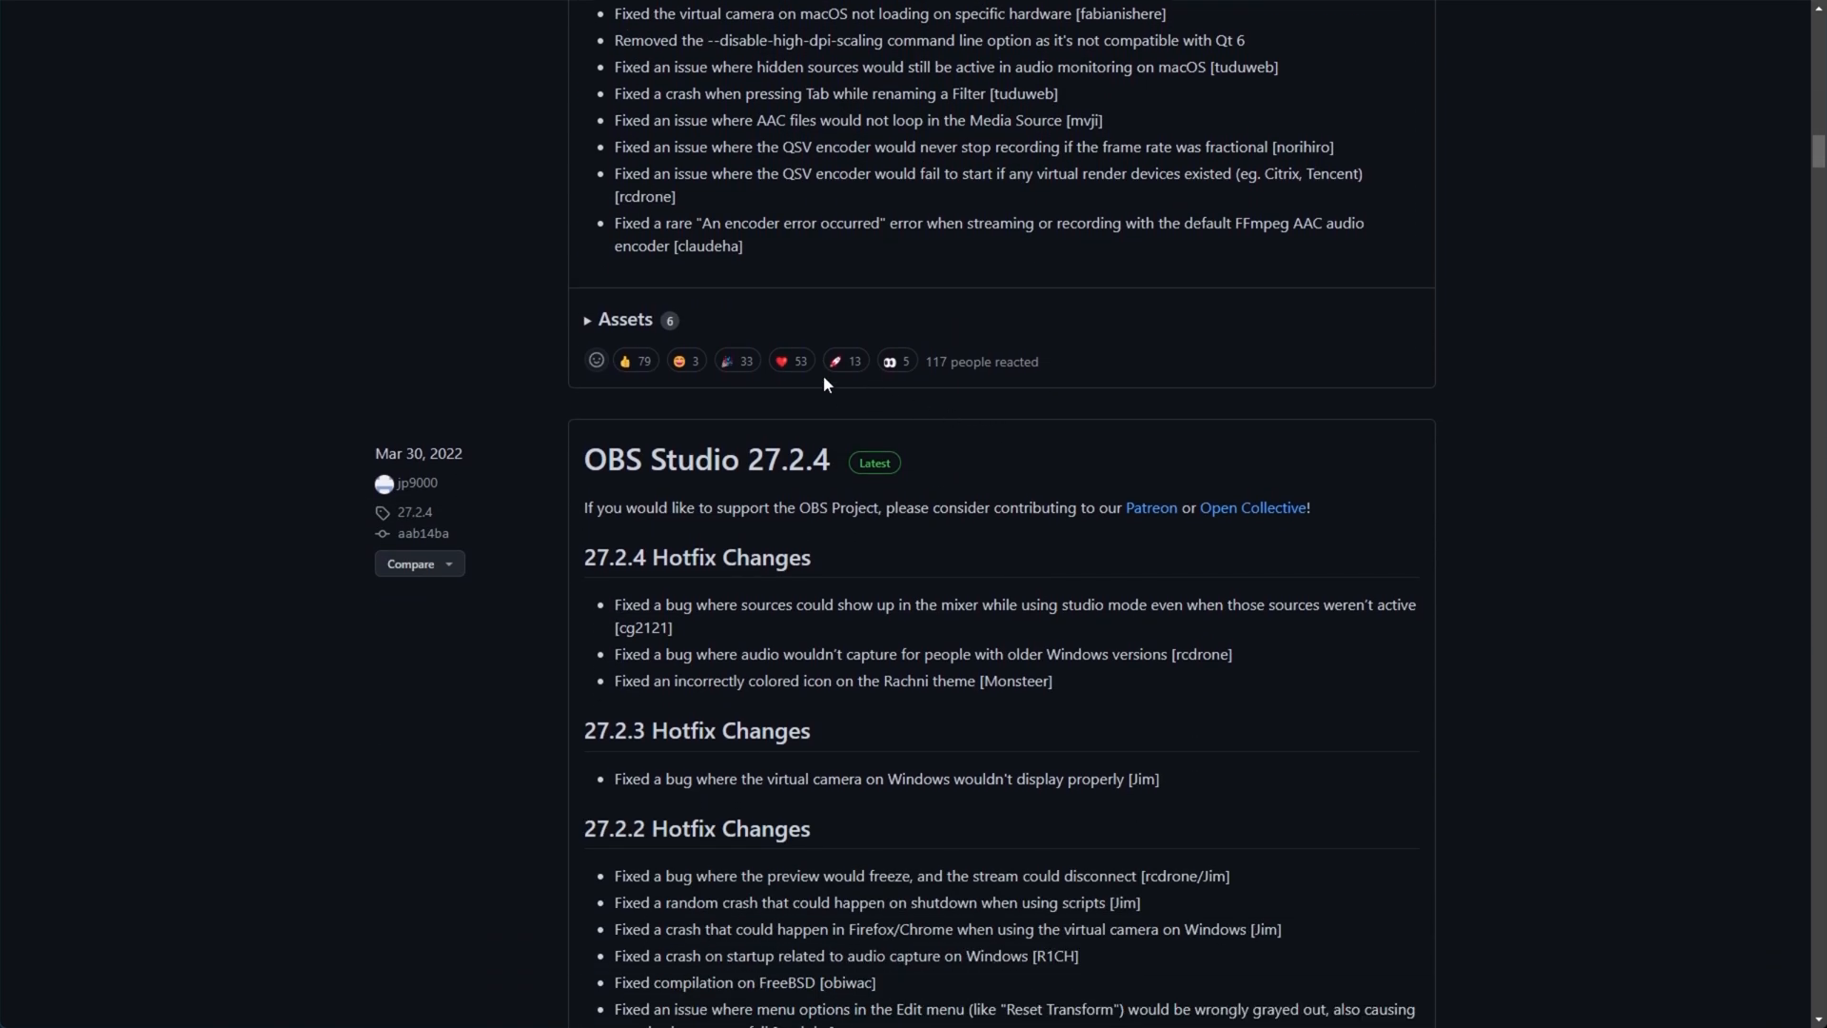
mouse_move(657, 309)
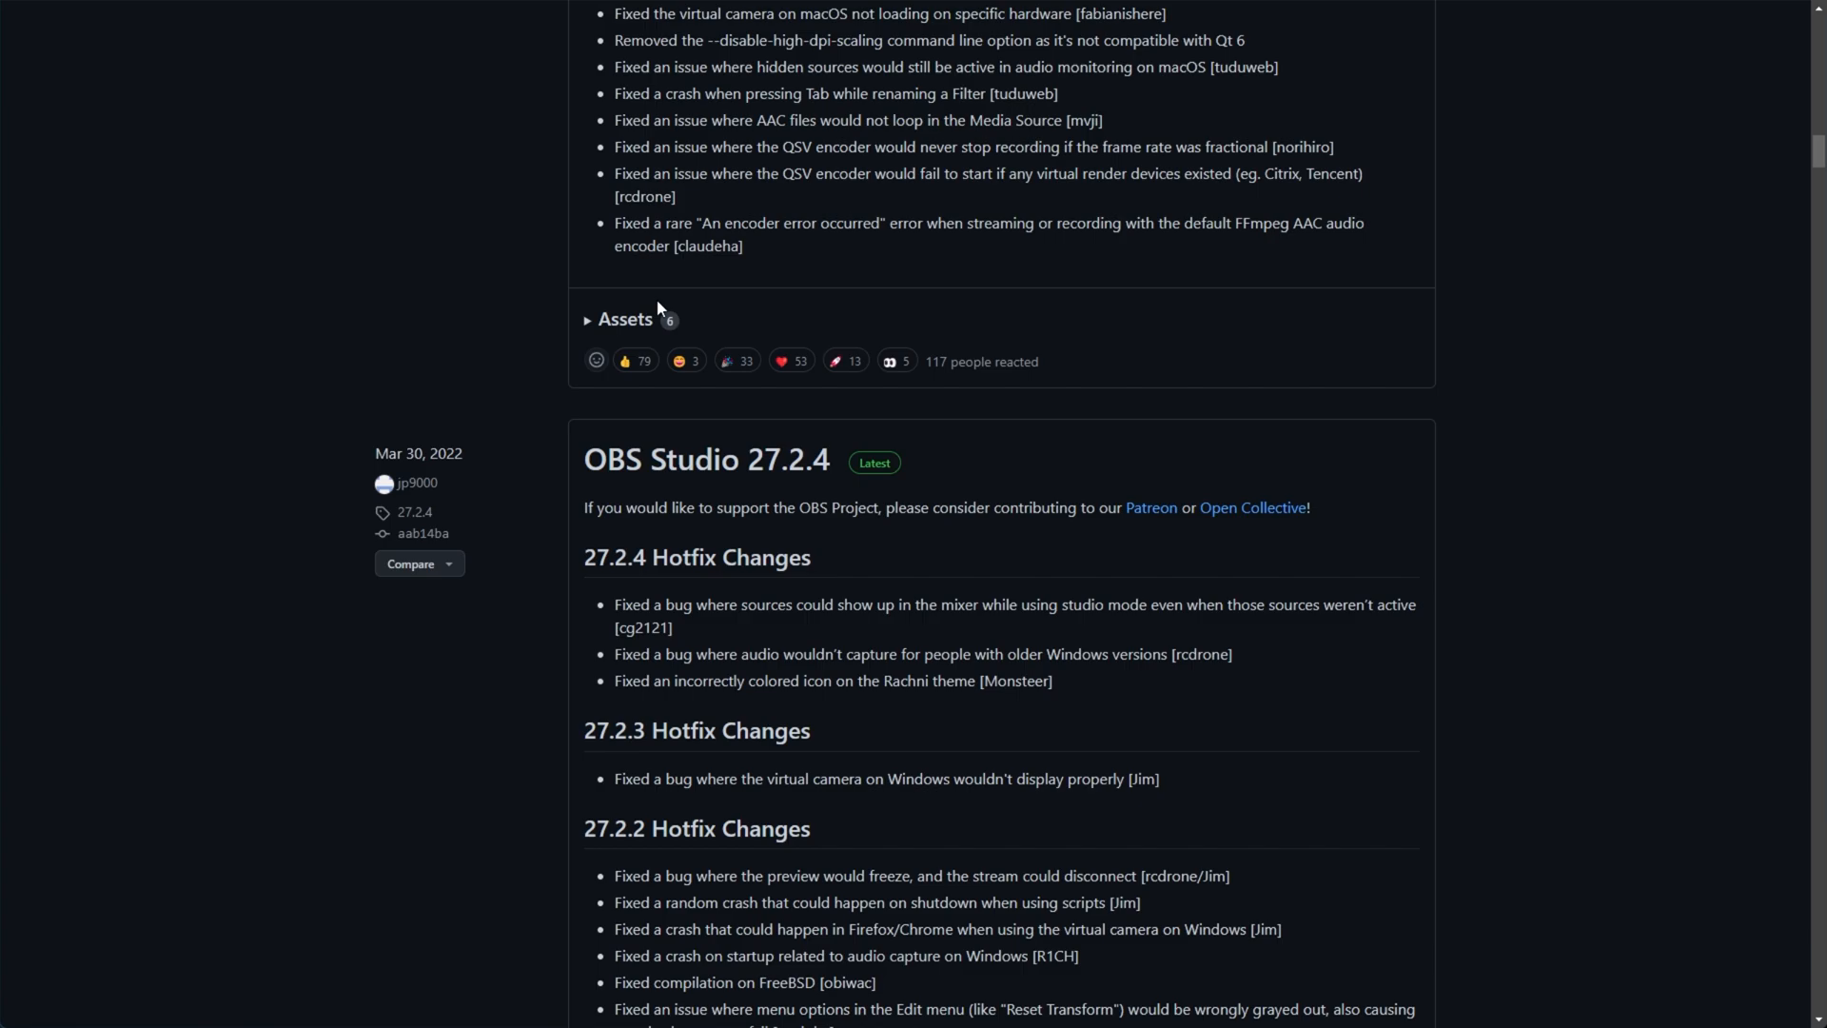
Expand the Assets list under the 28.0 Beta 1 release to show its six files
left_click(624, 318)
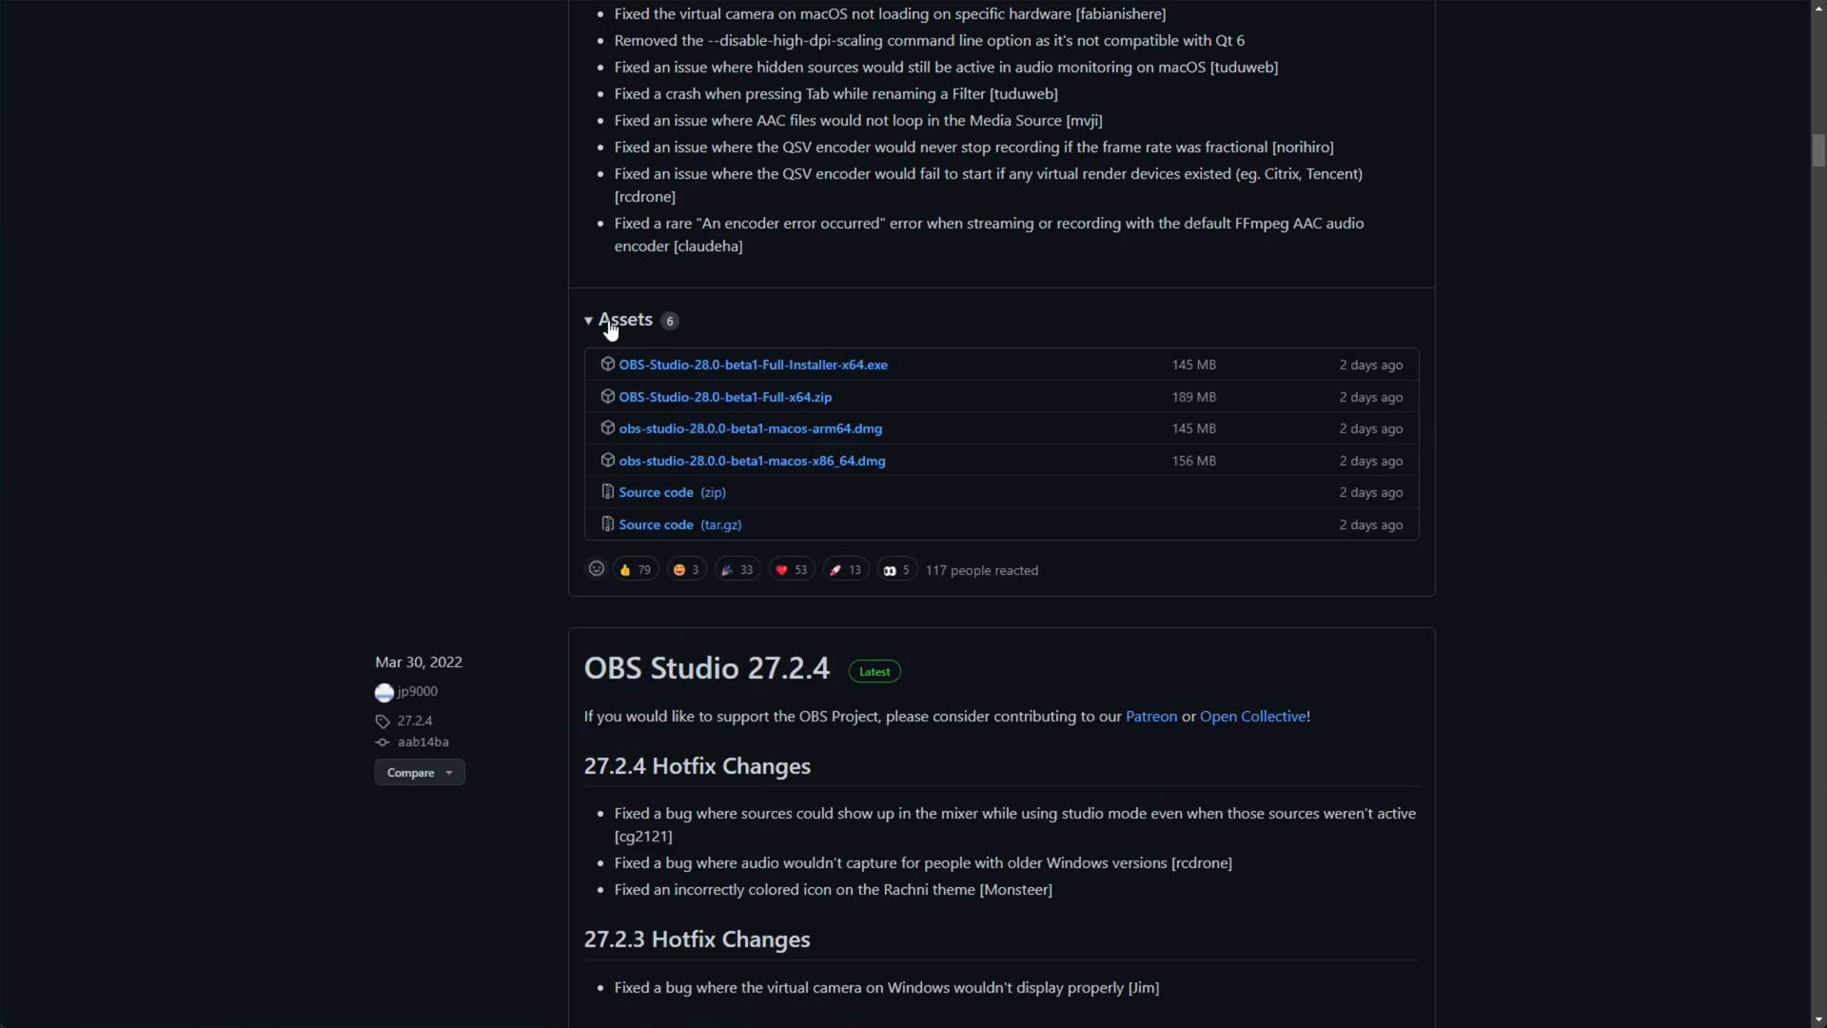
mouse_move(950, 386)
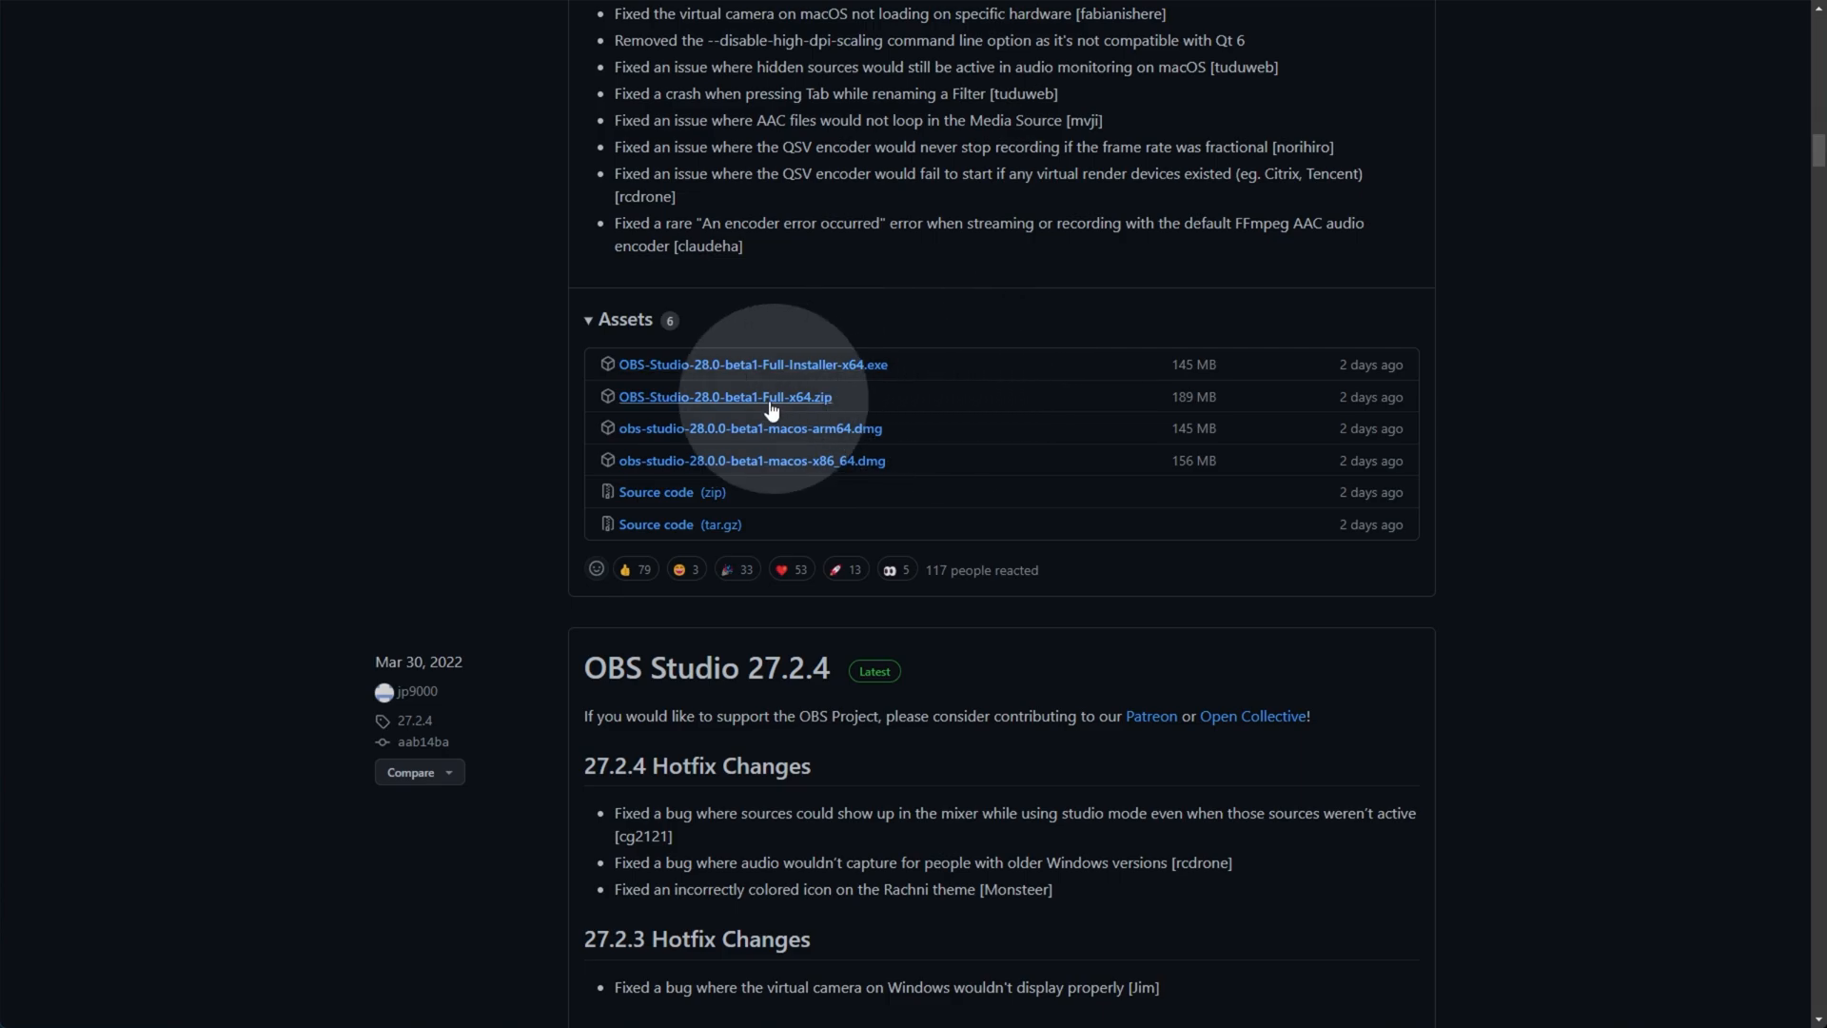
mouse_move(842, 431)
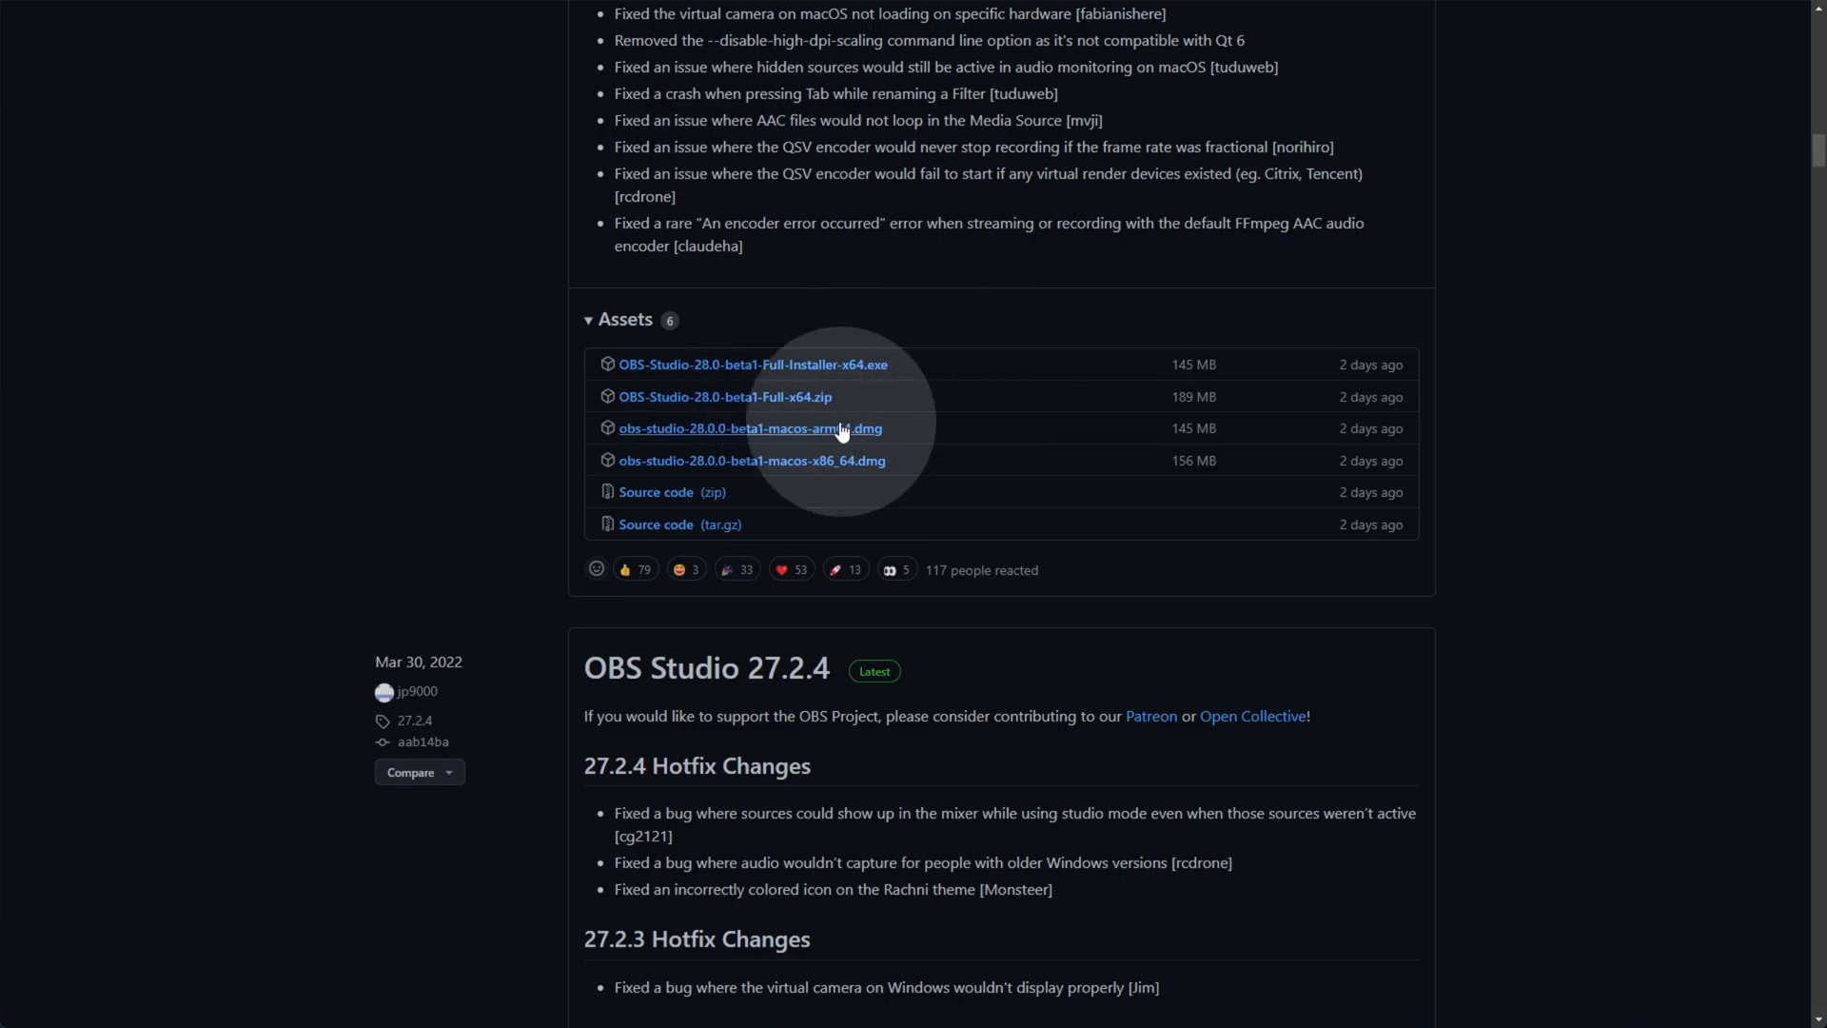
mouse_move(753, 363)
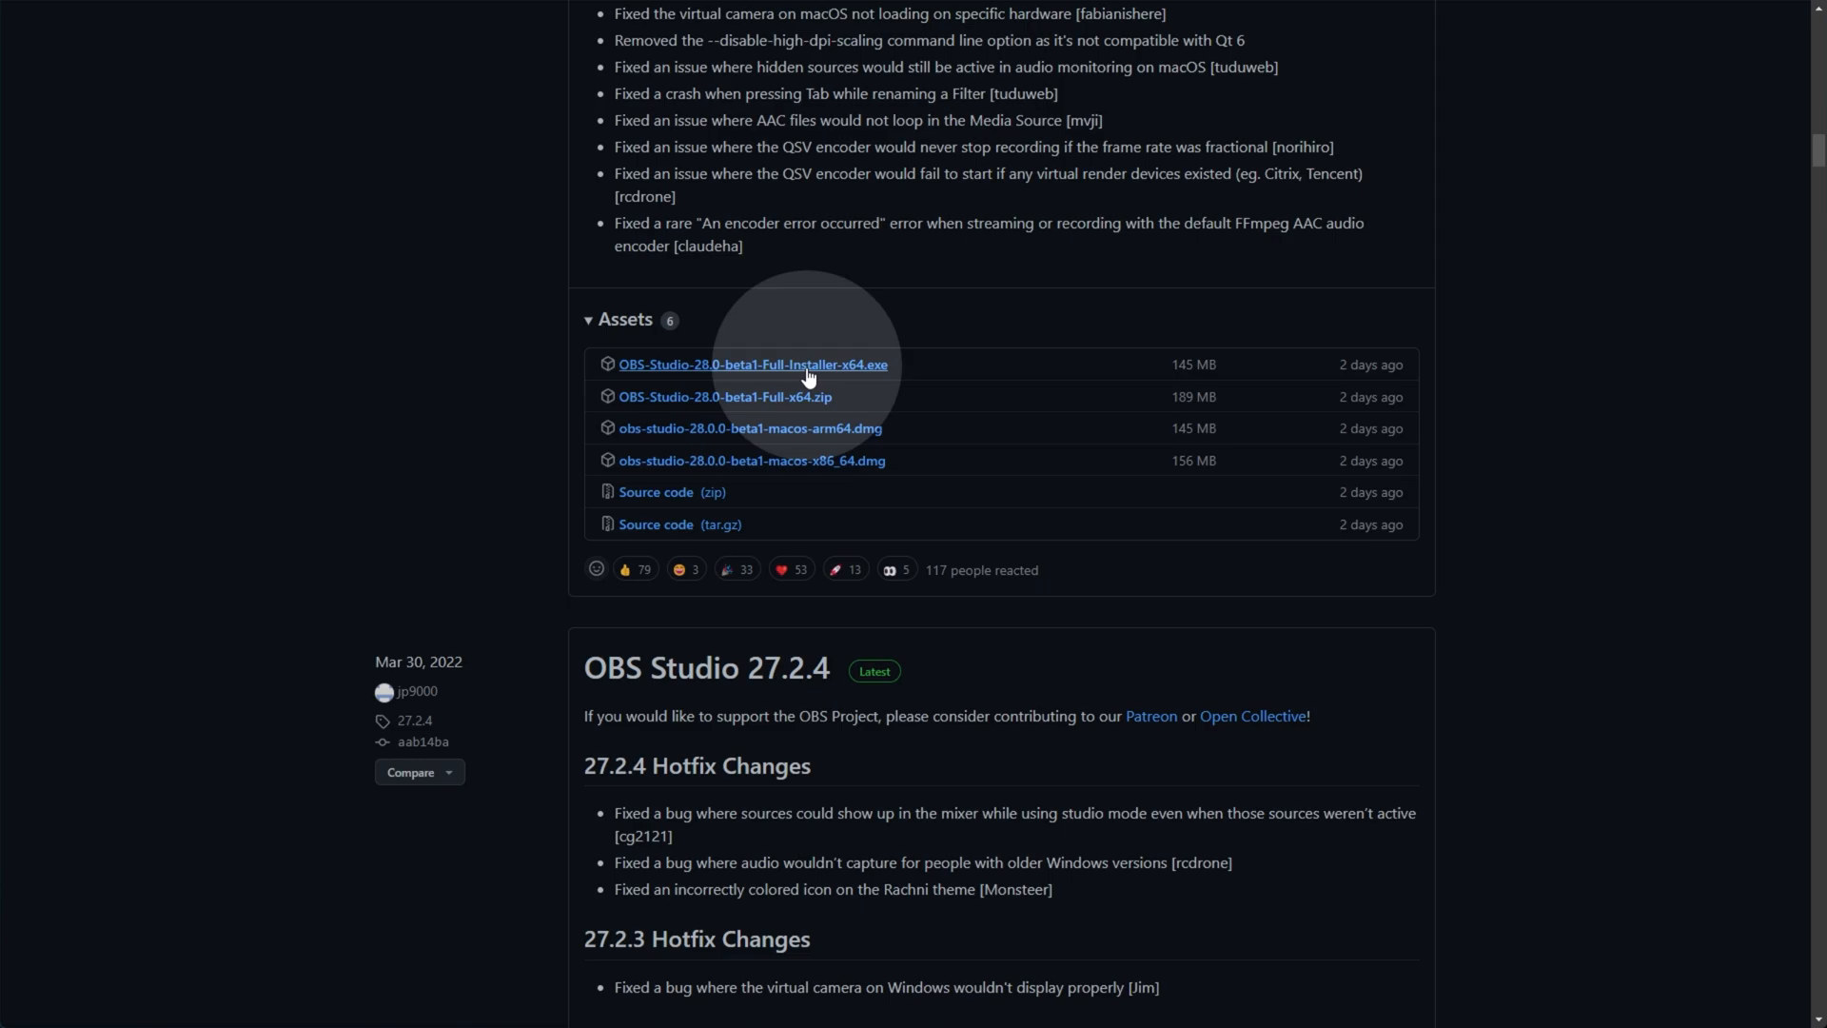
mouse_move(839, 371)
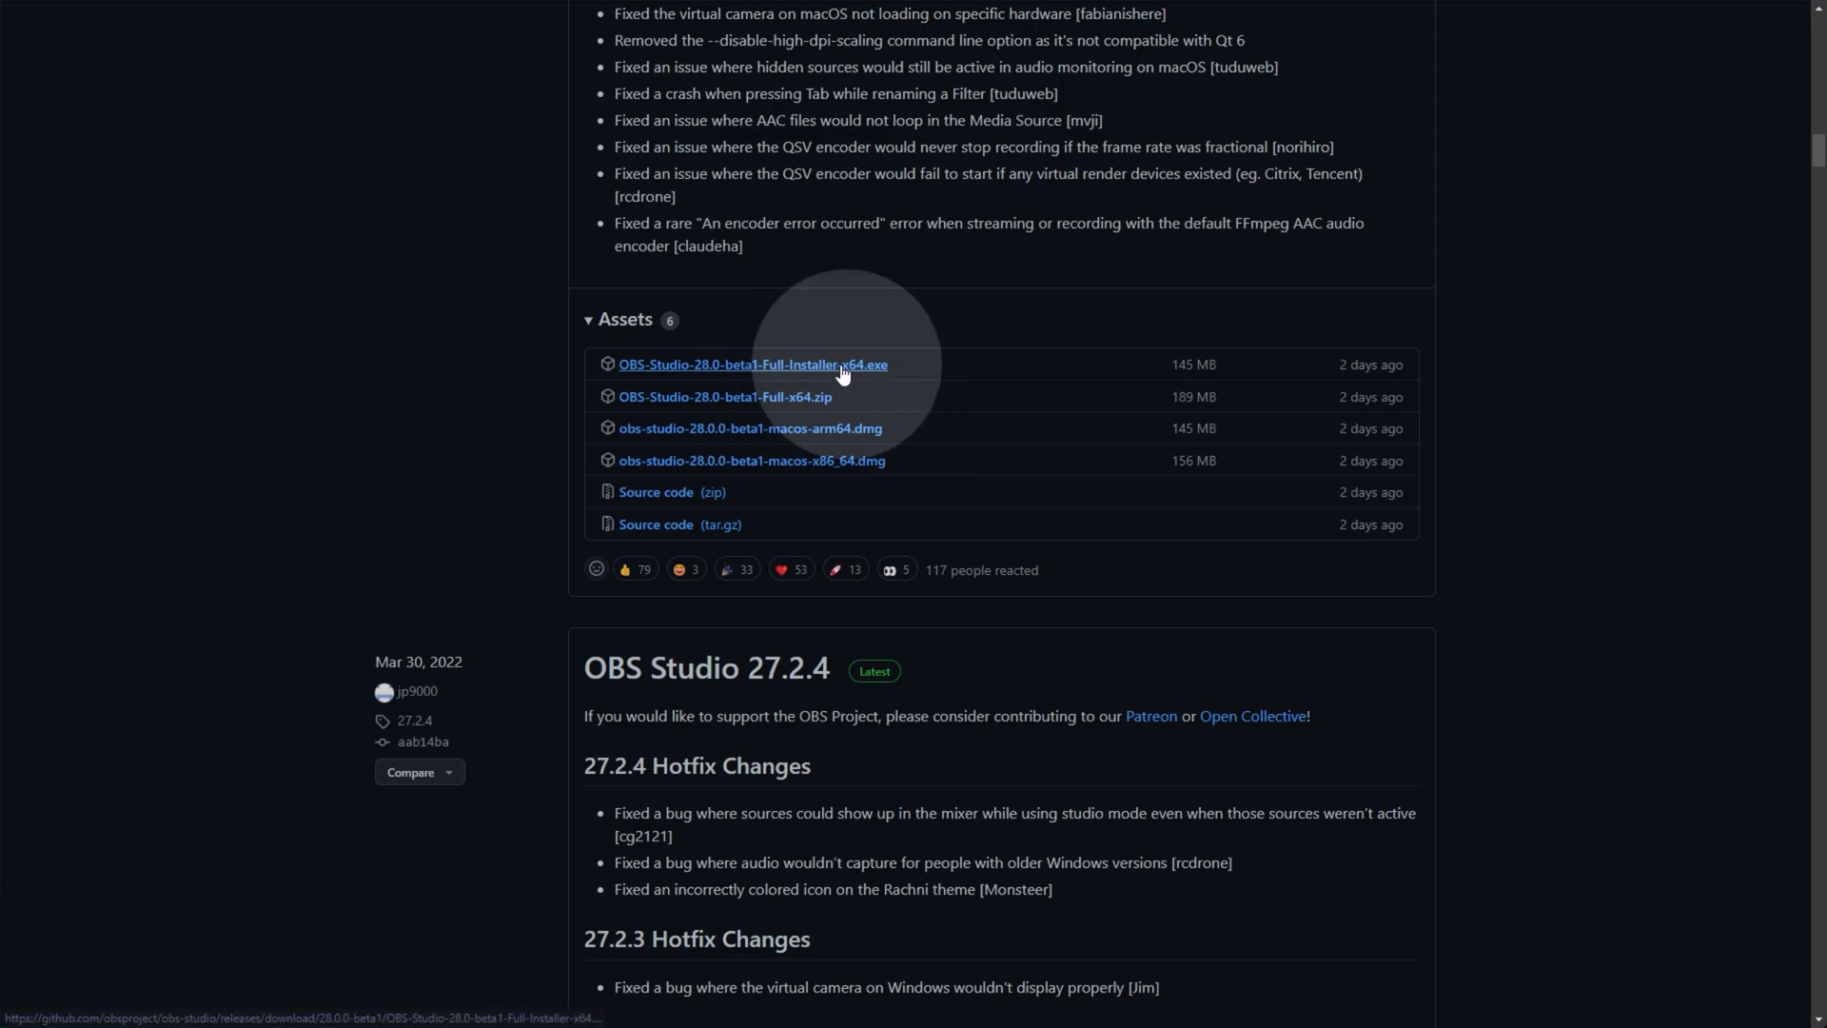
mouse_move(845, 407)
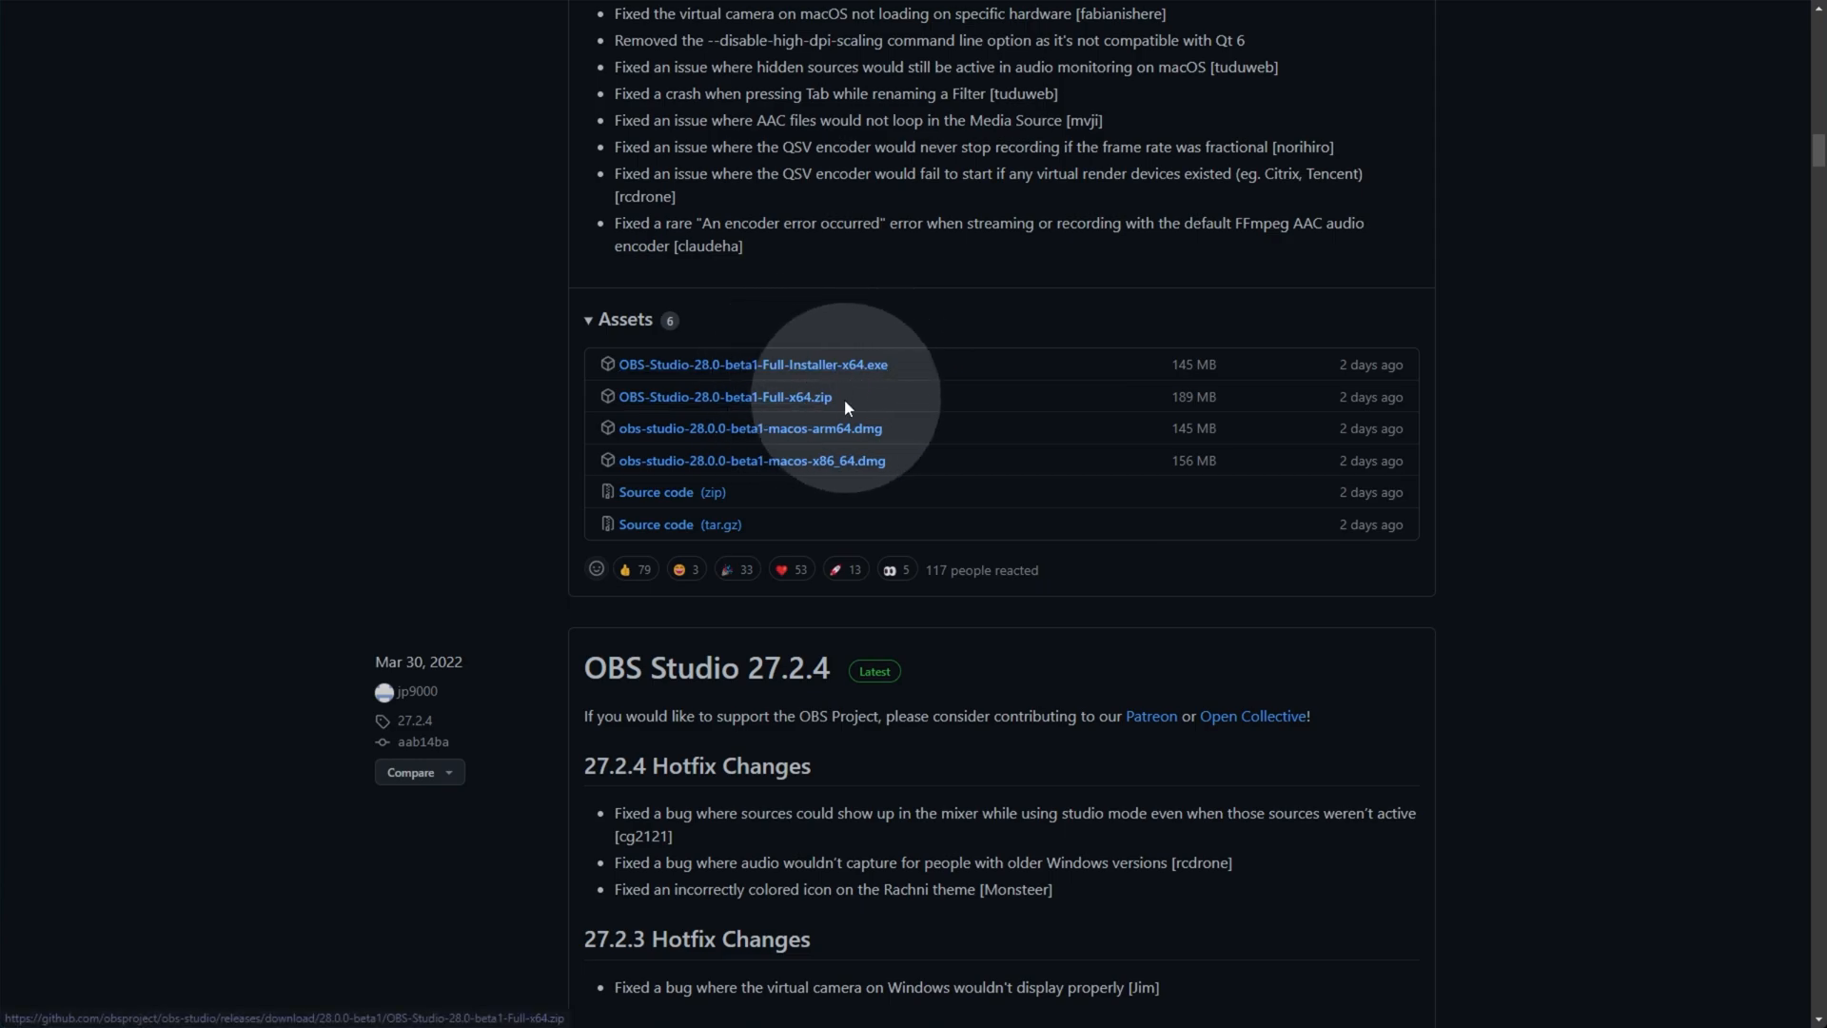
mouse_move(786, 400)
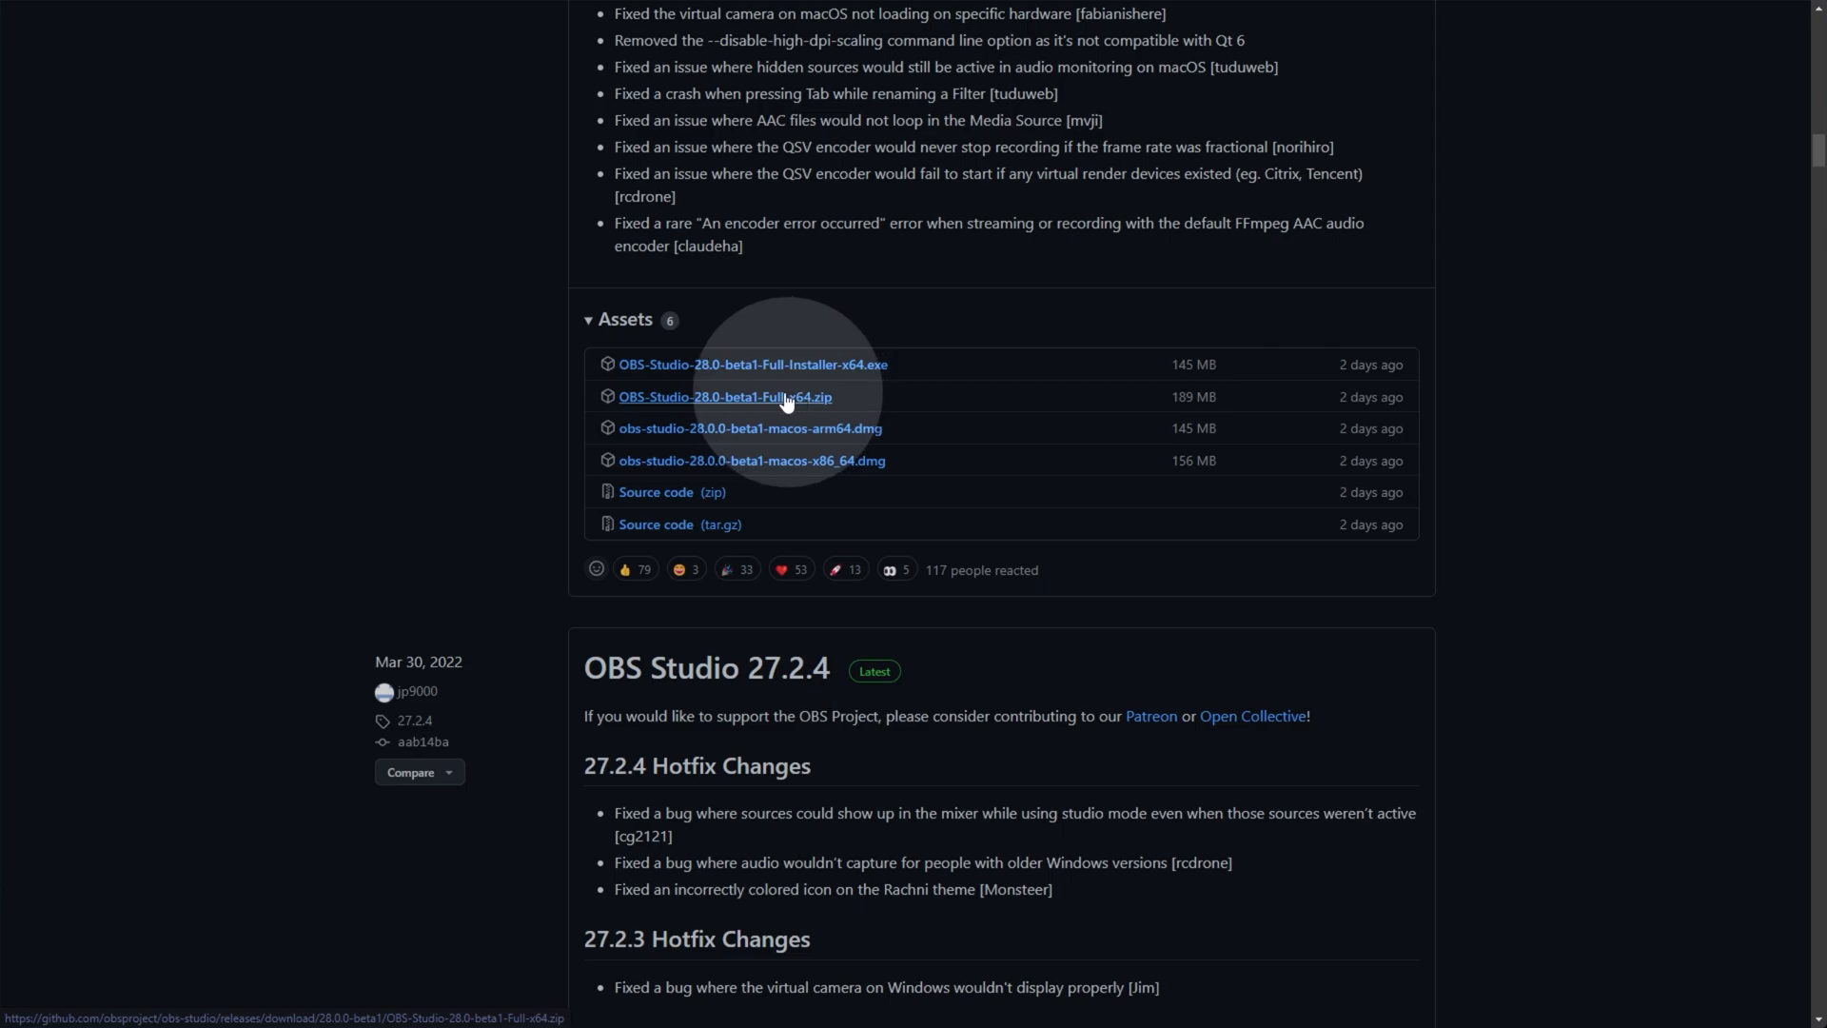
mouse_move(657, 407)
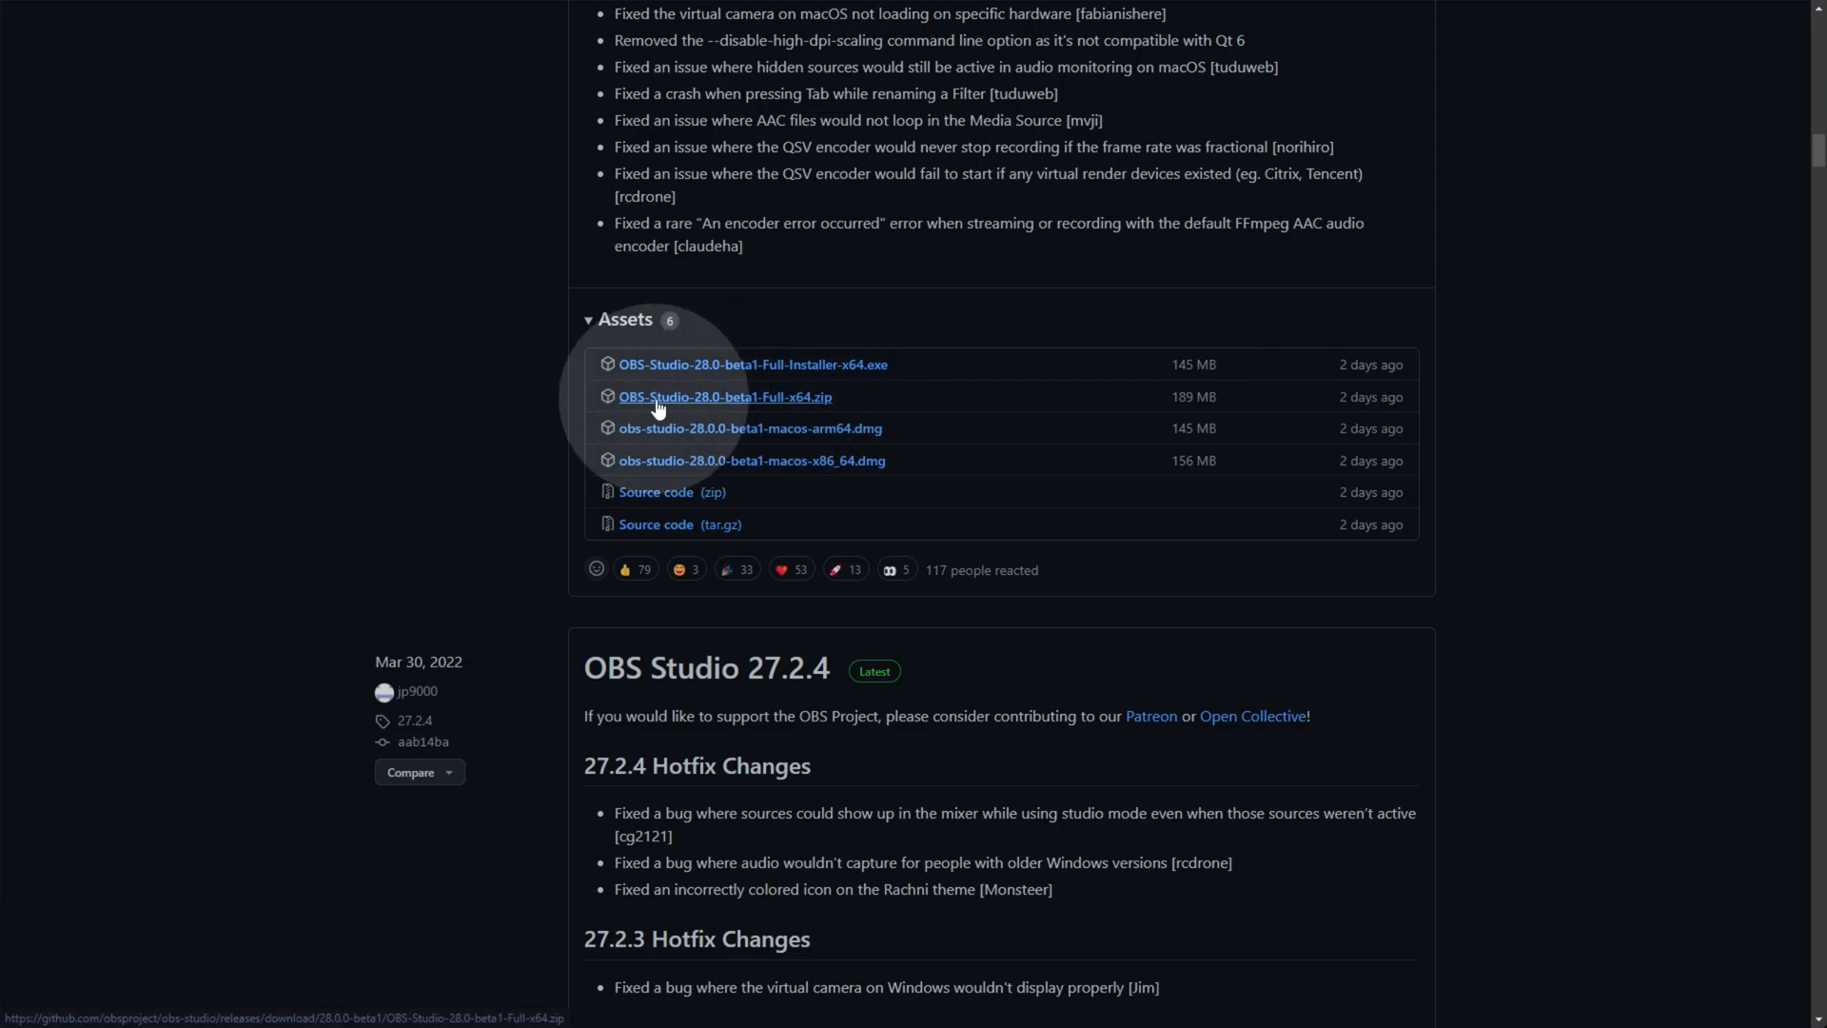
mouse_move(763, 407)
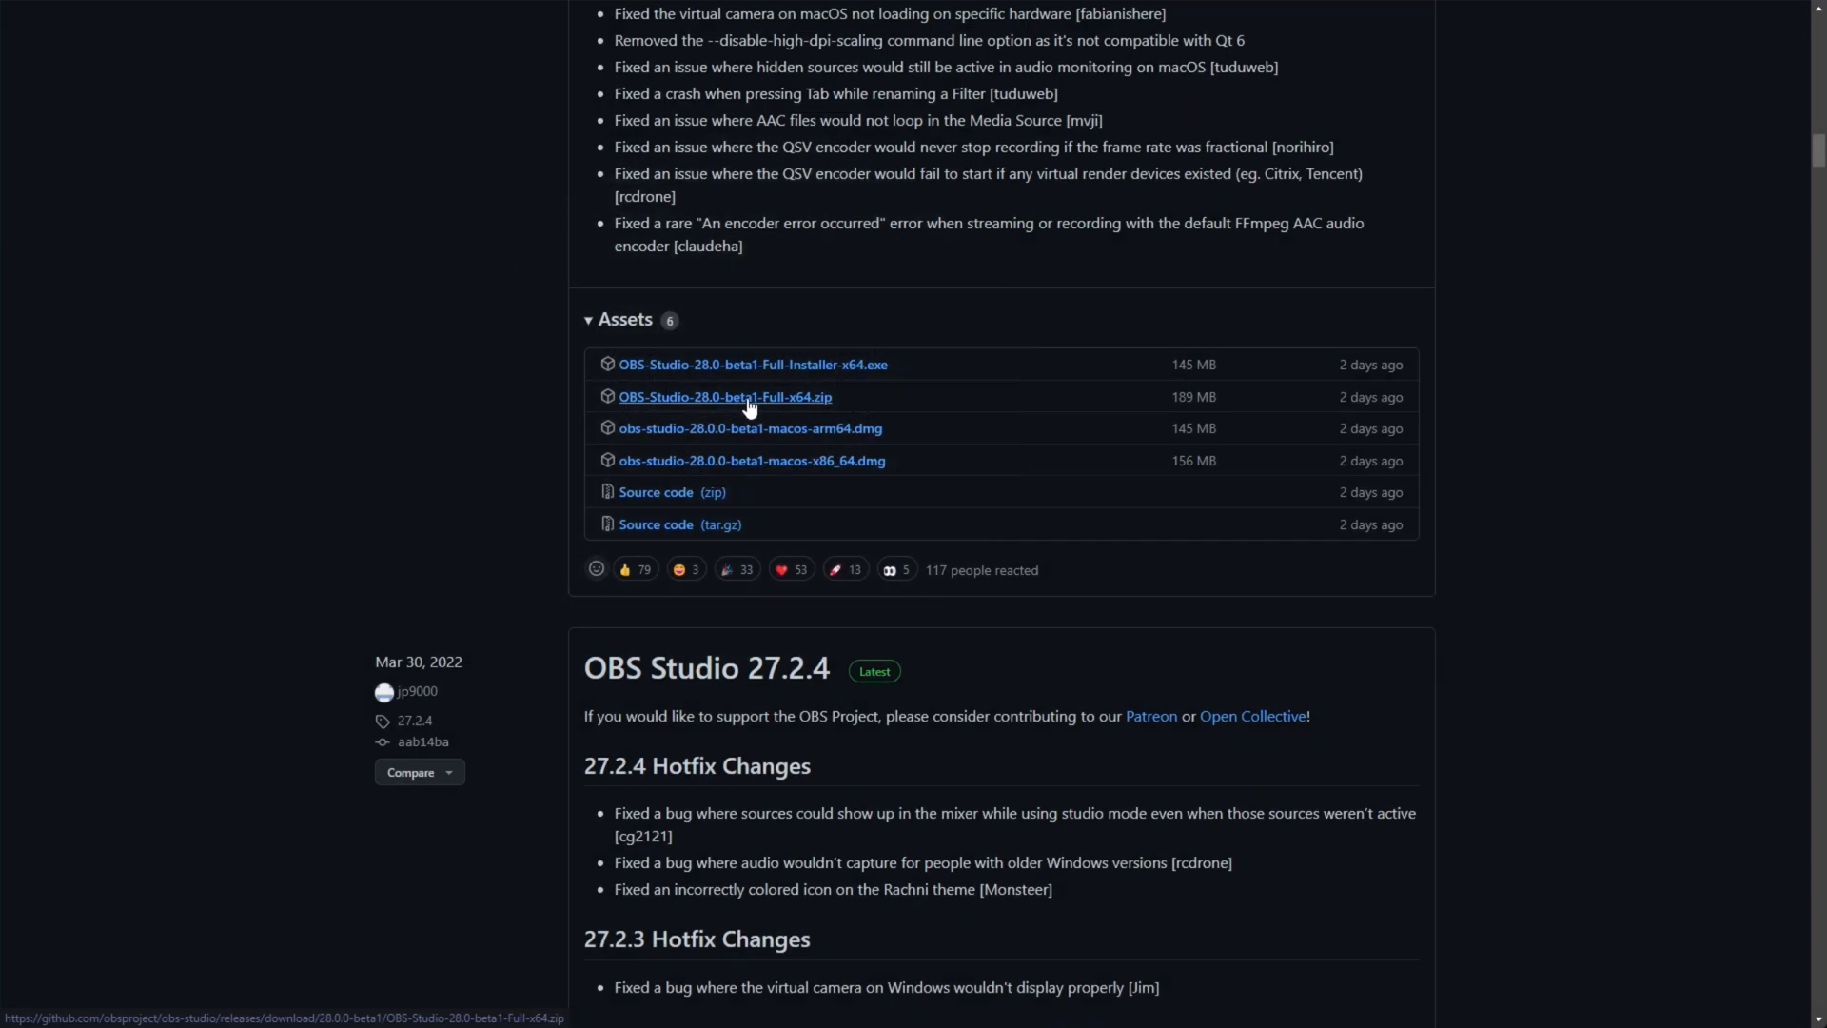
mouse_move(918, 411)
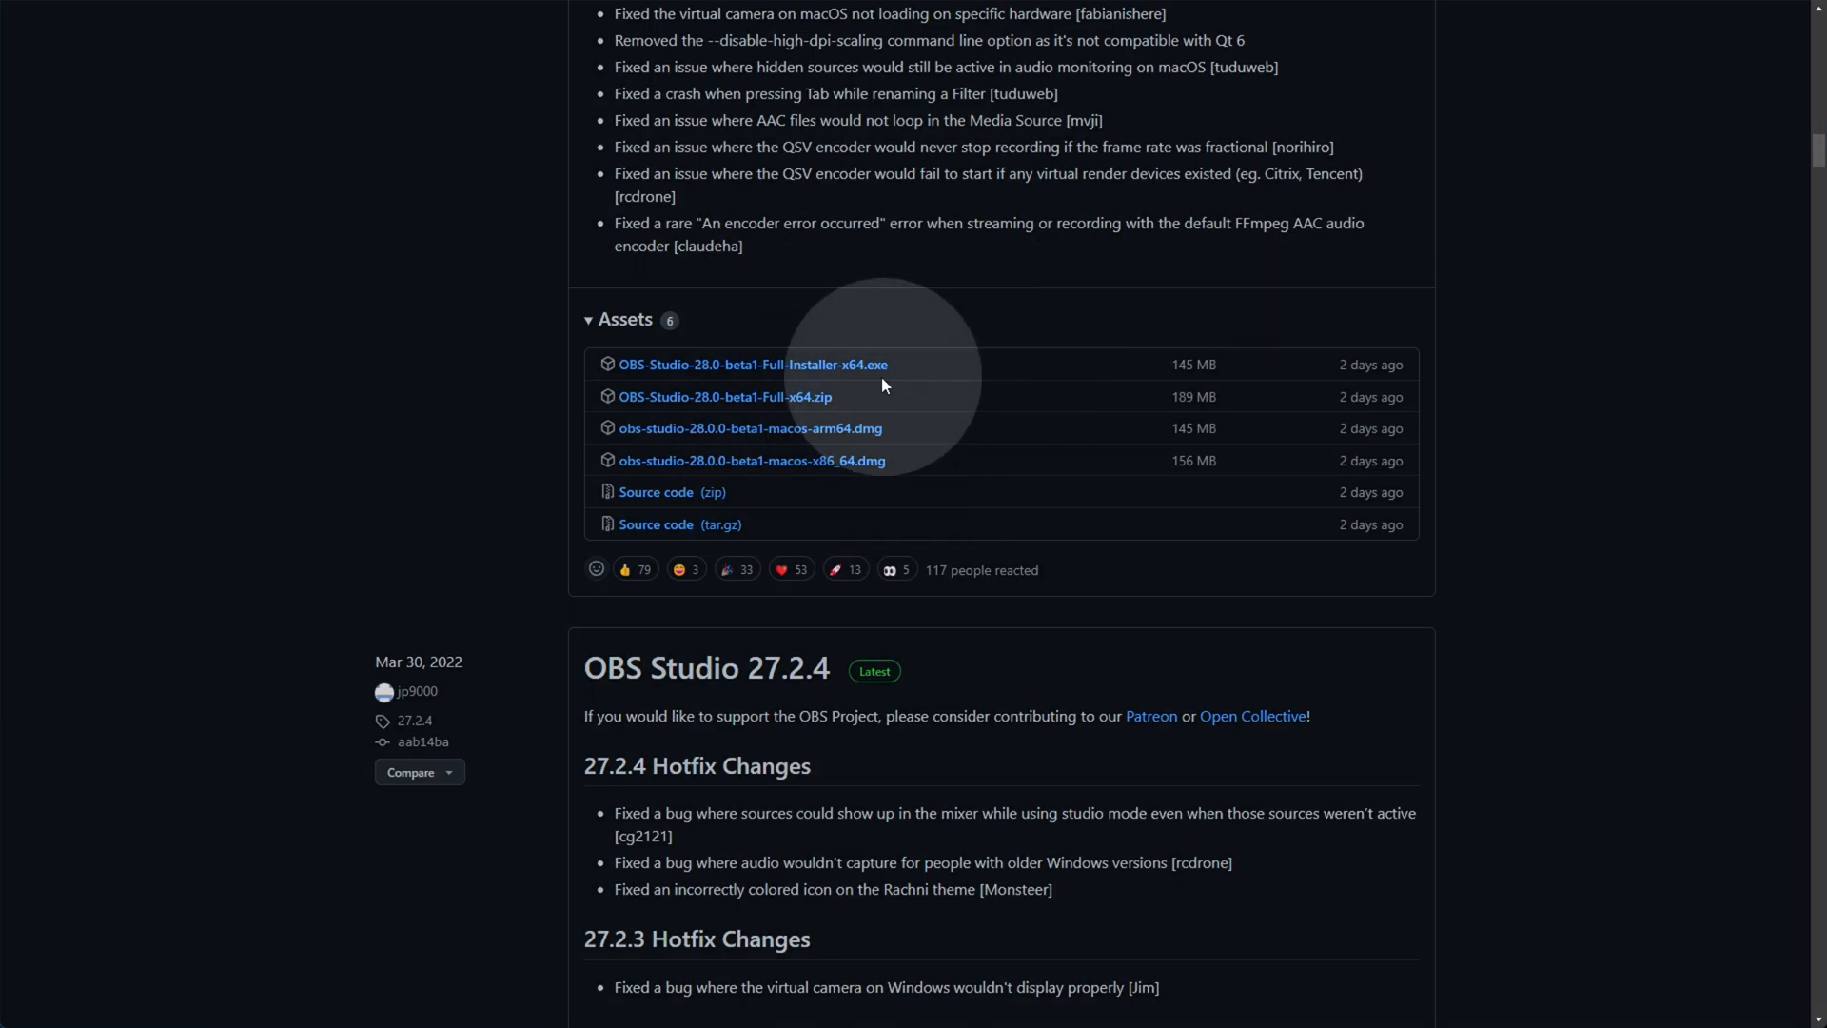
mouse_move(881, 371)
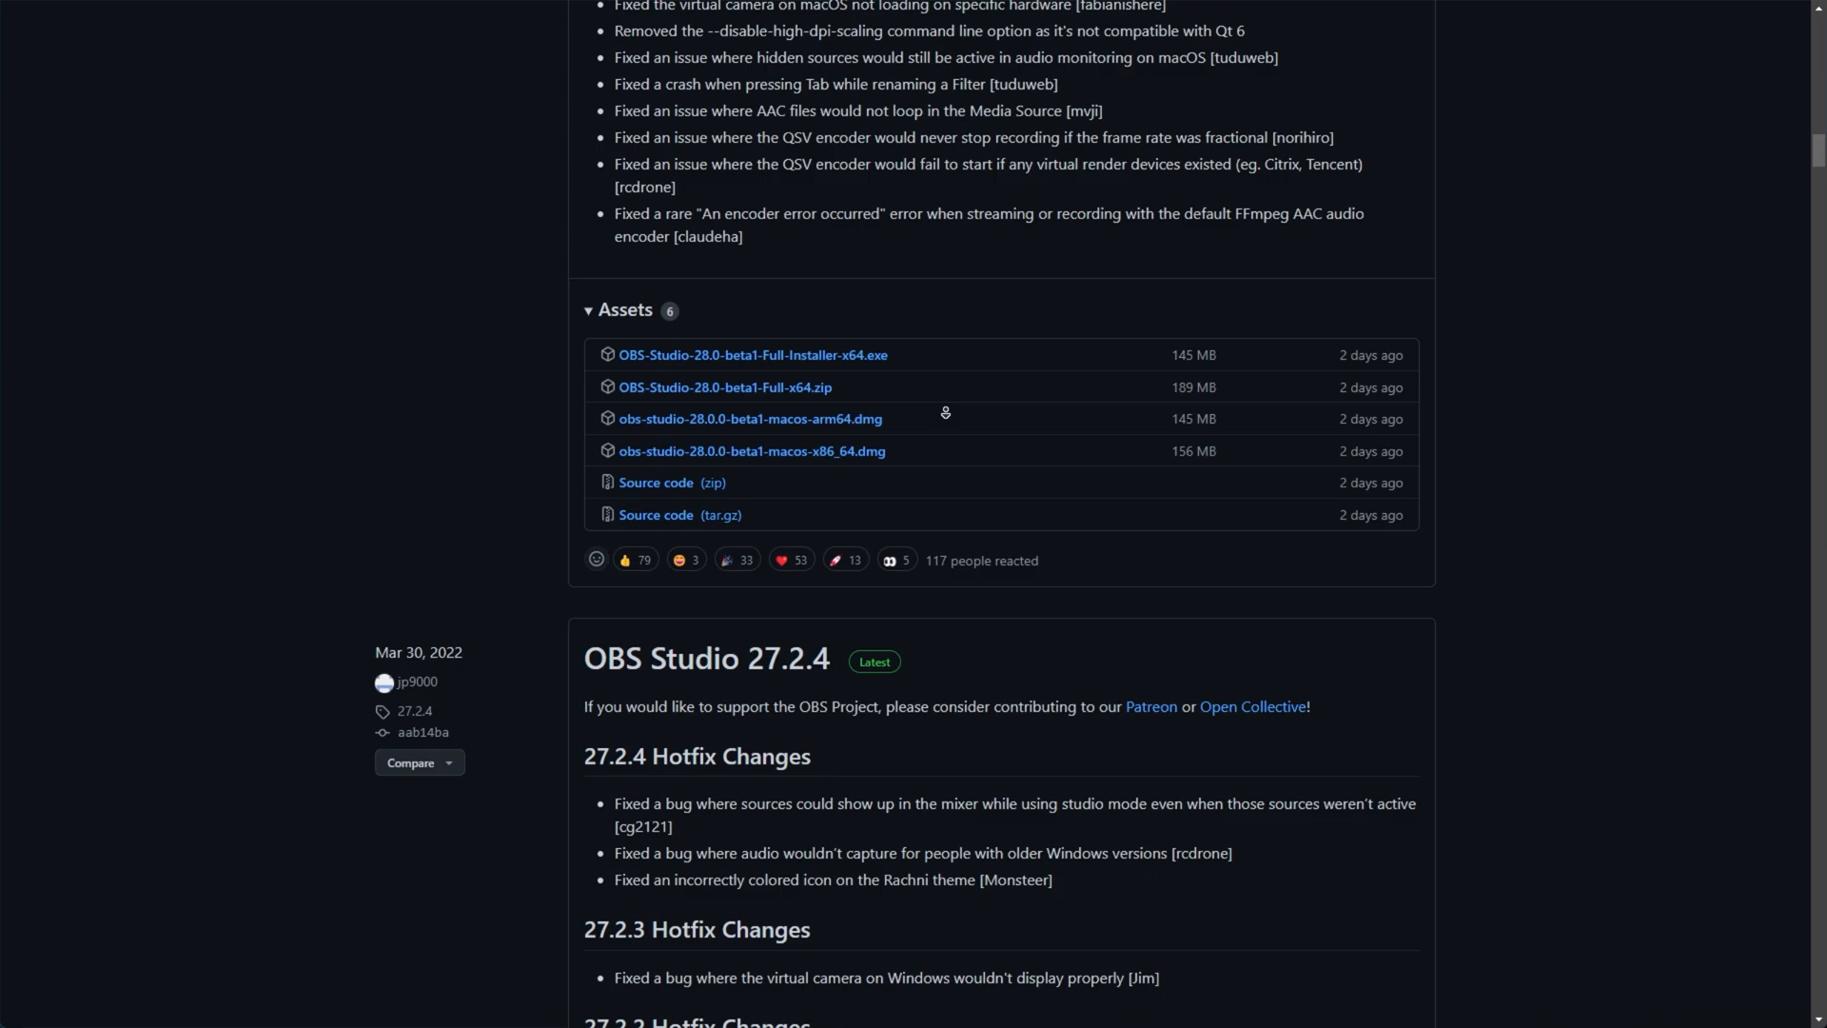
Scroll through the 28.0 Beta 1 release notes and back down to its Assets section
scroll("down", 3)
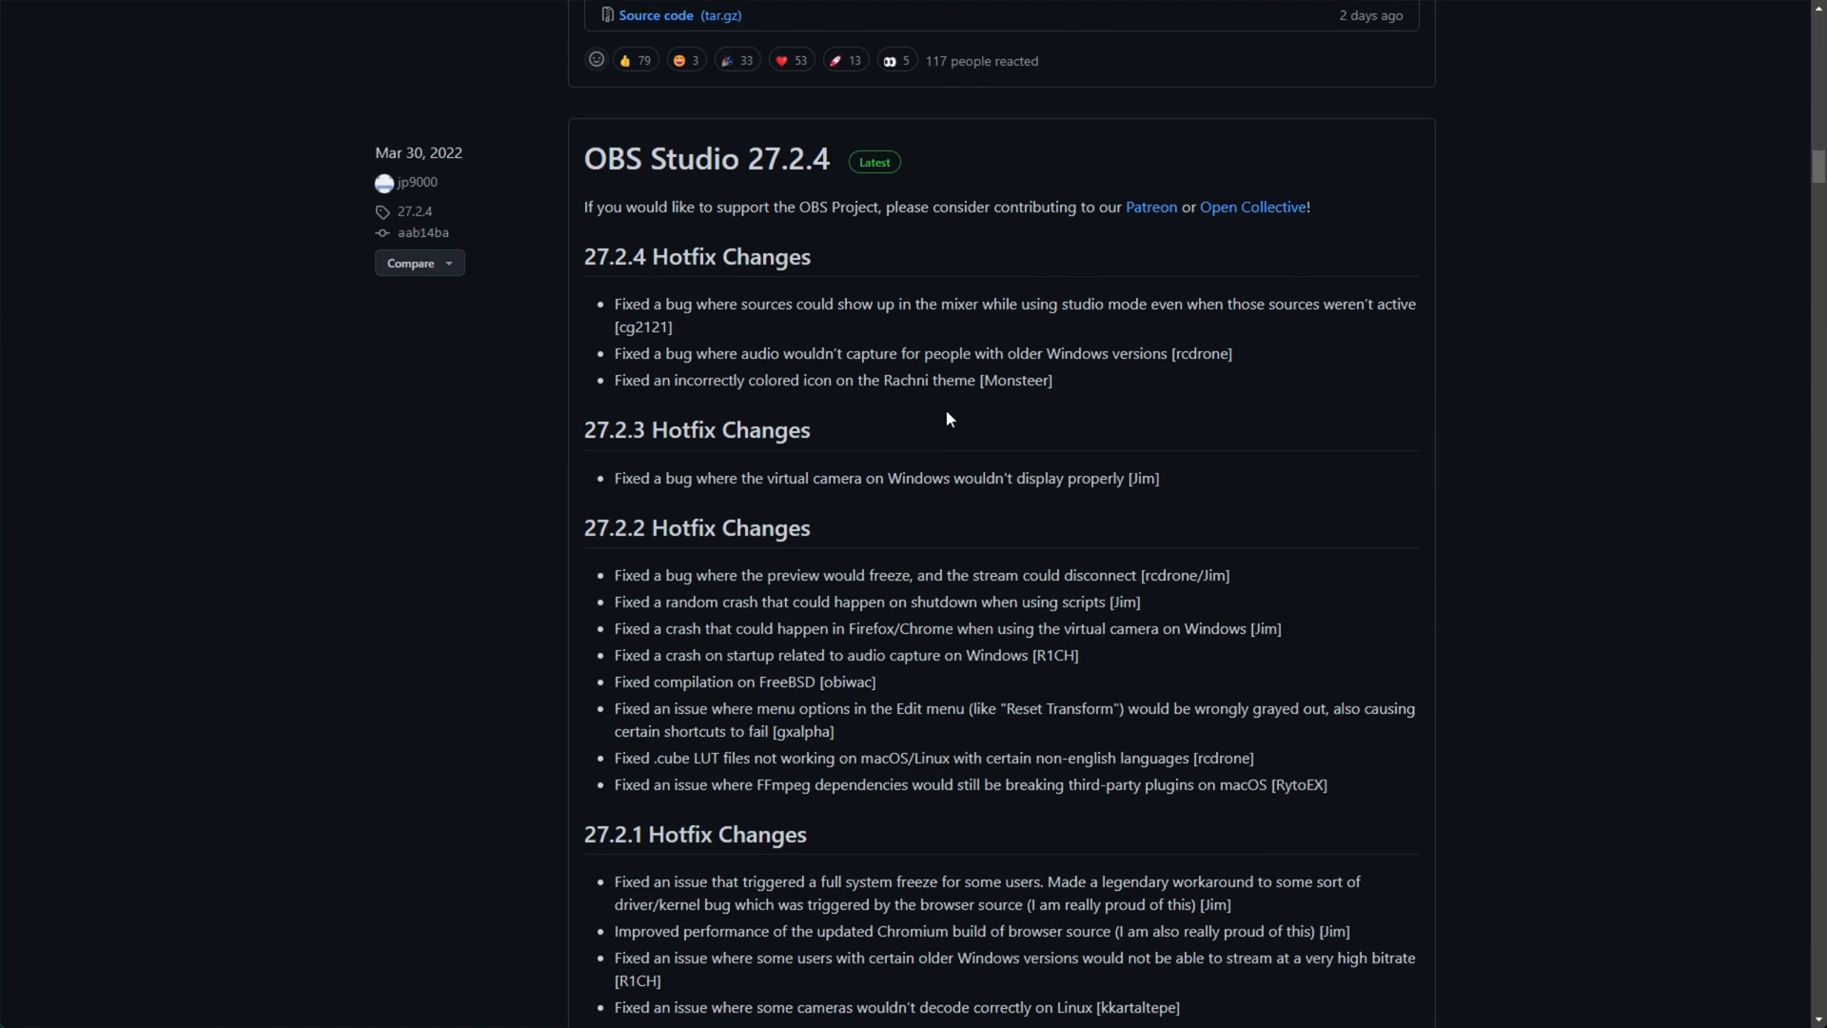
scroll("up", 3)
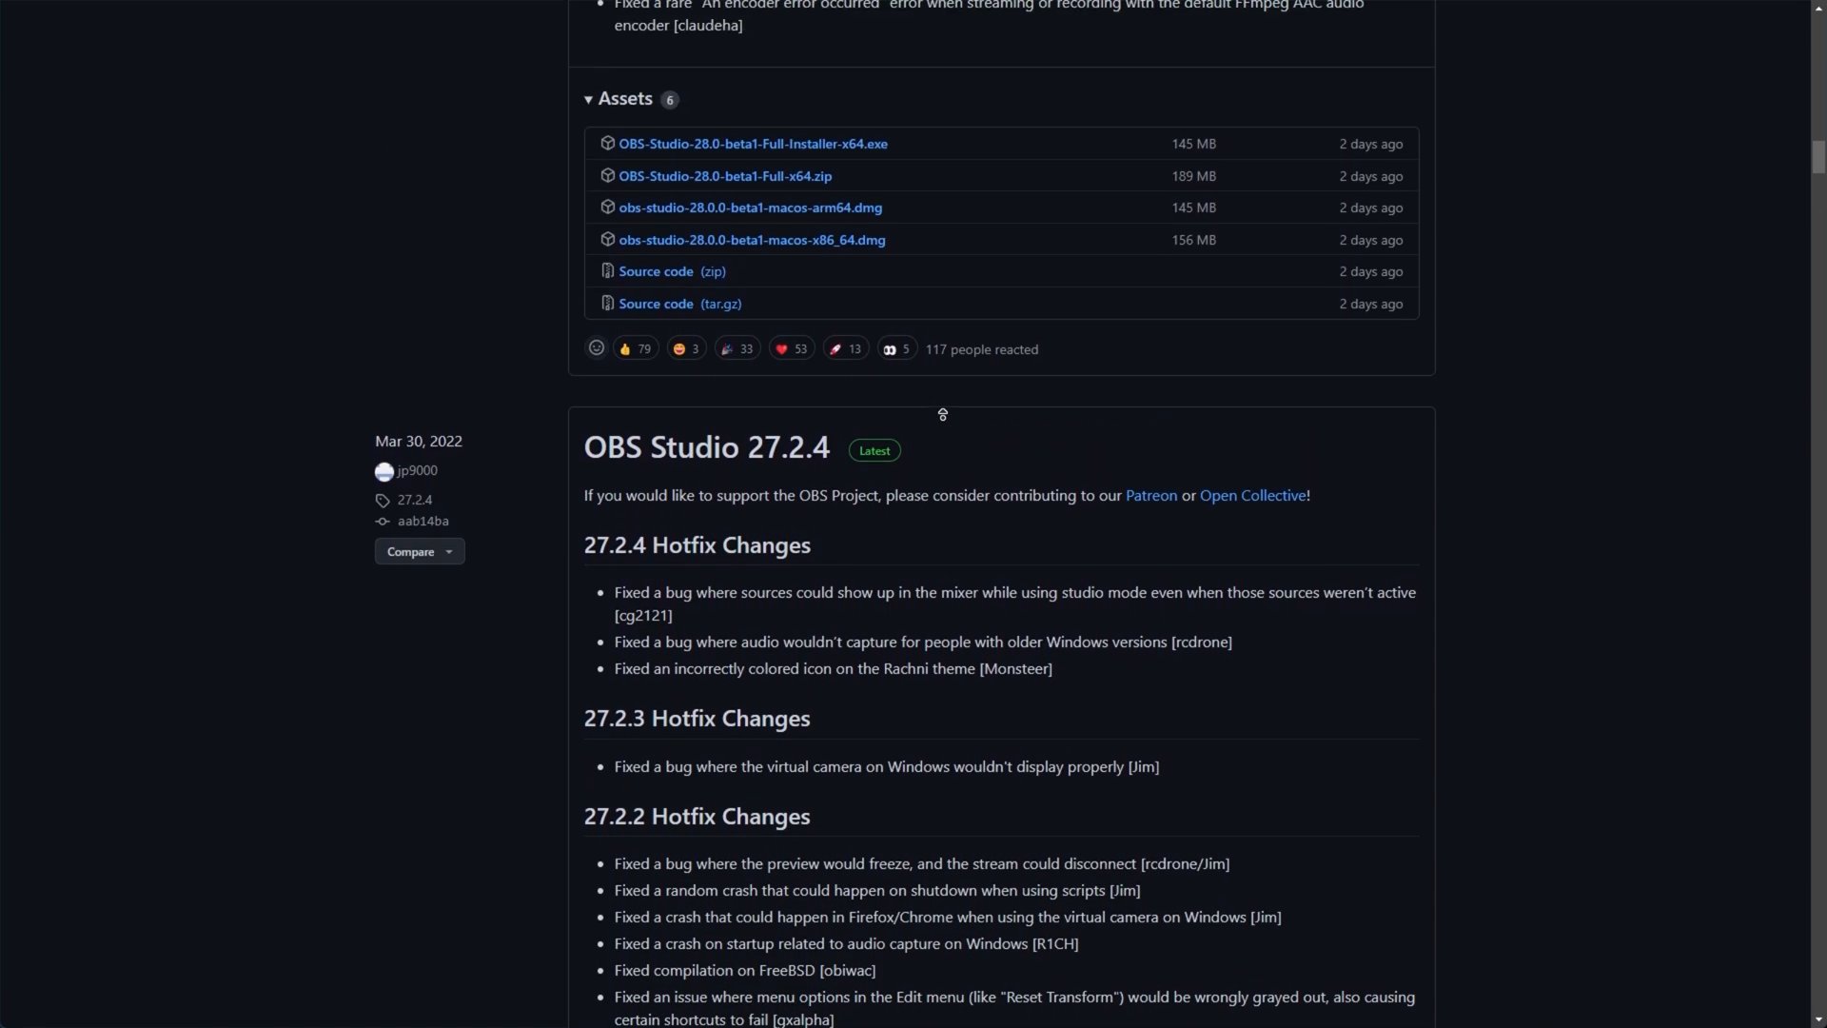
scroll("up", 3)
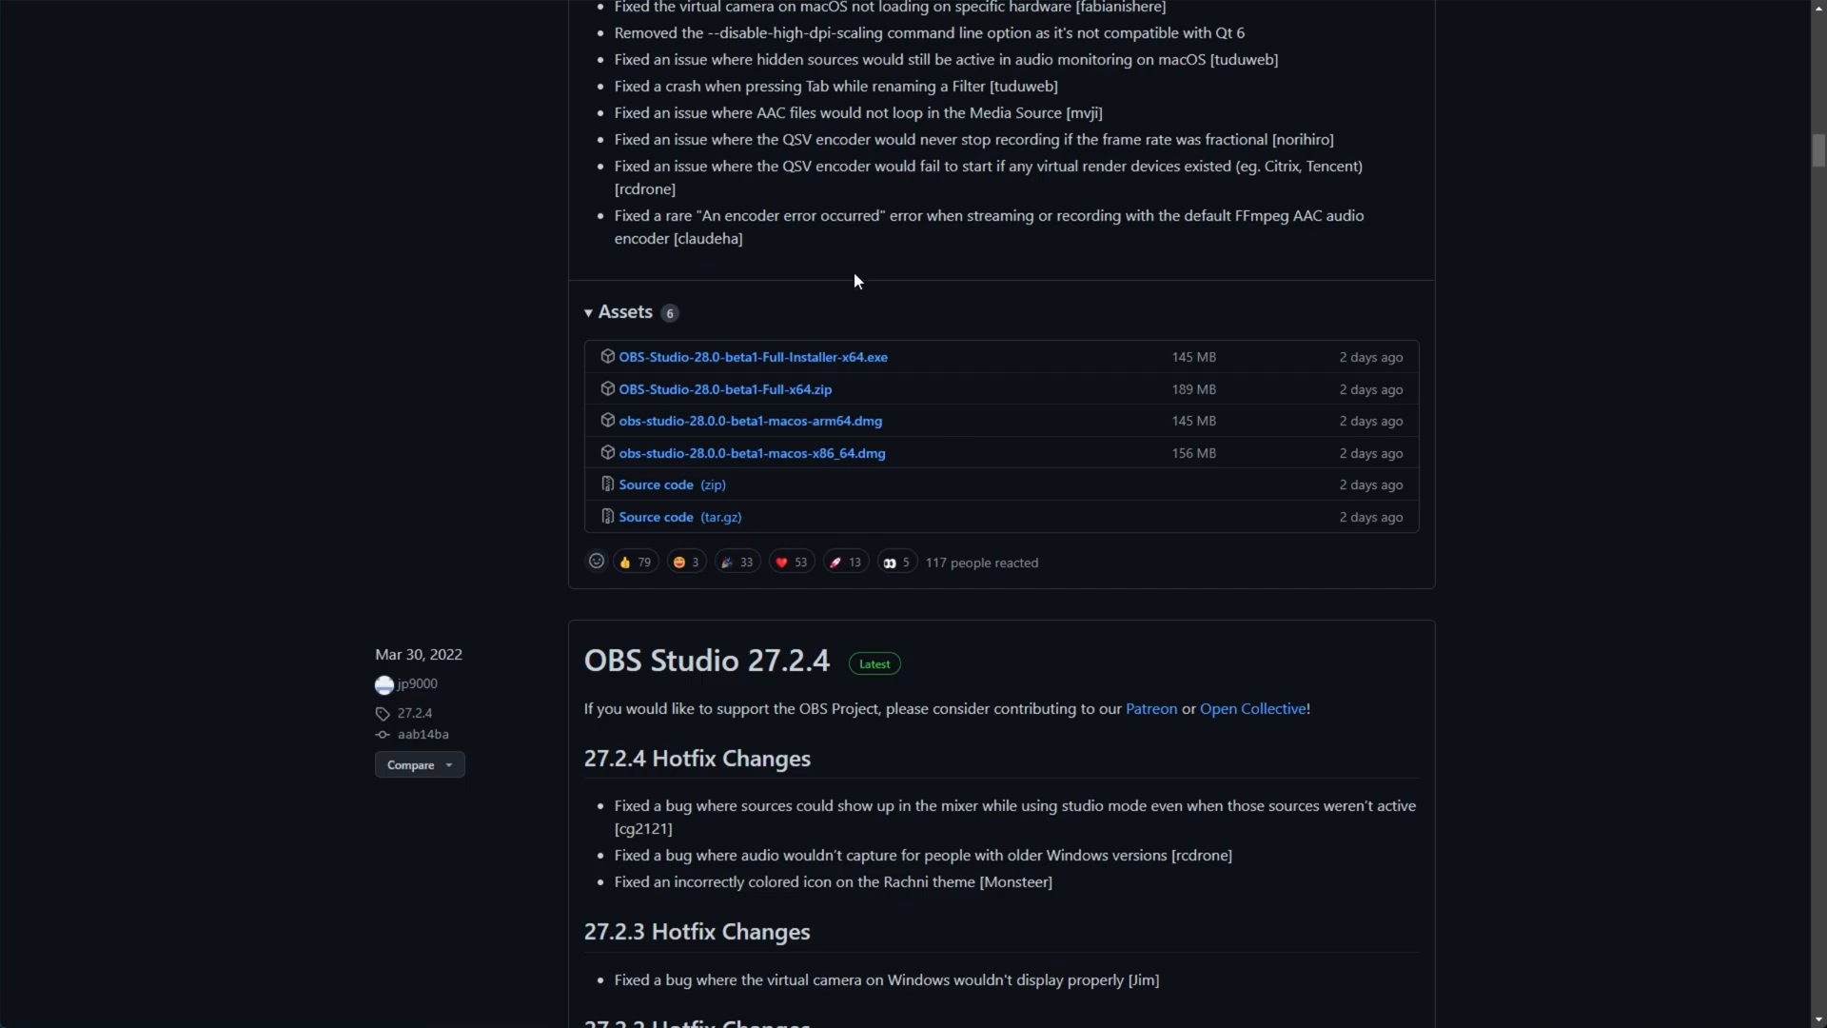
mouse_move(1014, 478)
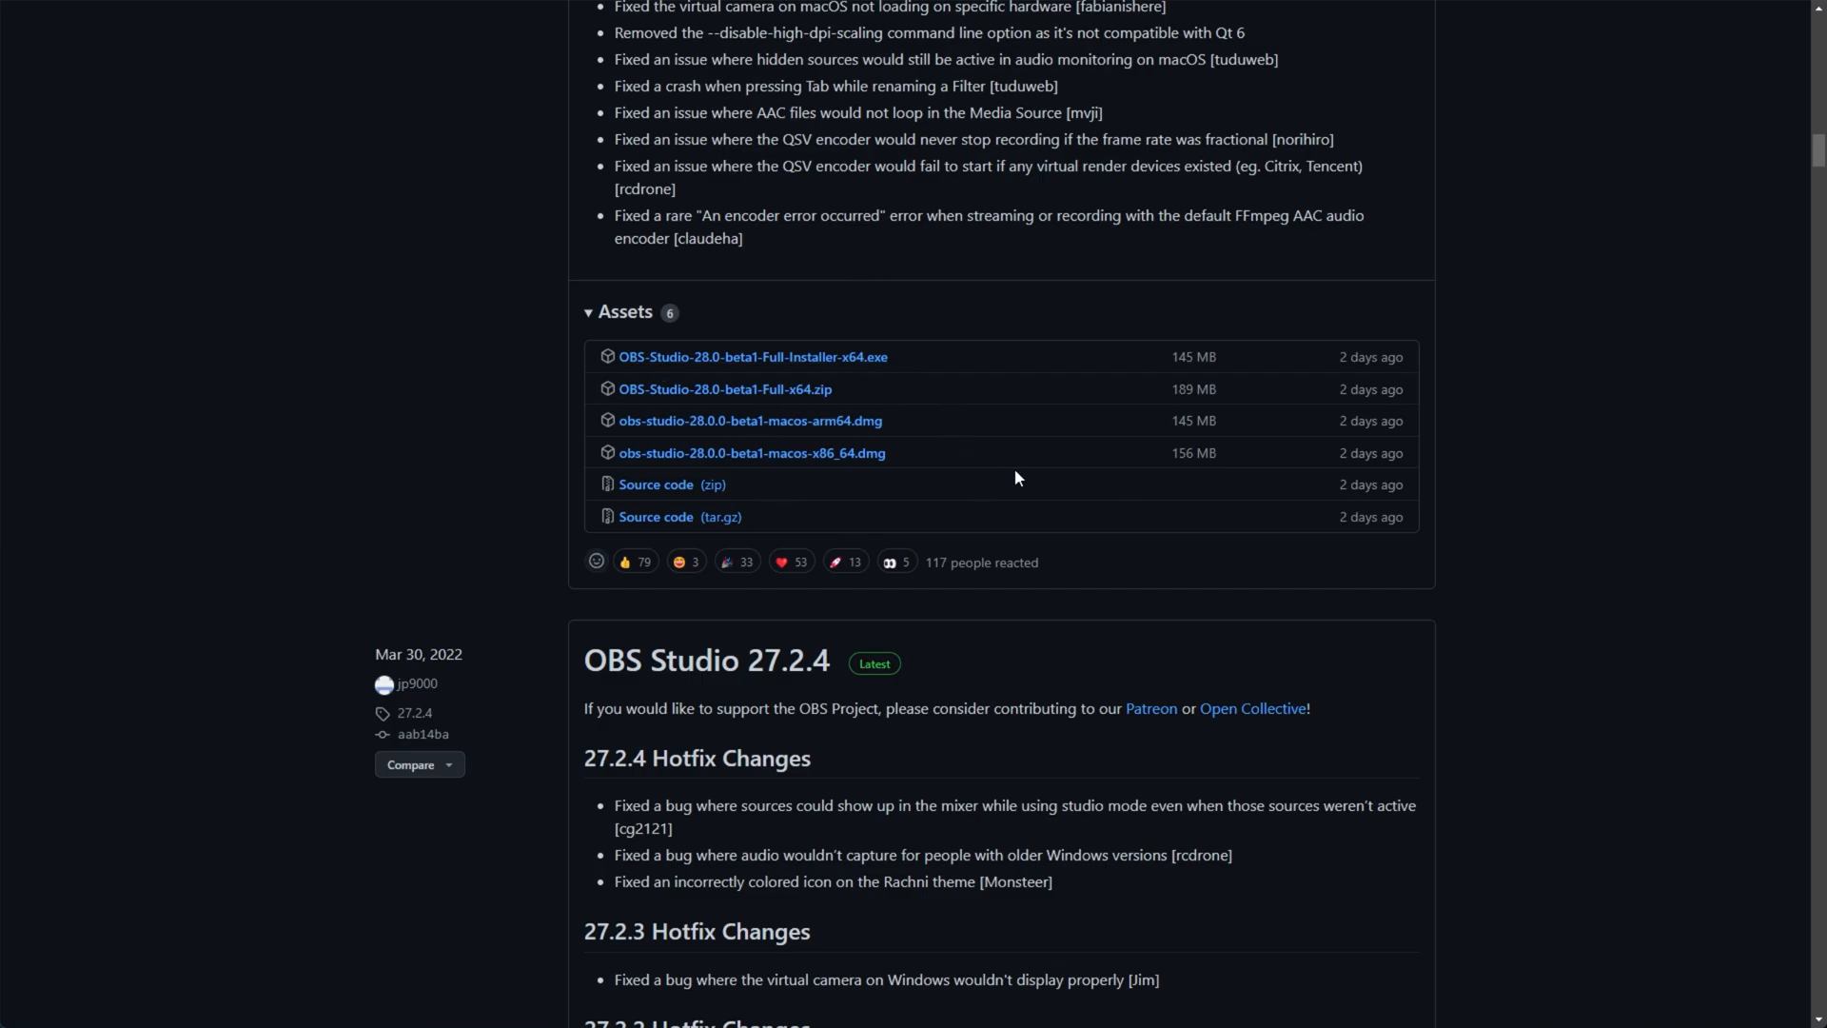
scroll("up", 3)
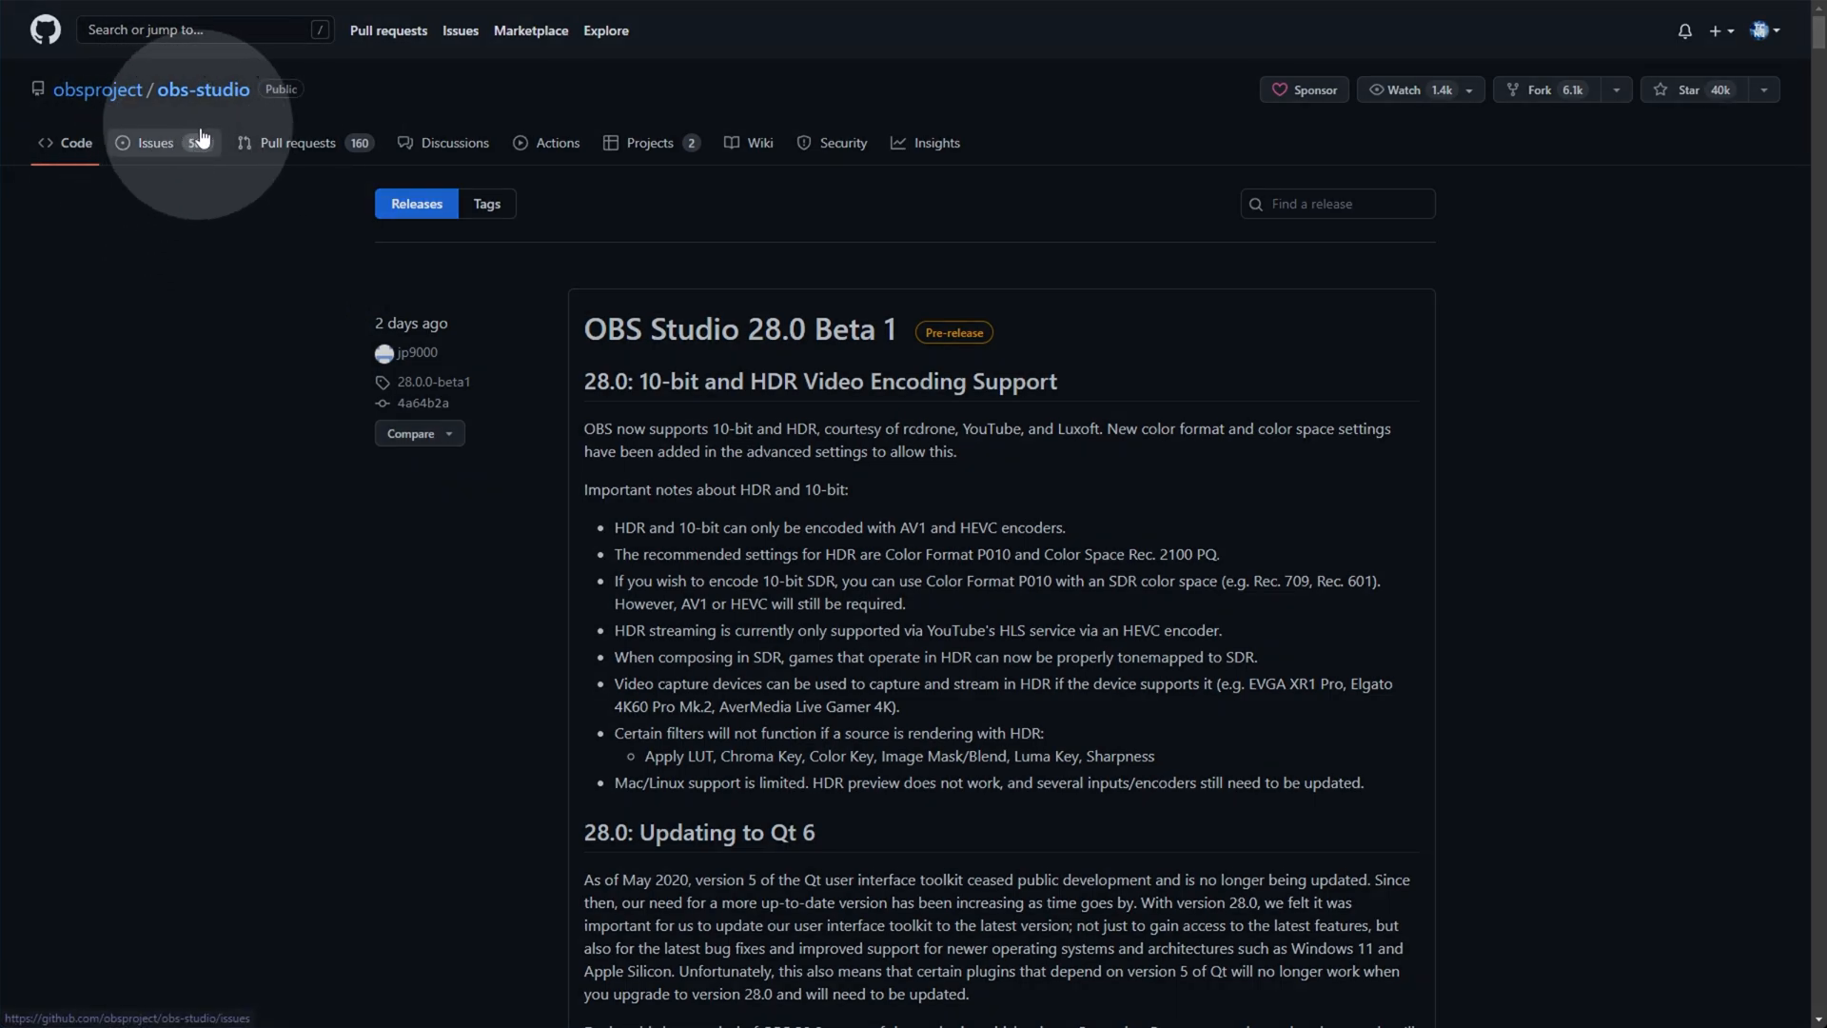
scroll("down", 3)
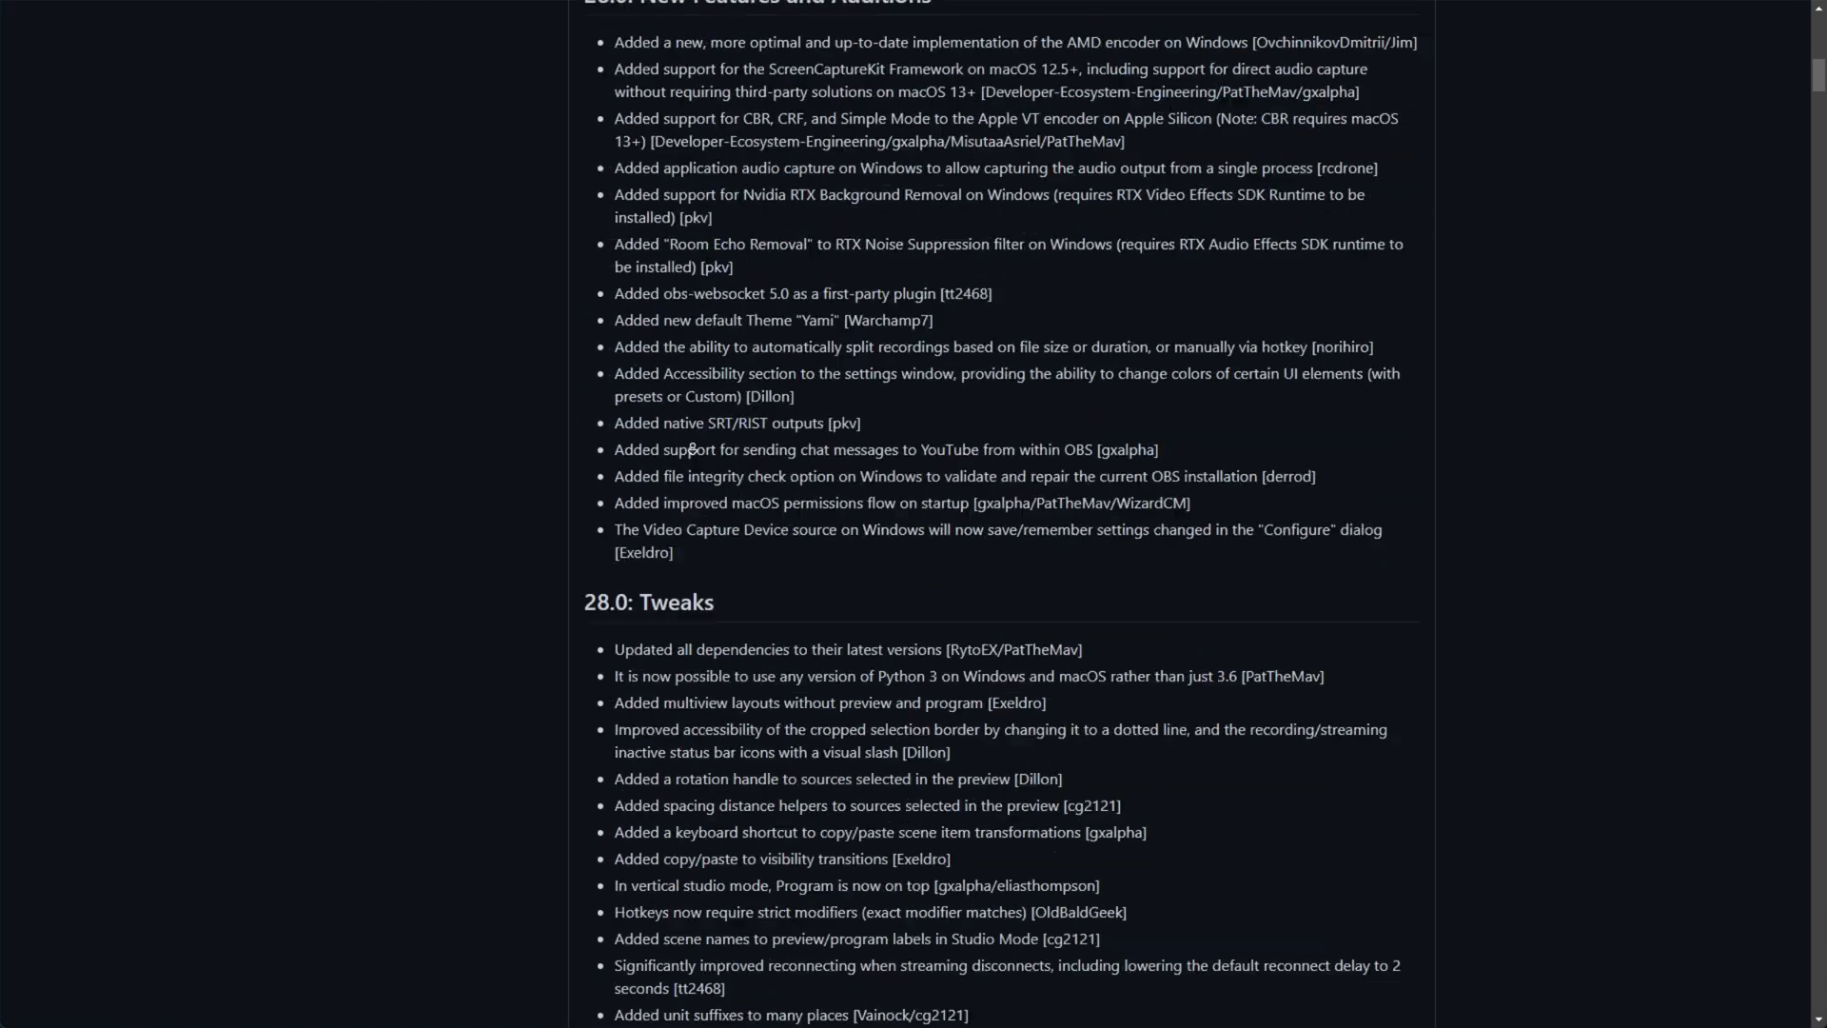
scroll("down", 3)
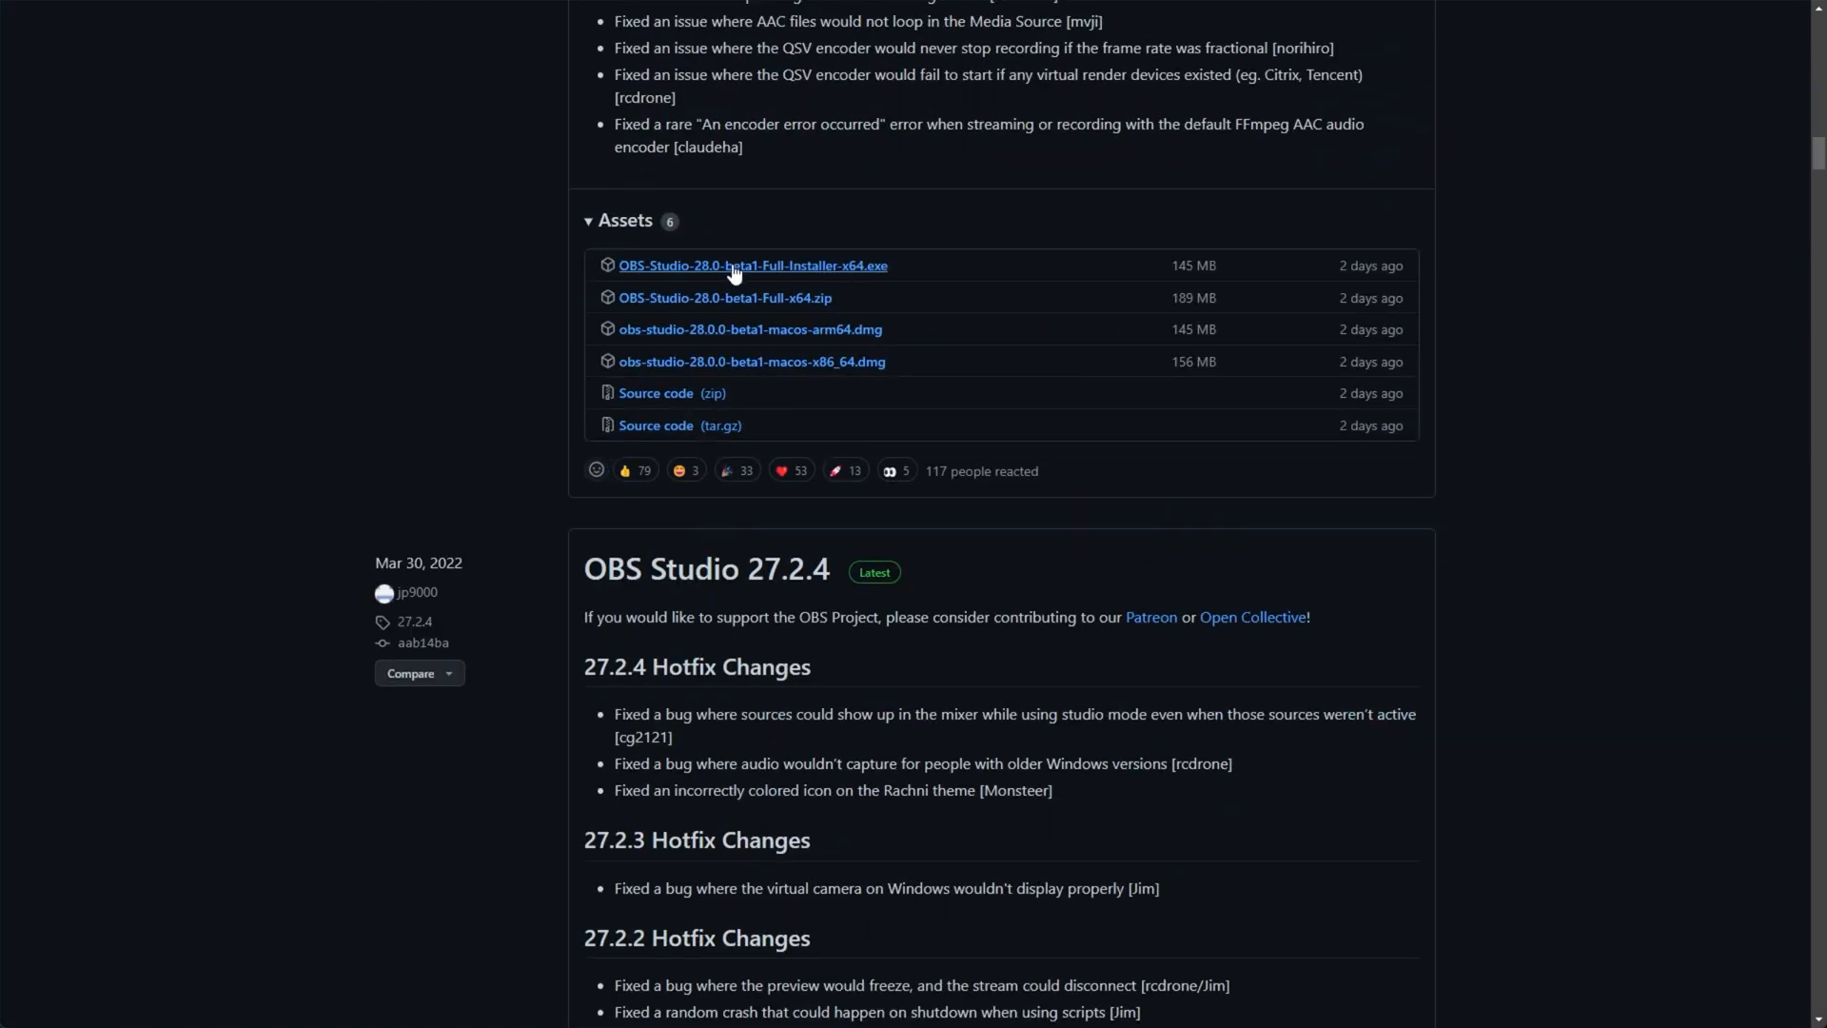
Download OBS-Studio-28.0-beta1-Full-Installer-x64.exe and set it to open when finished
left_click(751, 264)
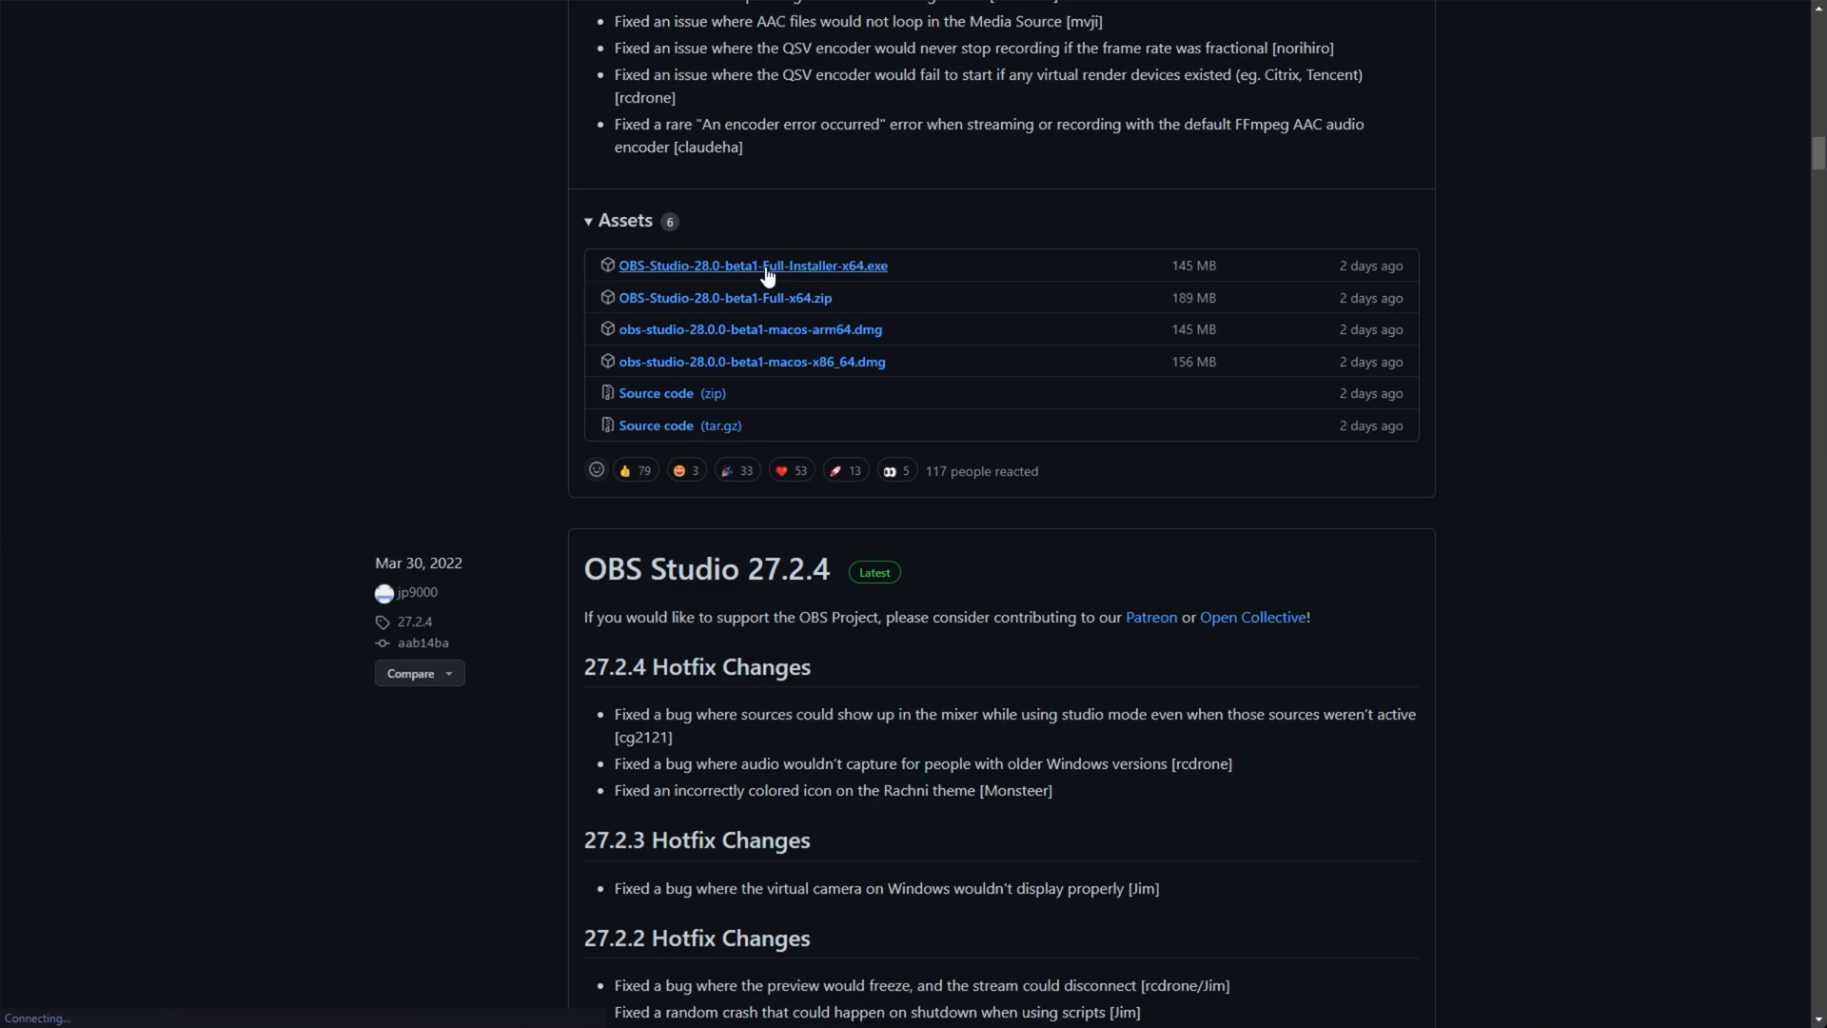
left_click(753, 264)
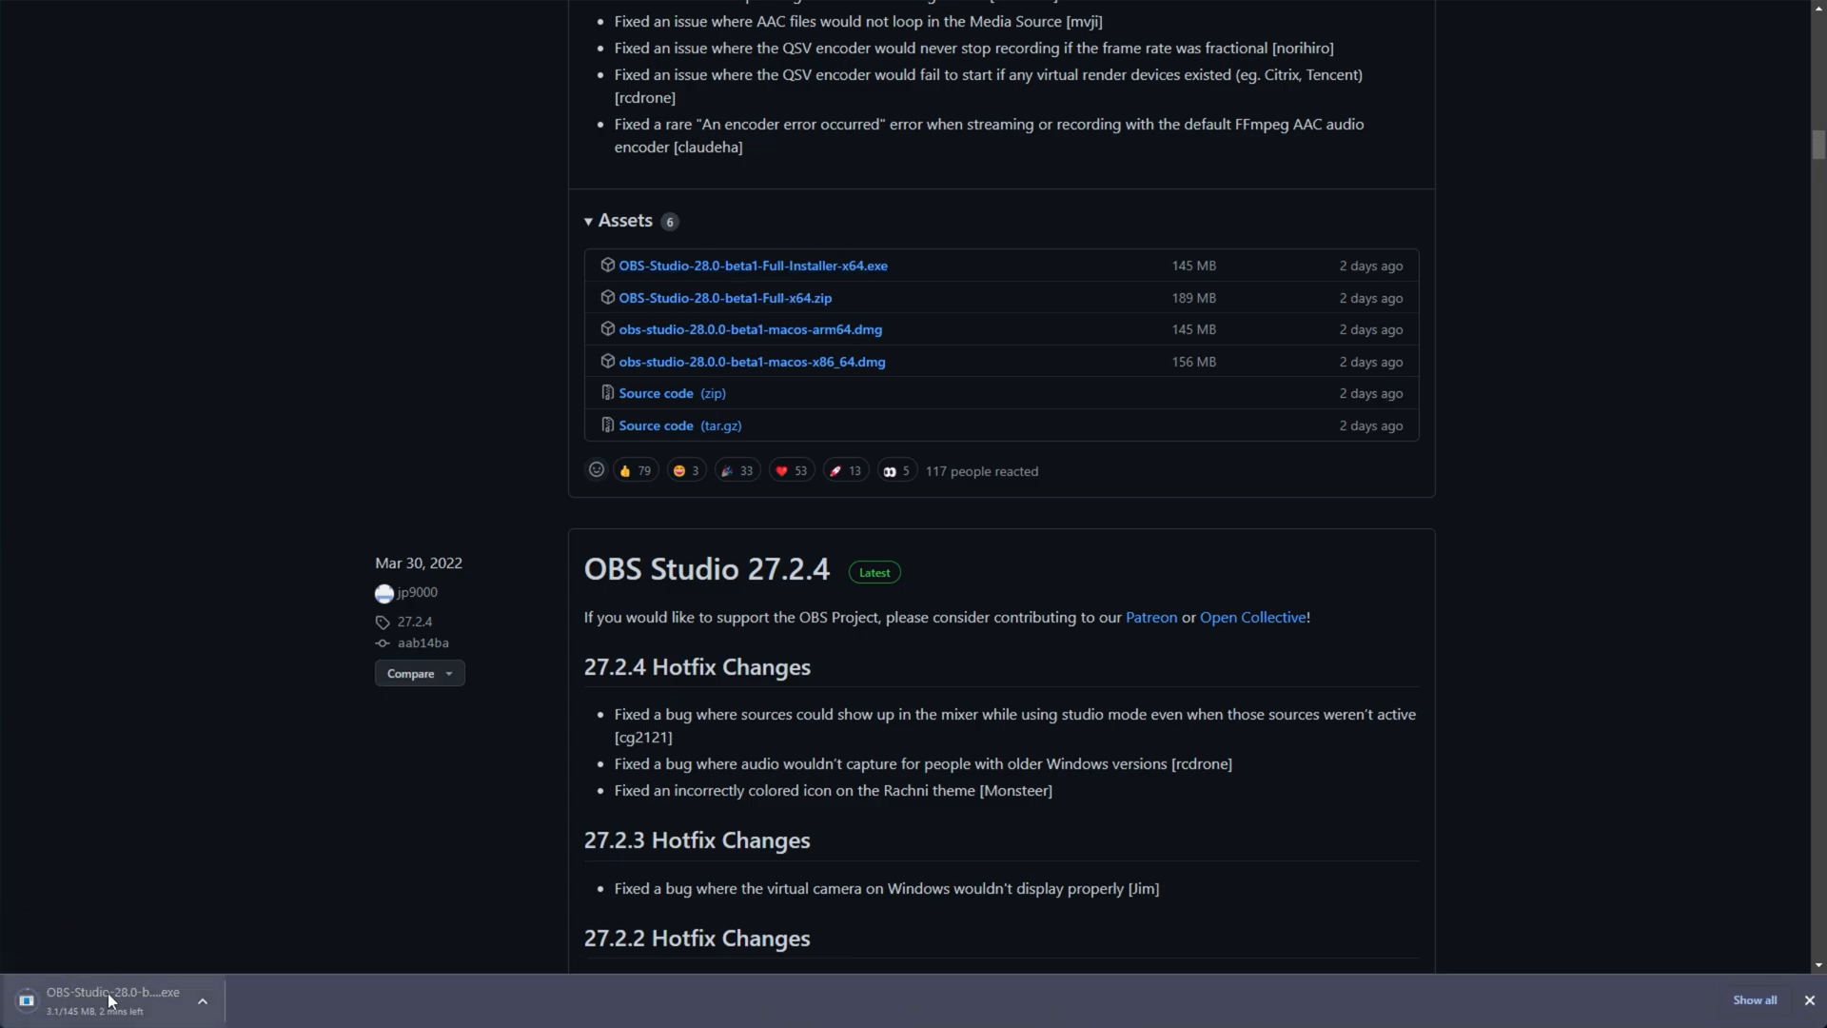
mouse_move(539, 783)
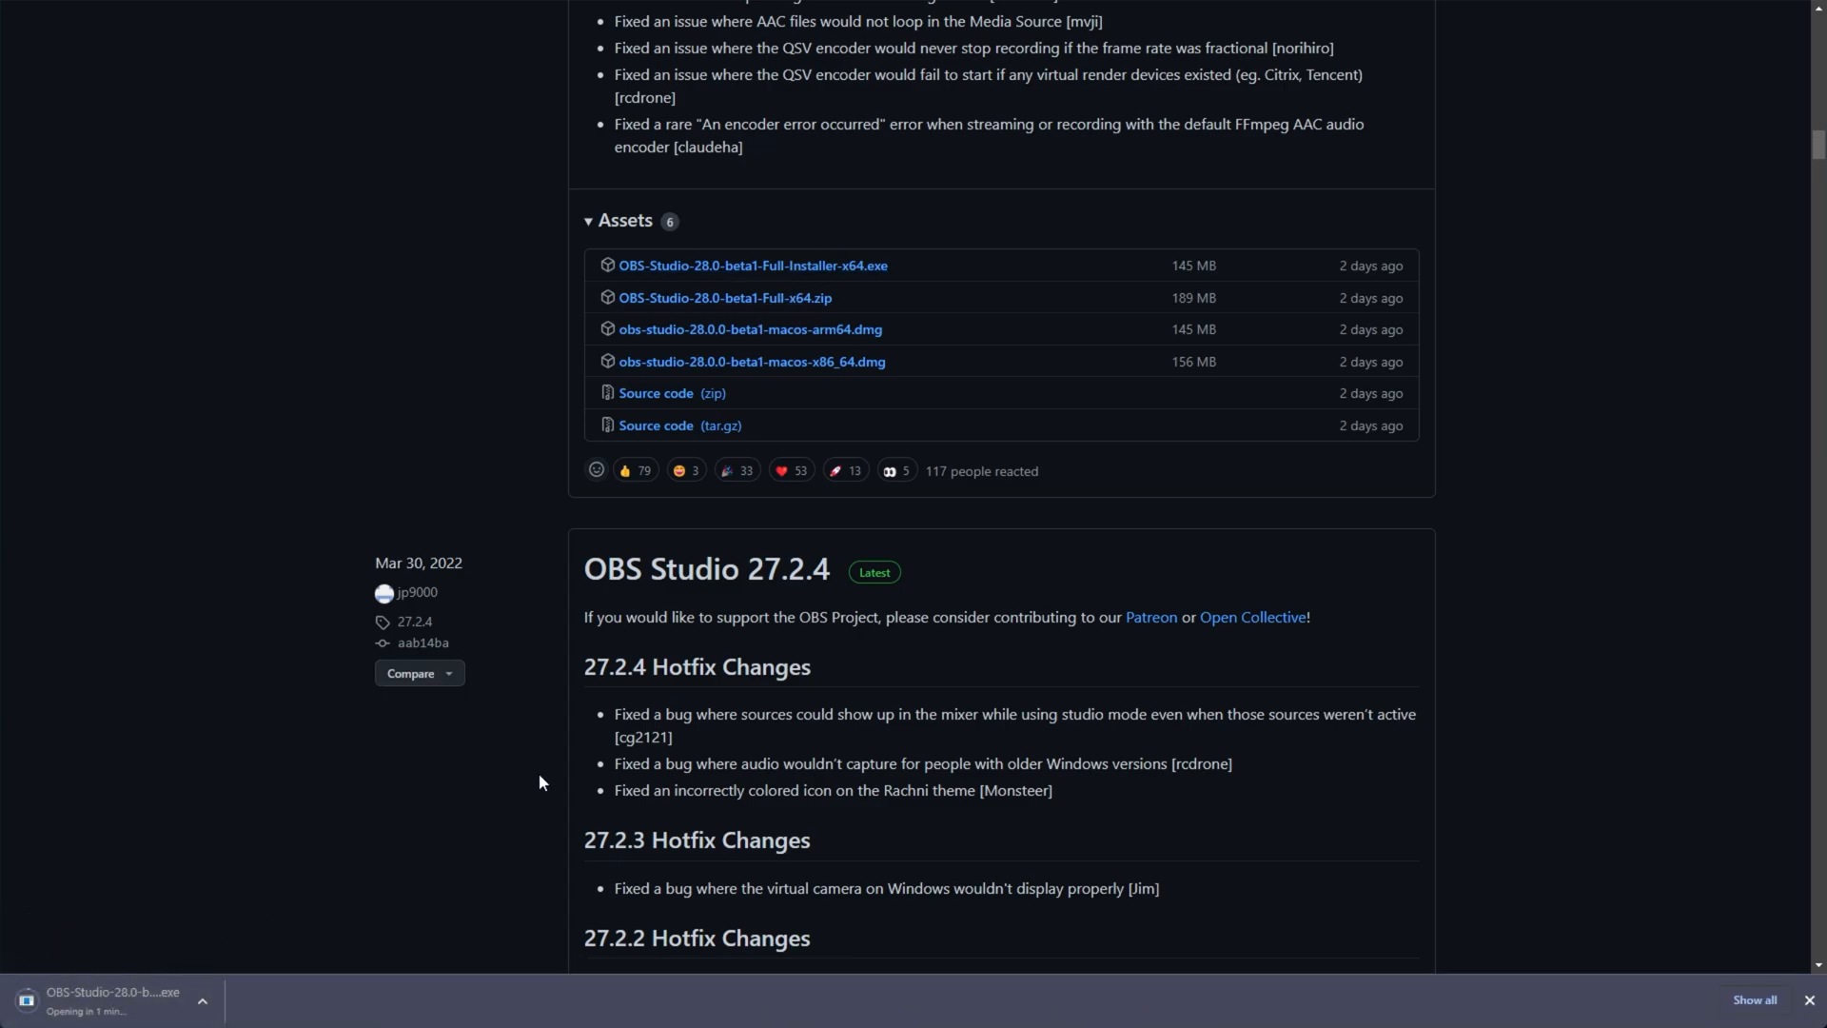
mouse_move(680, 708)
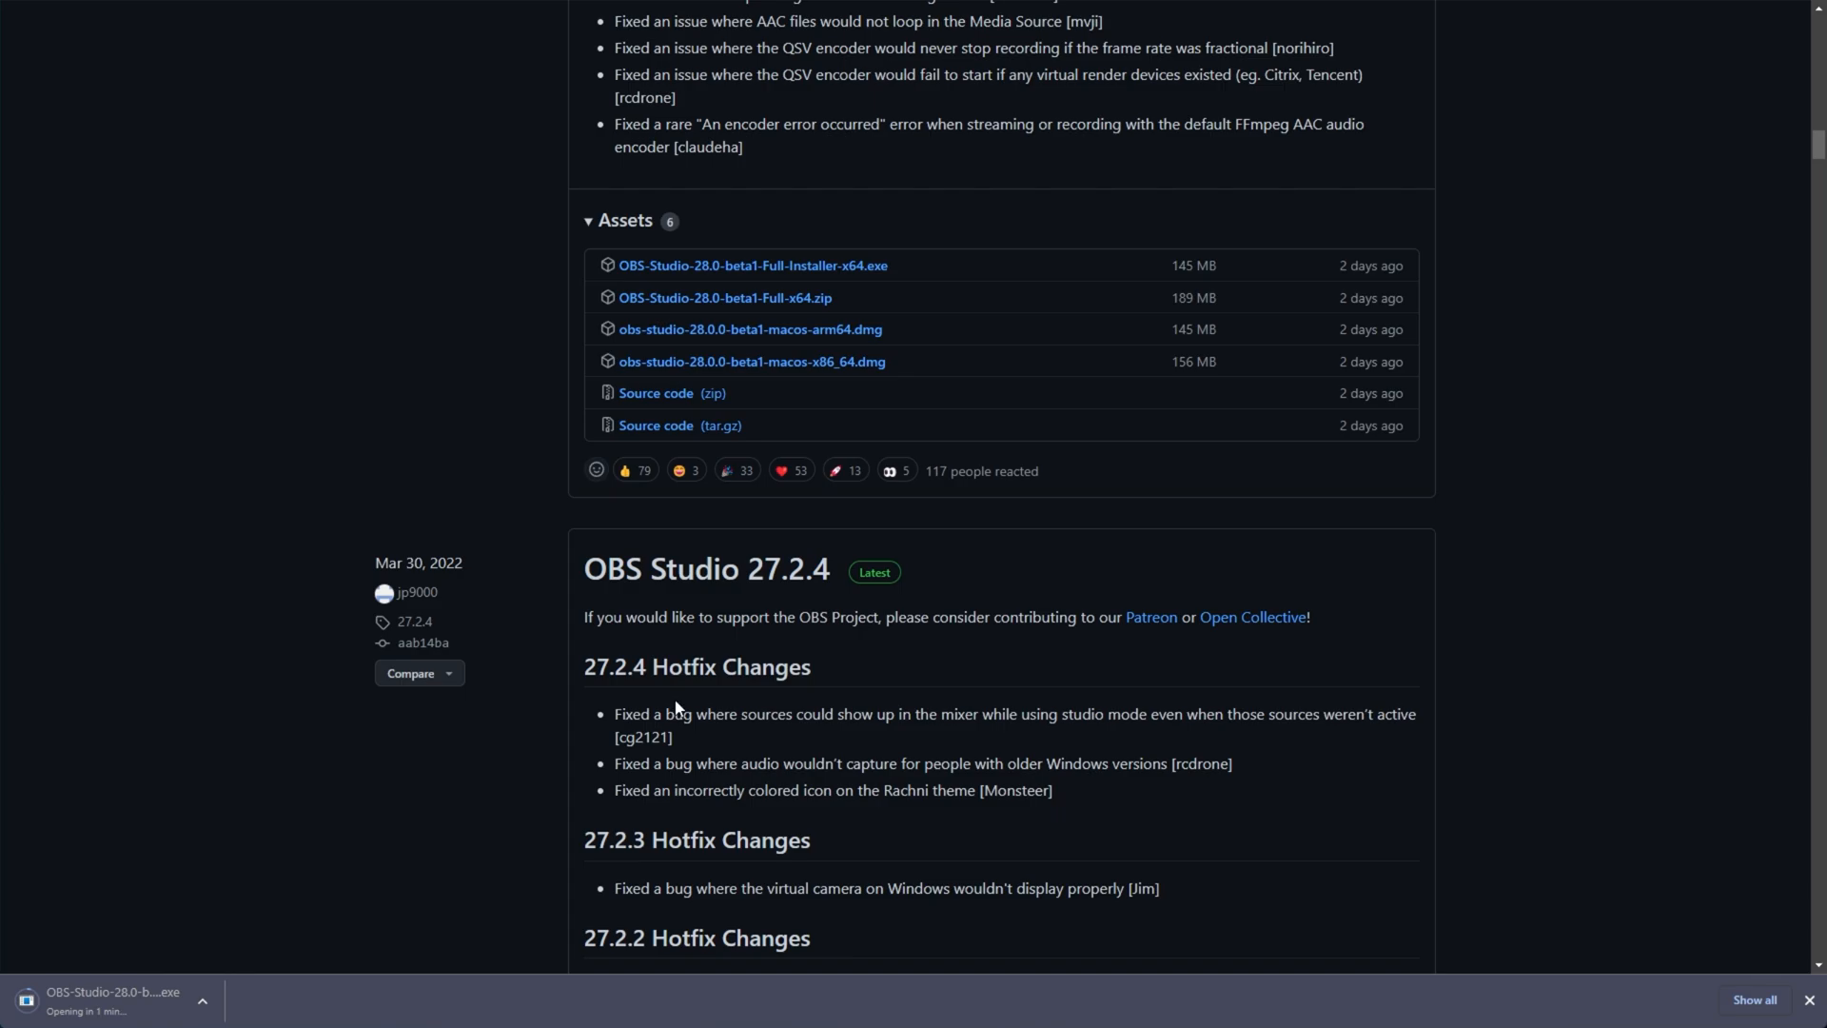
mouse_move(588, 598)
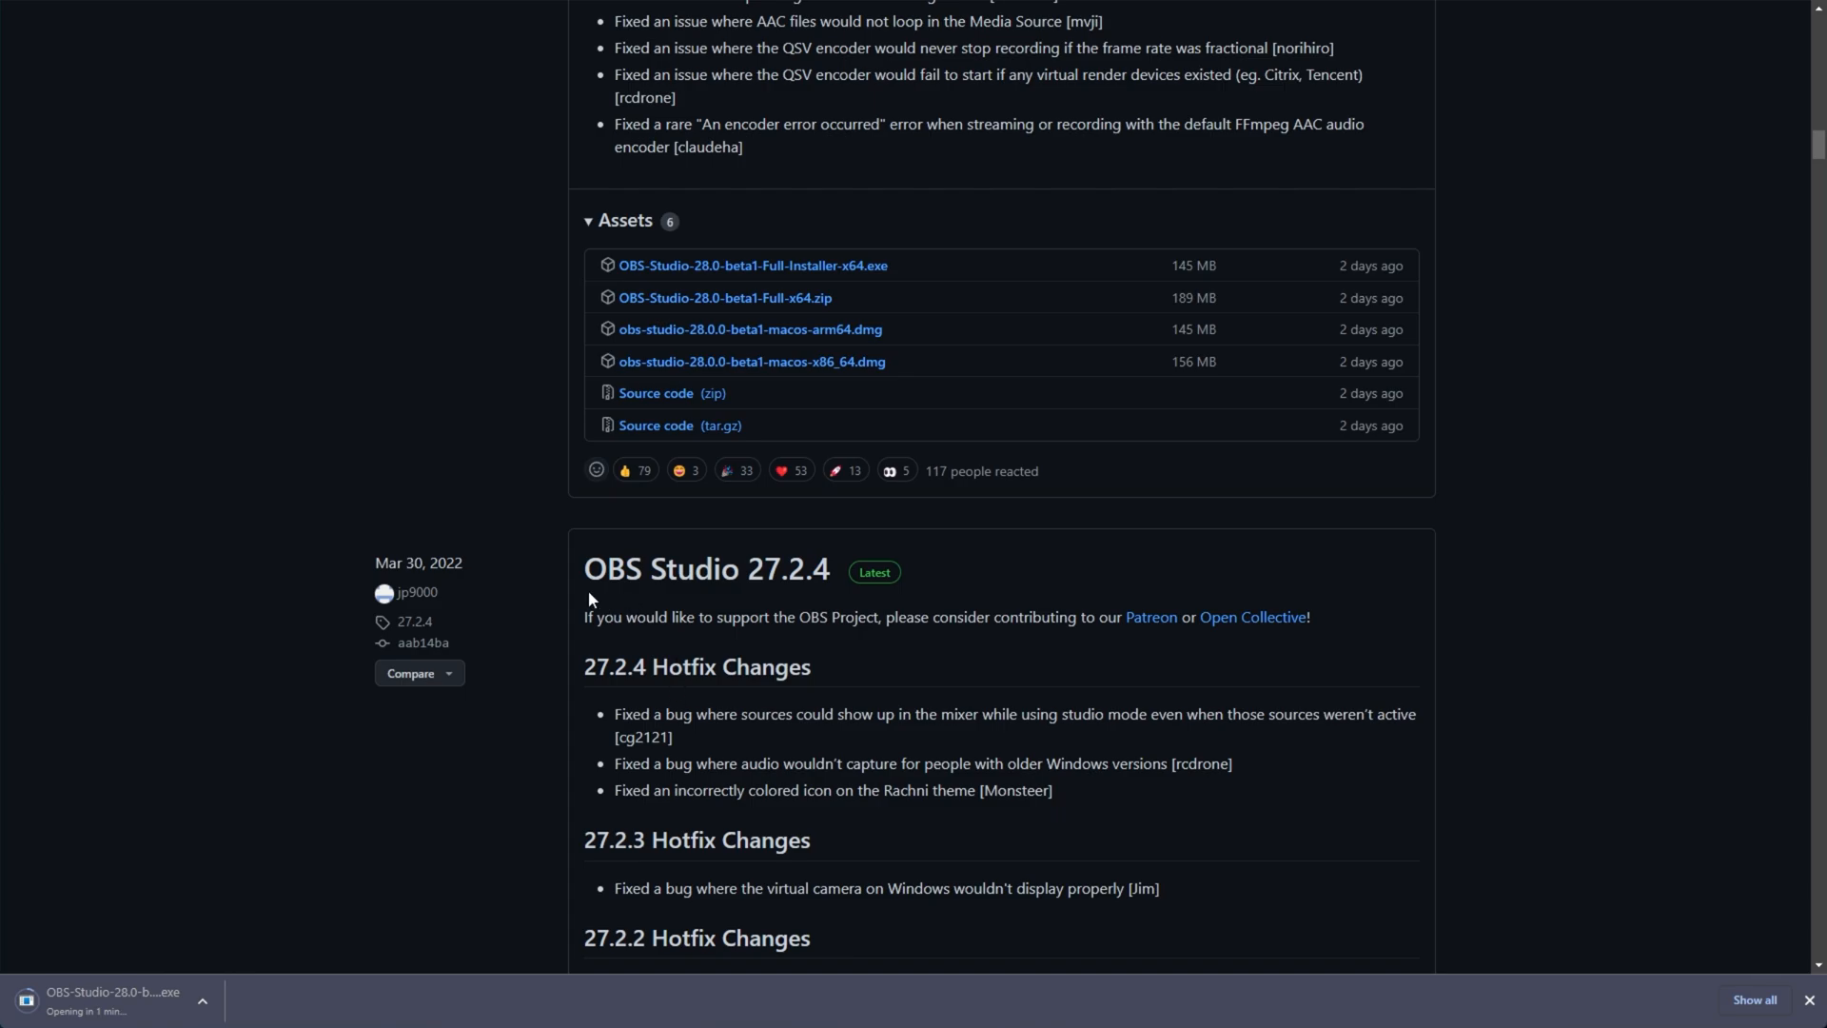
mouse_move(657, 392)
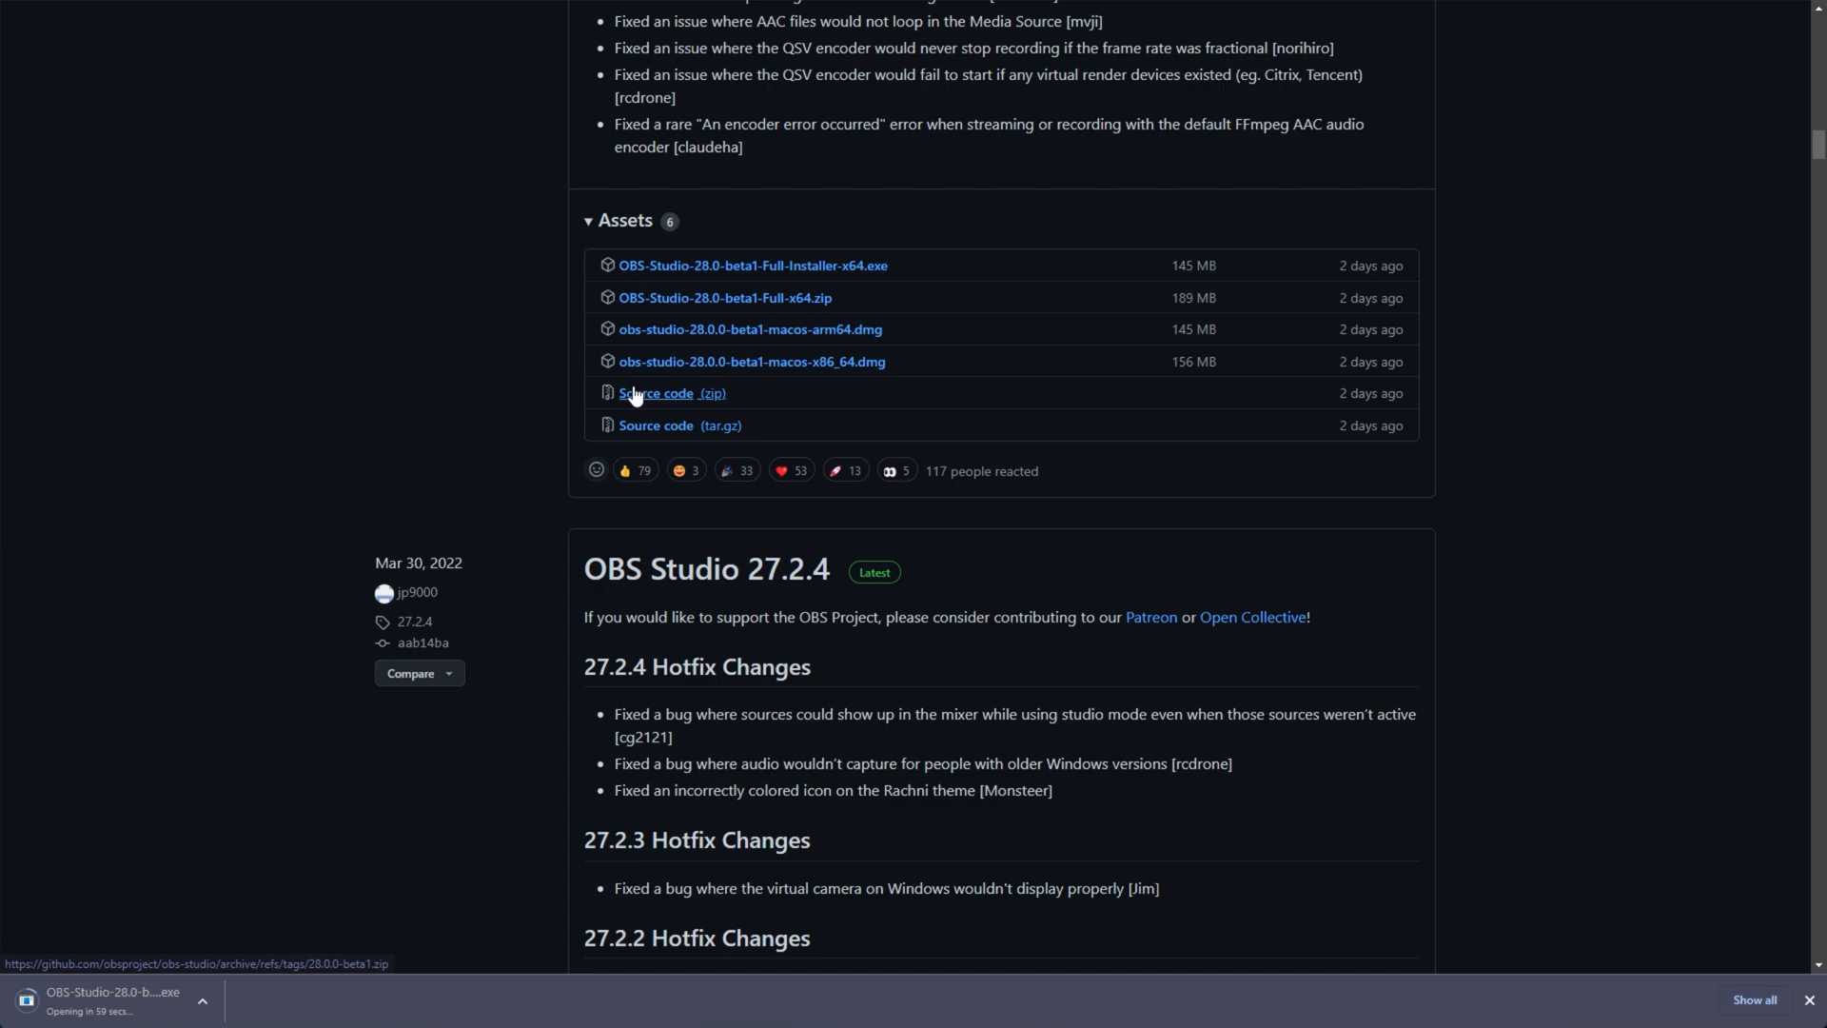
mouse_move(844, 251)
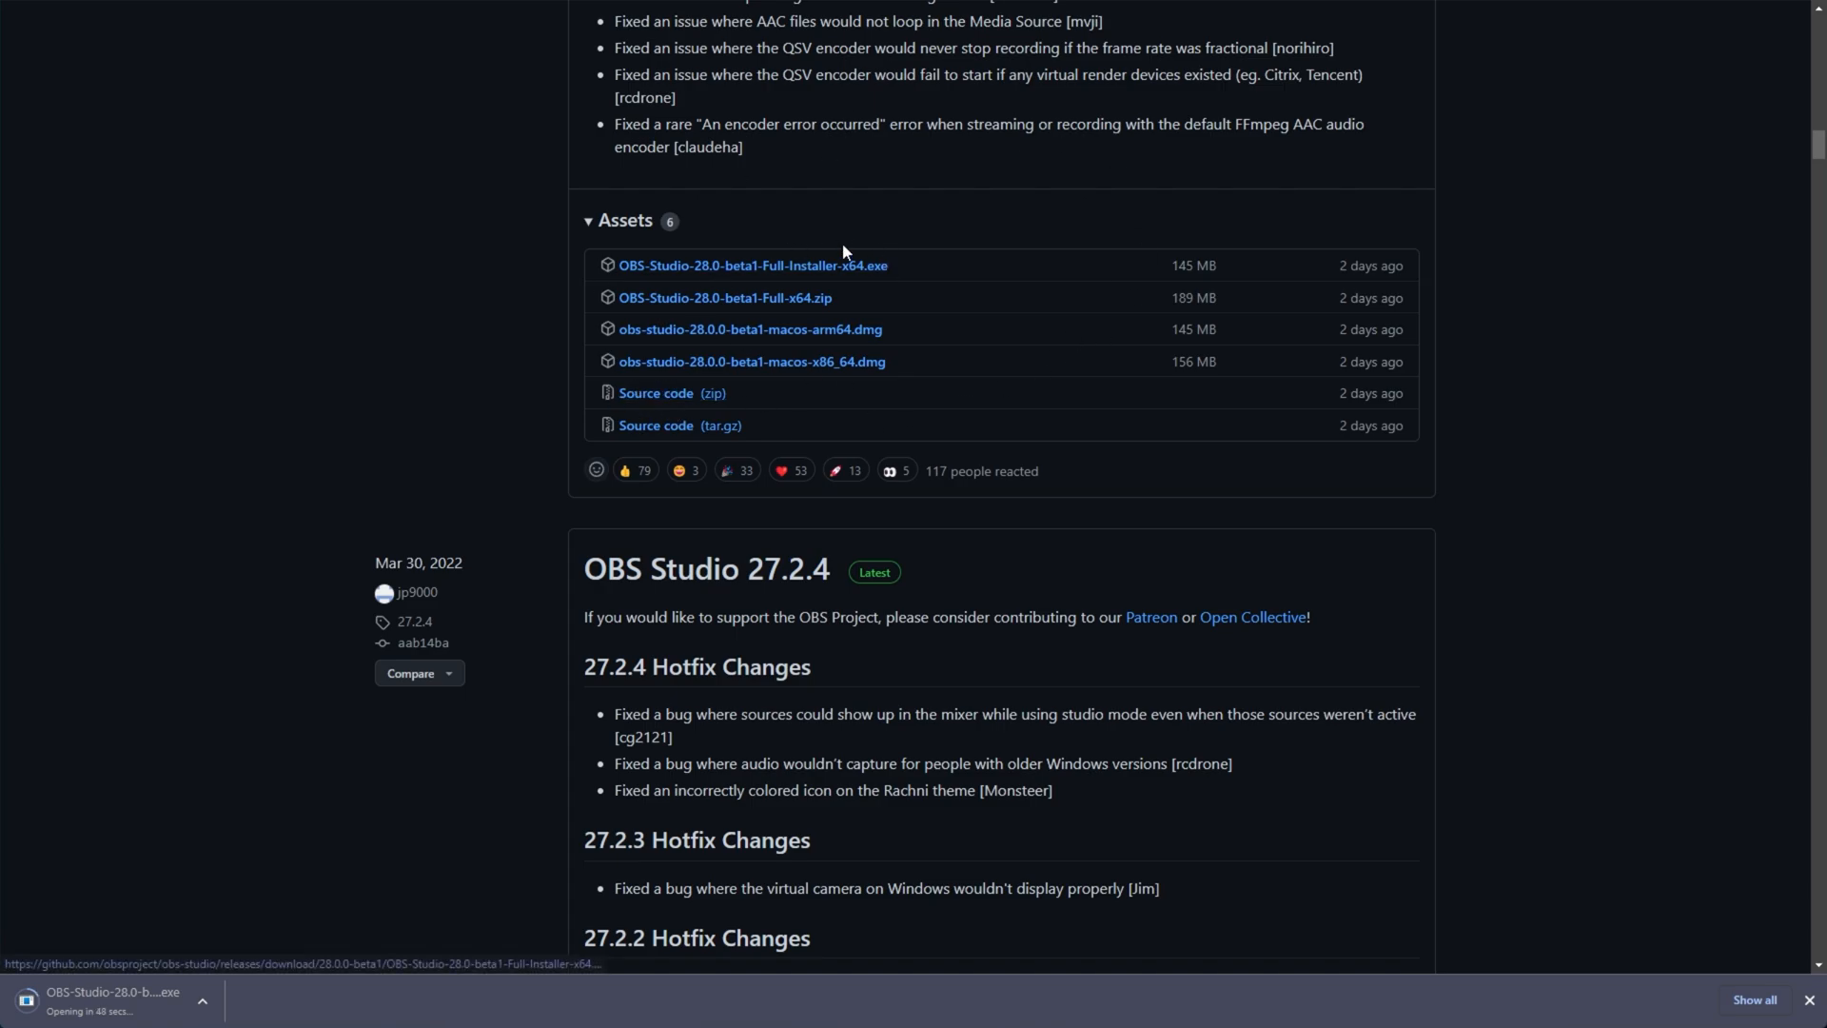
mouse_move(893, 229)
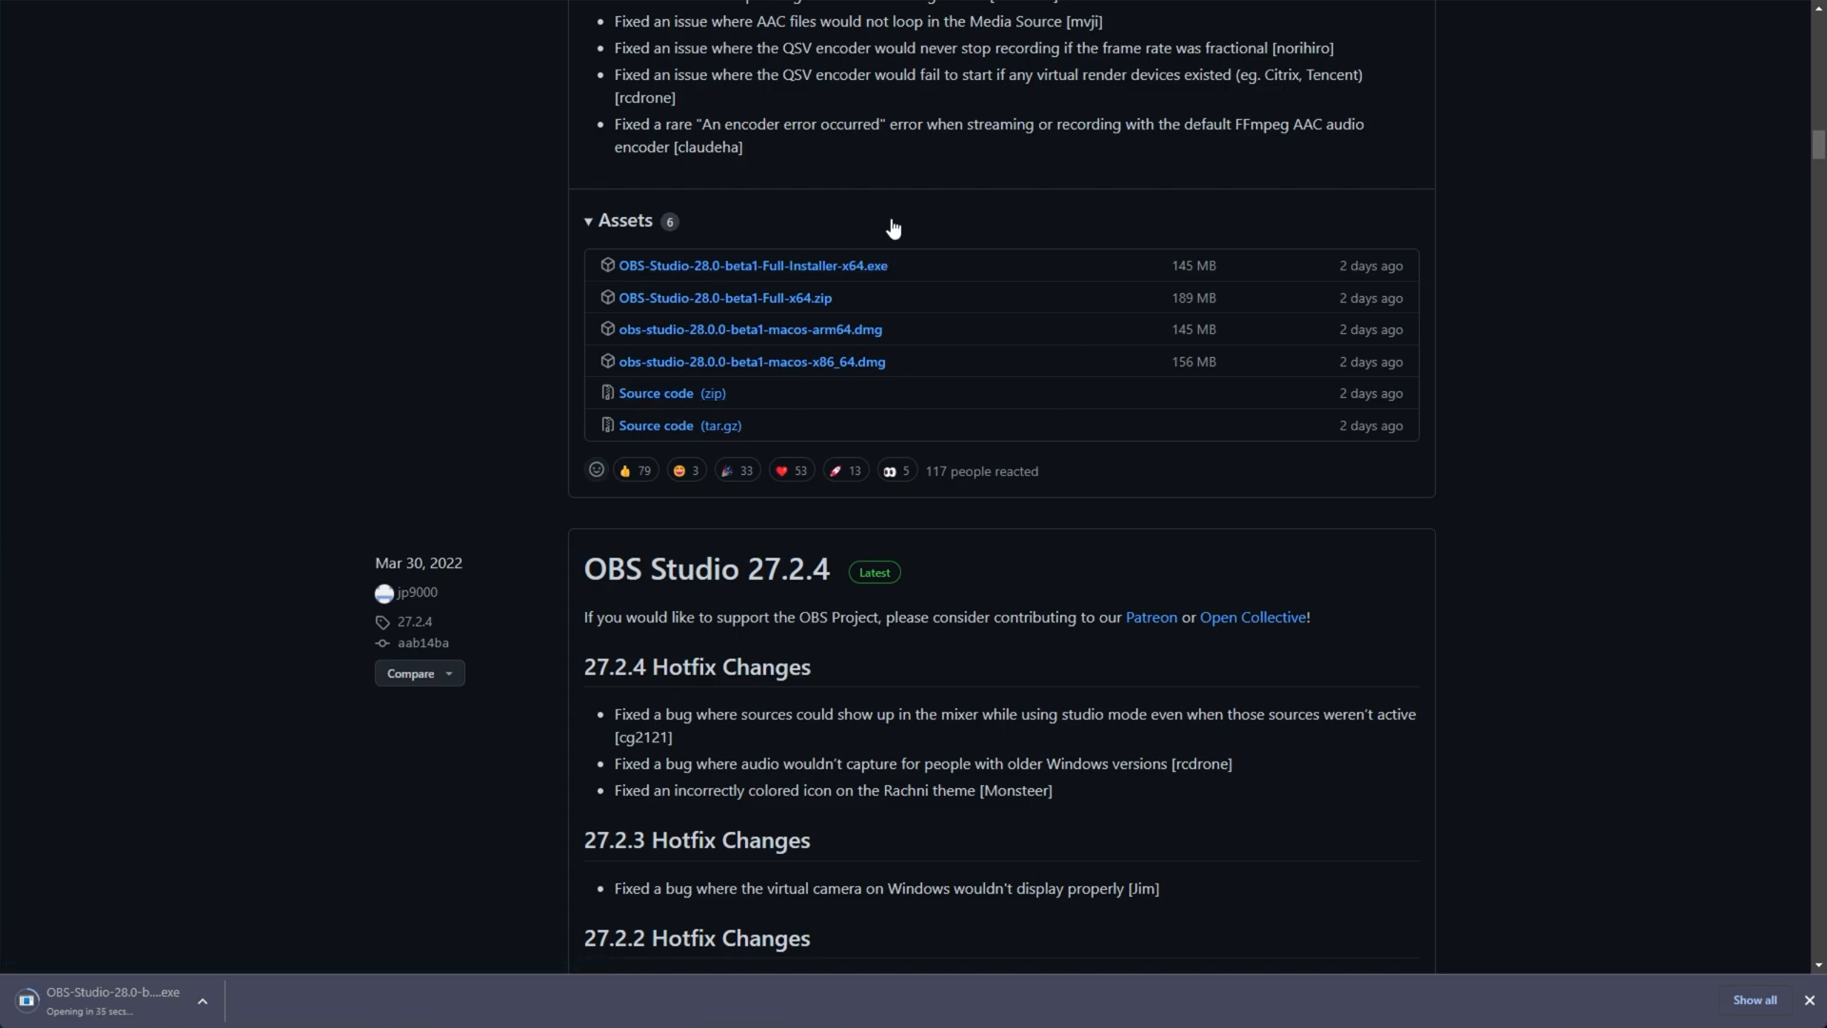
mouse_move(914, 230)
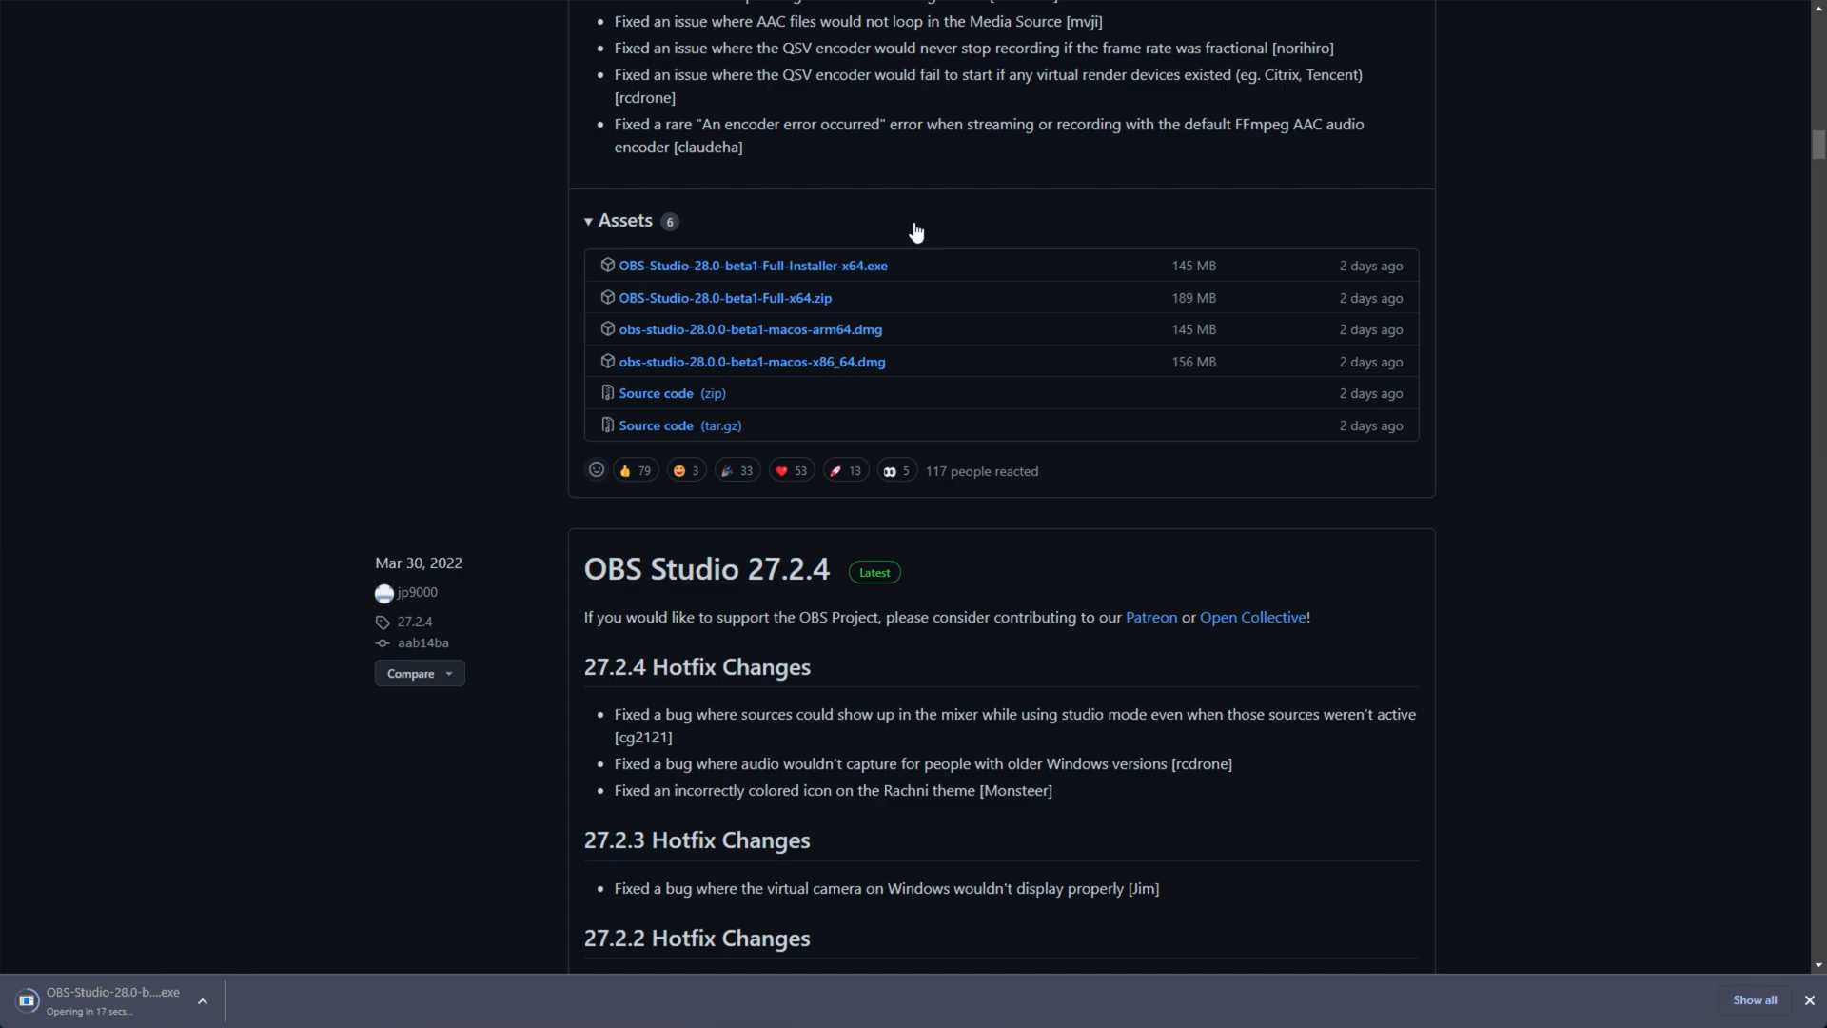
mouse_move(1150, 432)
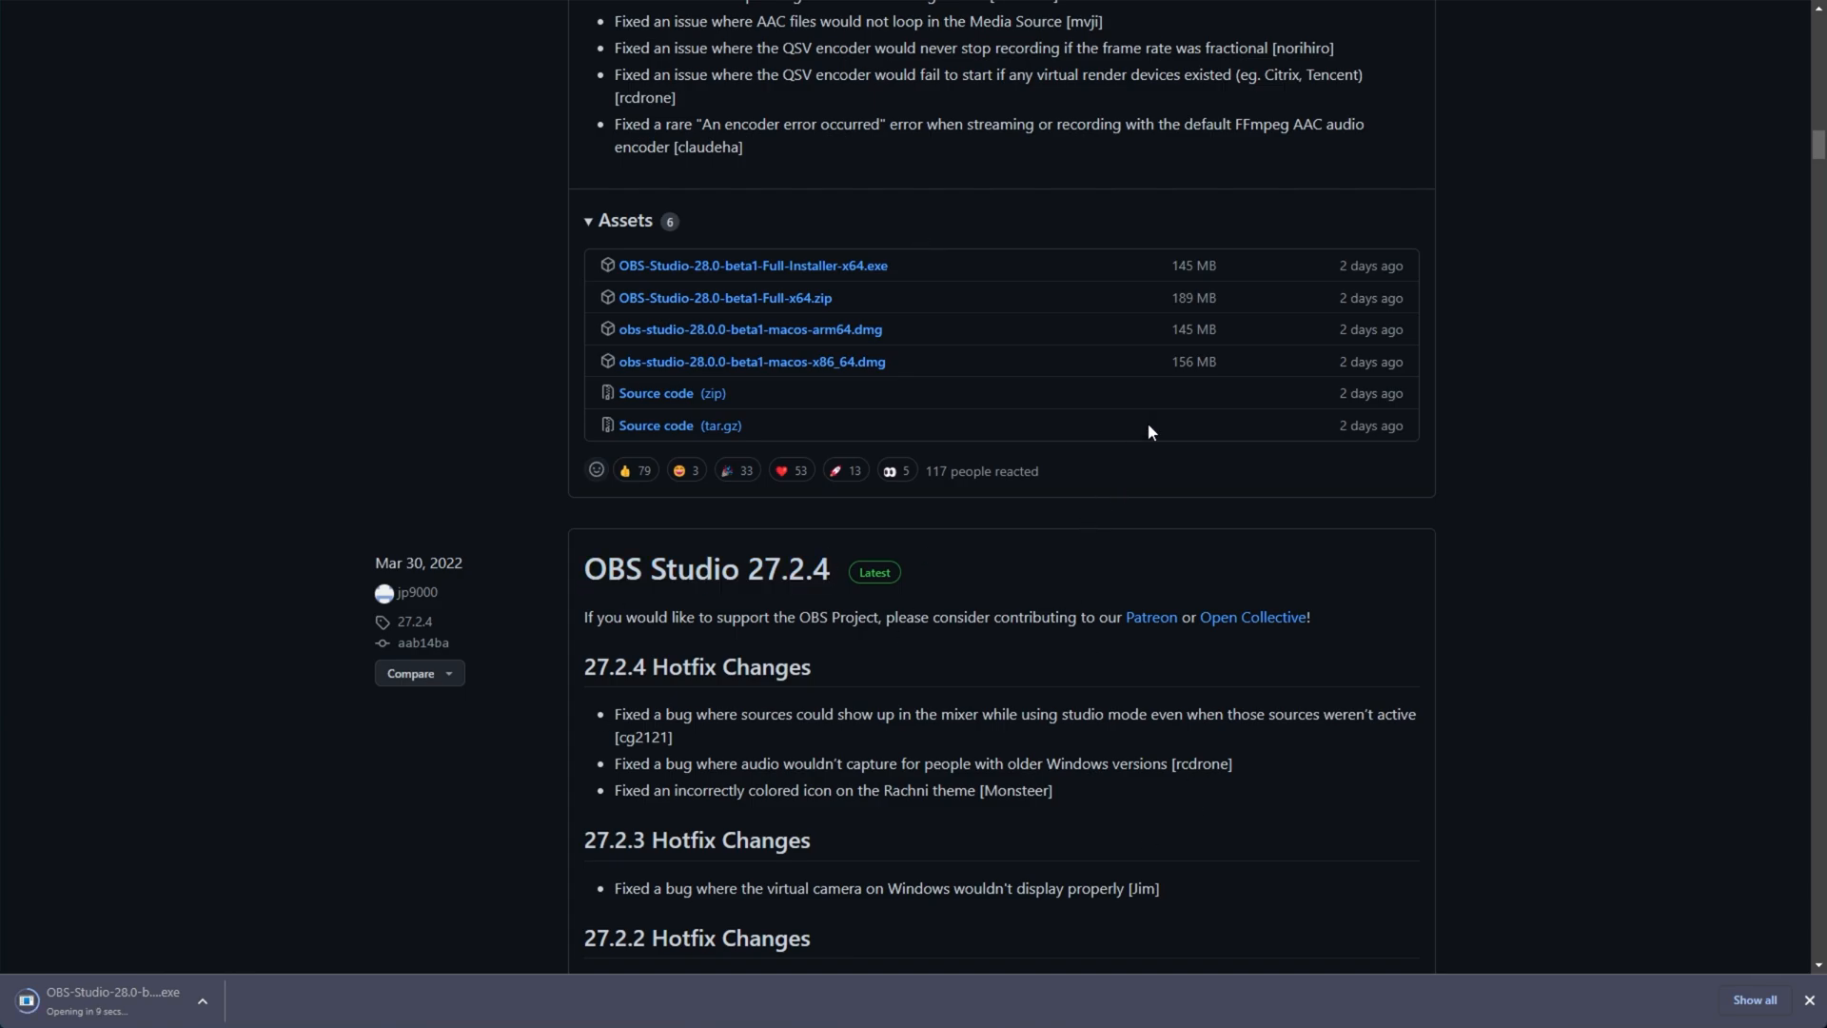
mouse_move(1375, 202)
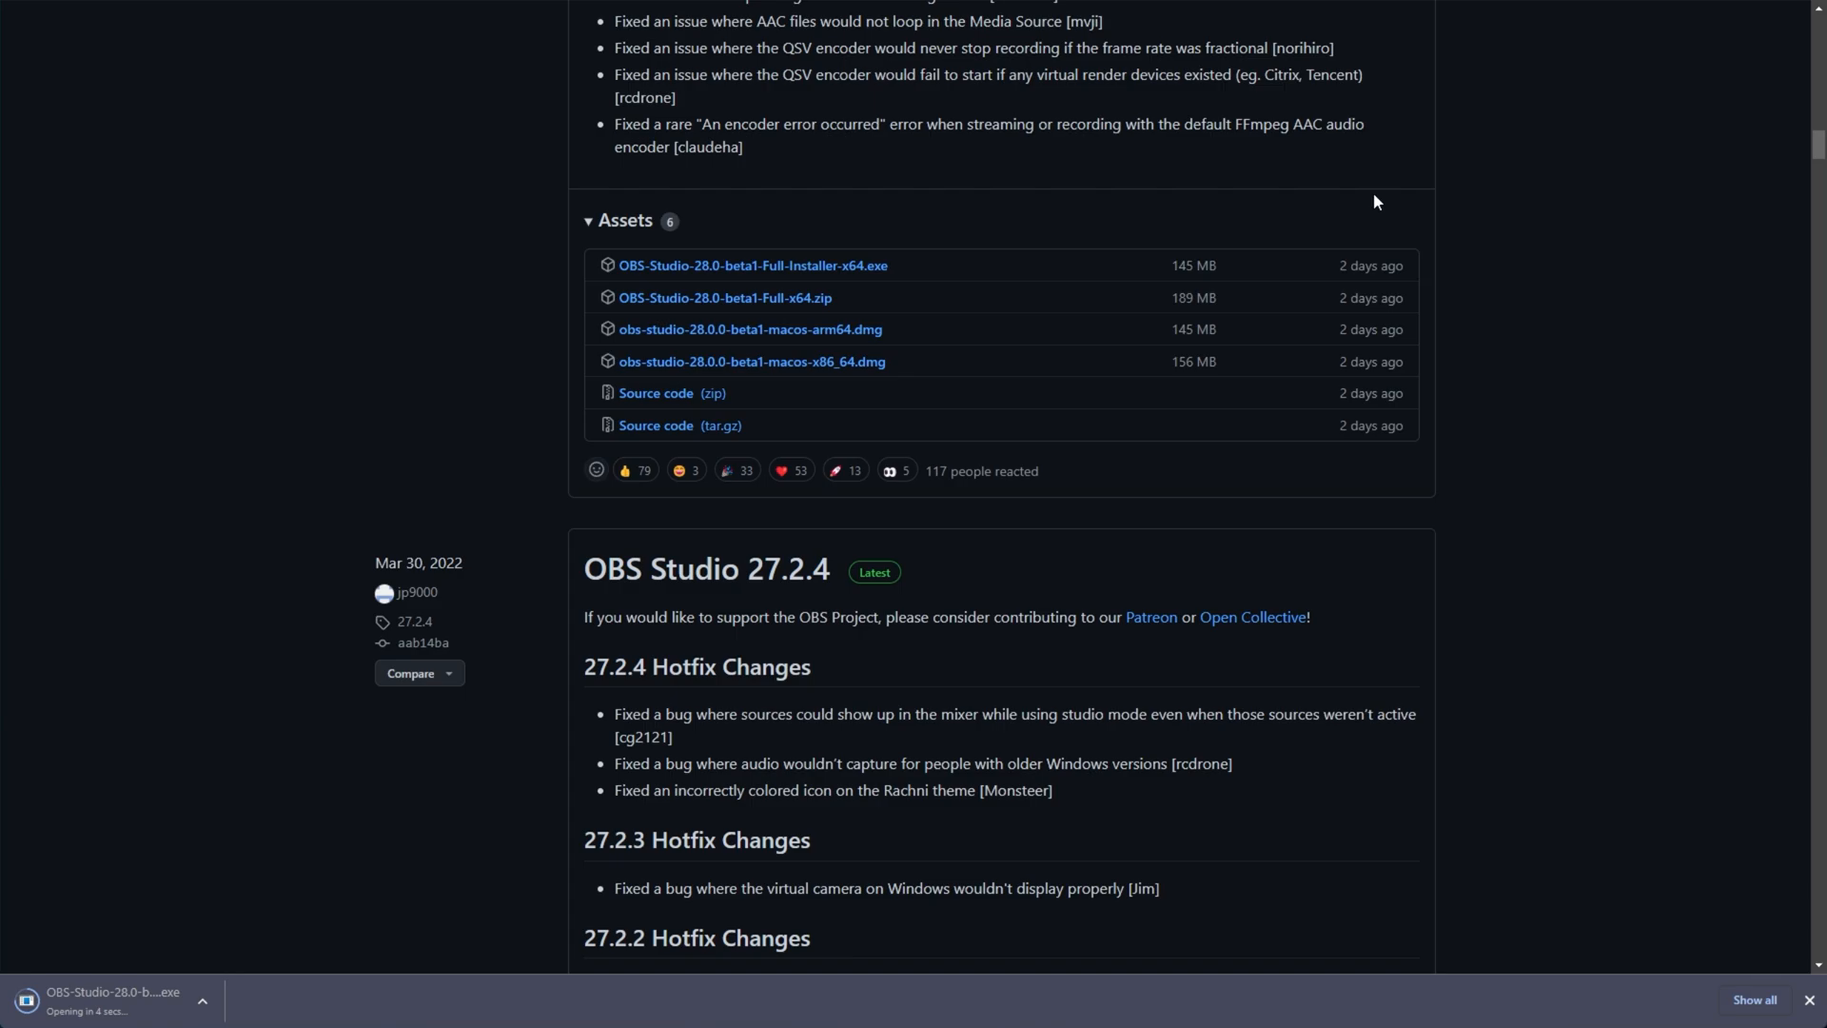
mouse_move(1181, 583)
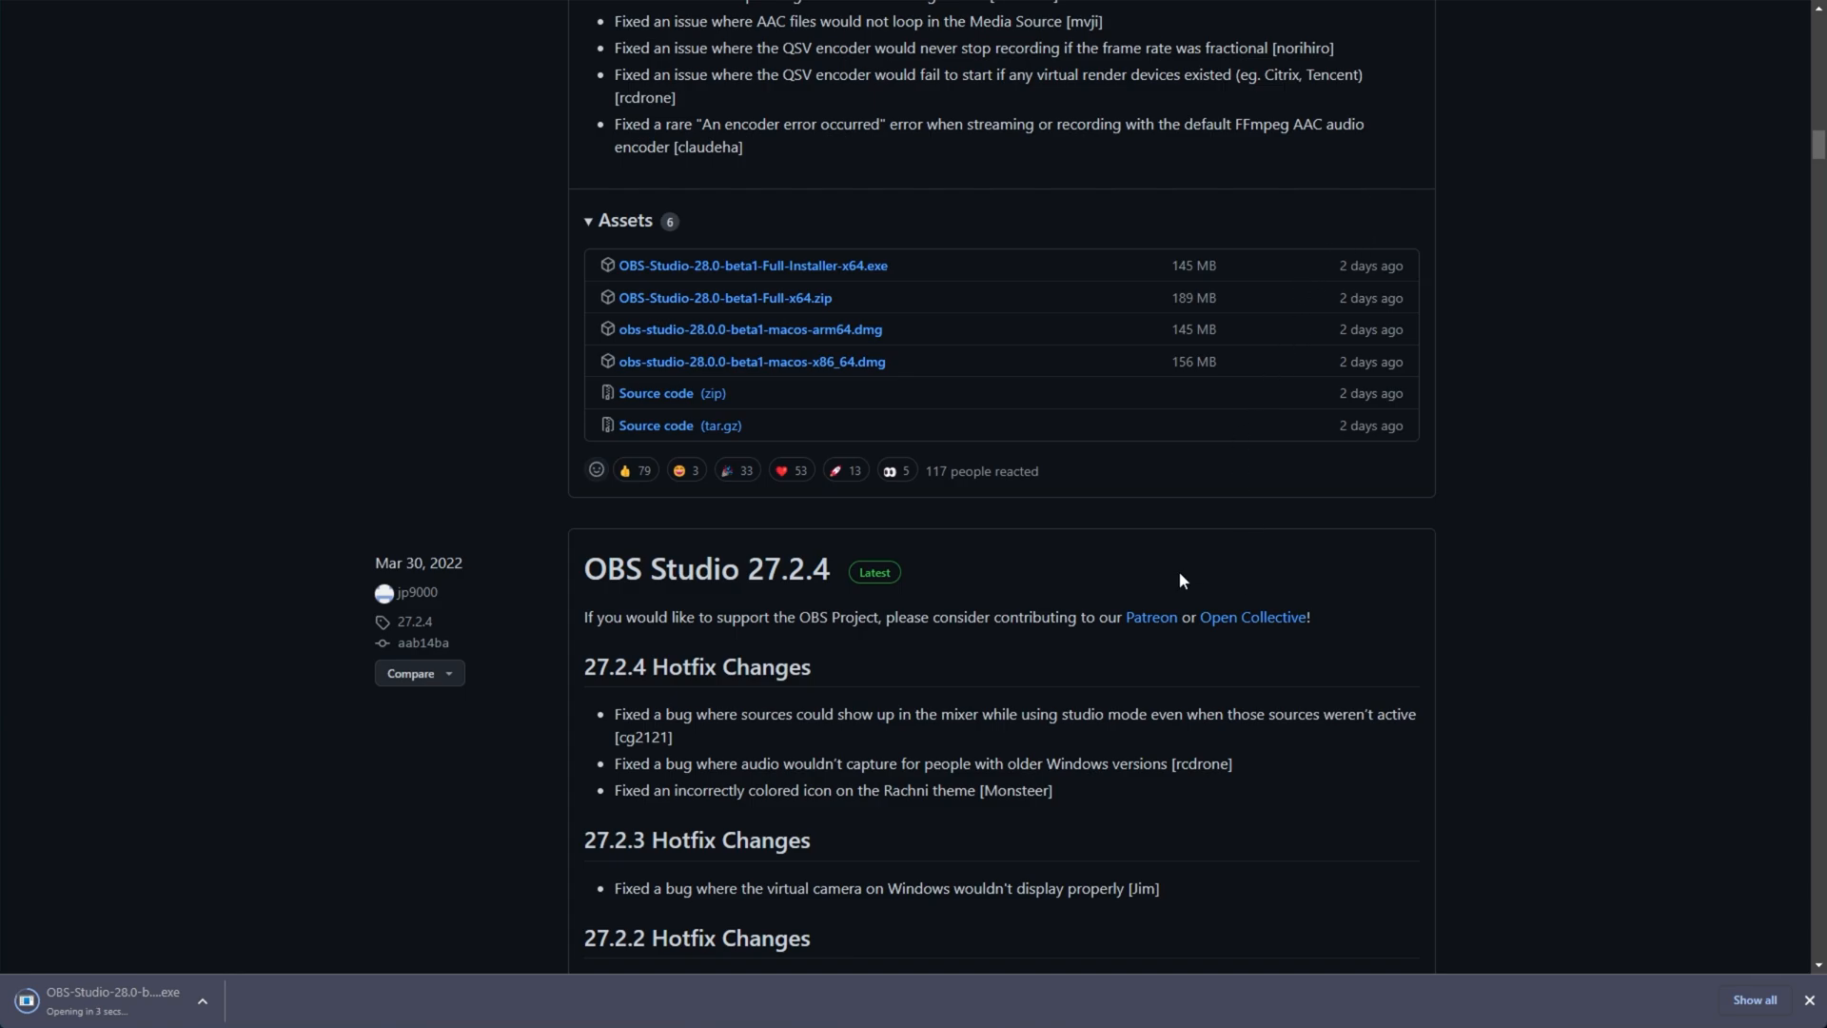
mouse_move(1363, 287)
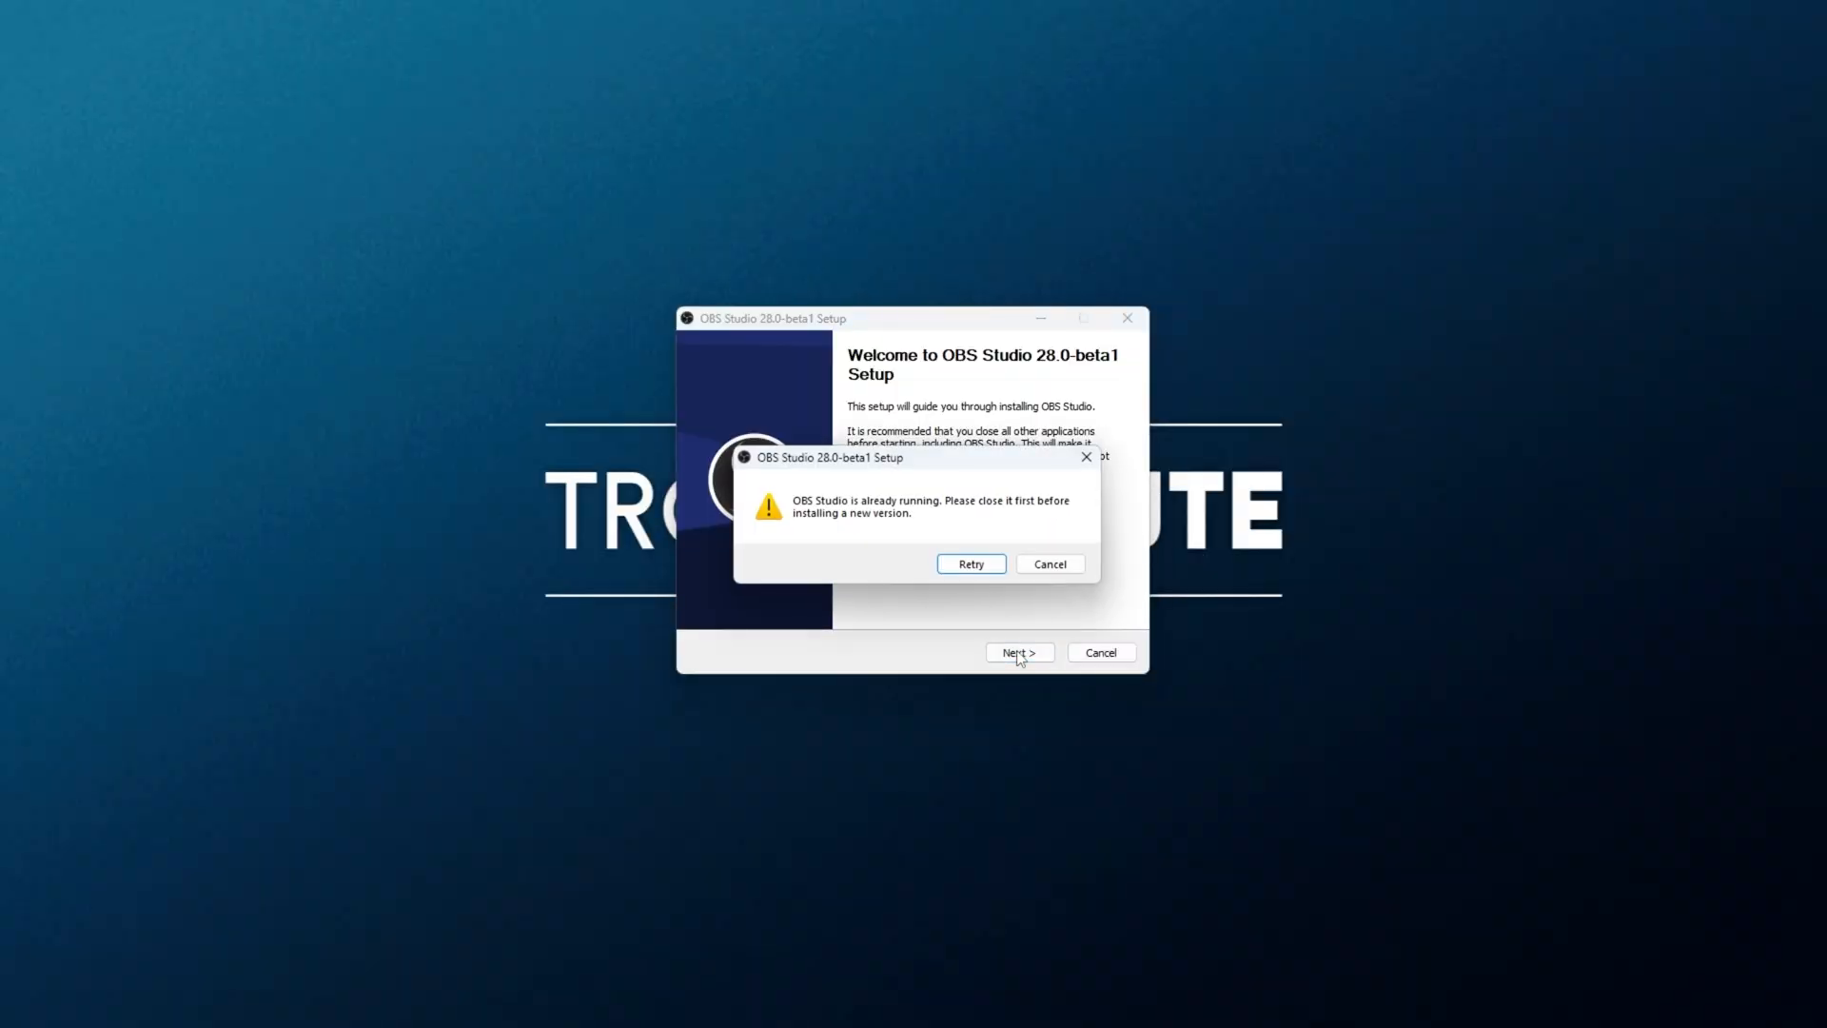
mouse_move(936, 586)
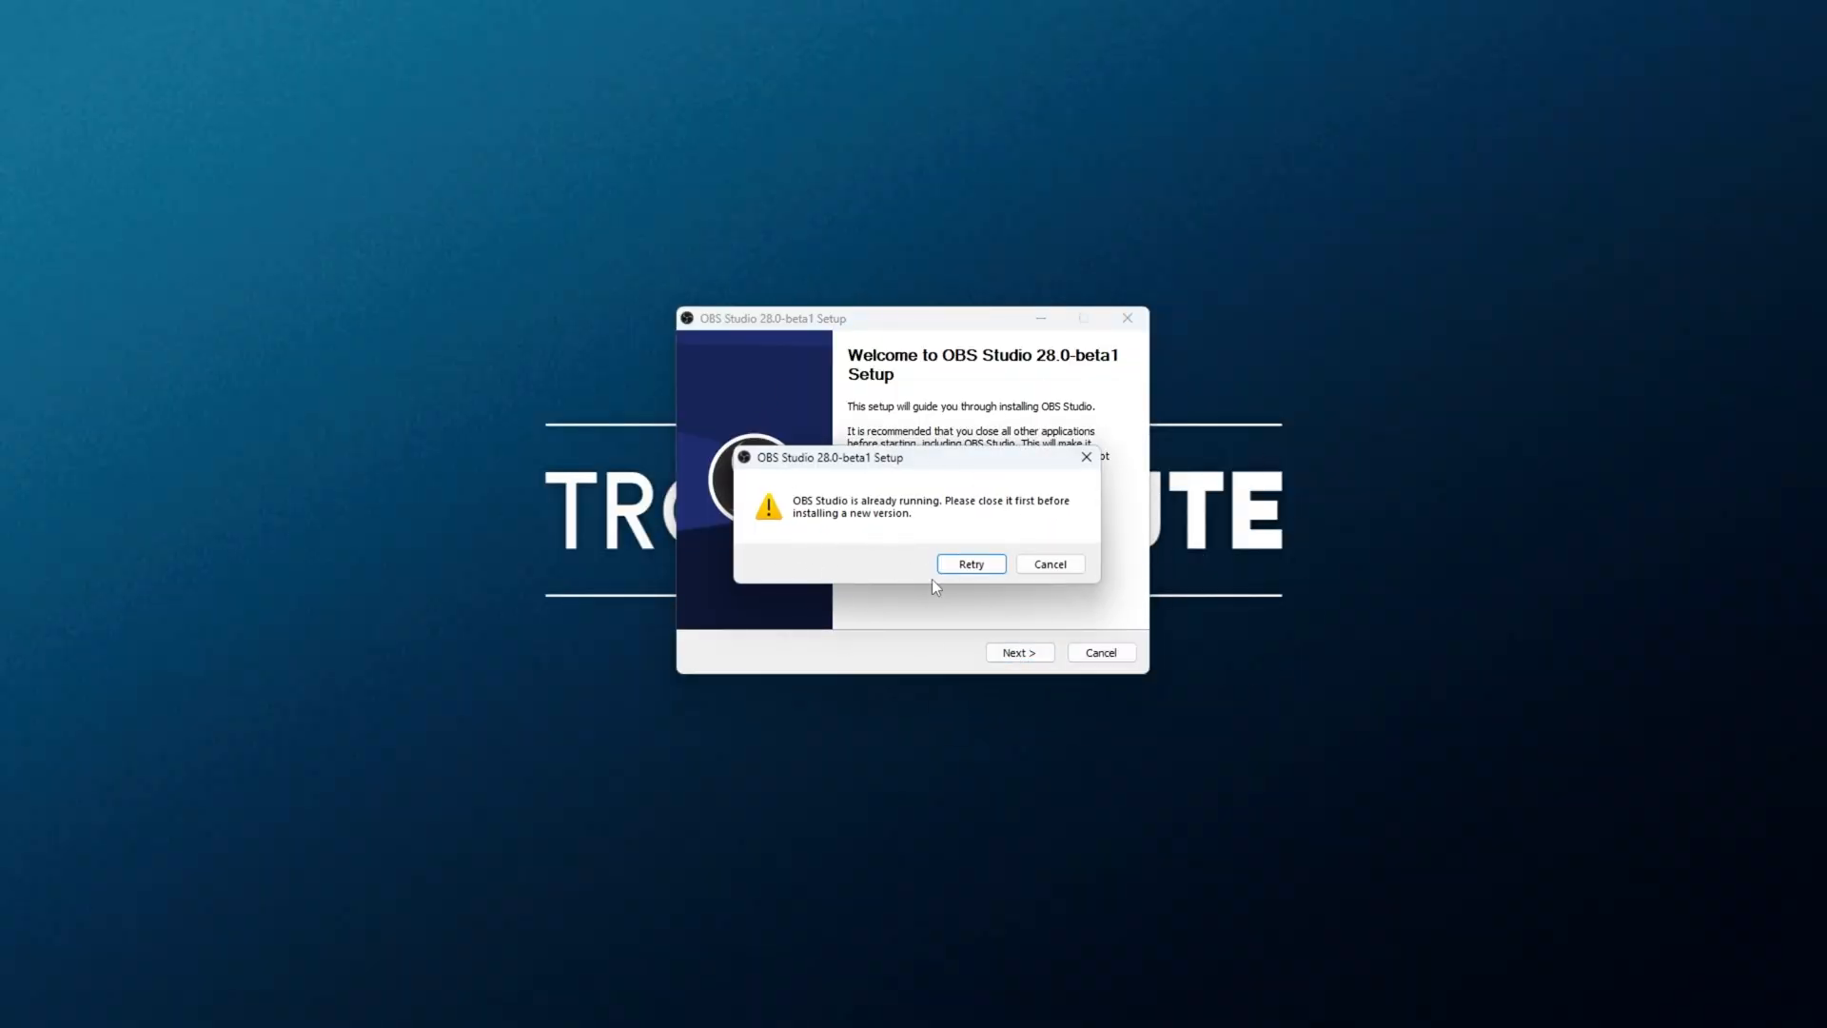
mouse_move(1030, 522)
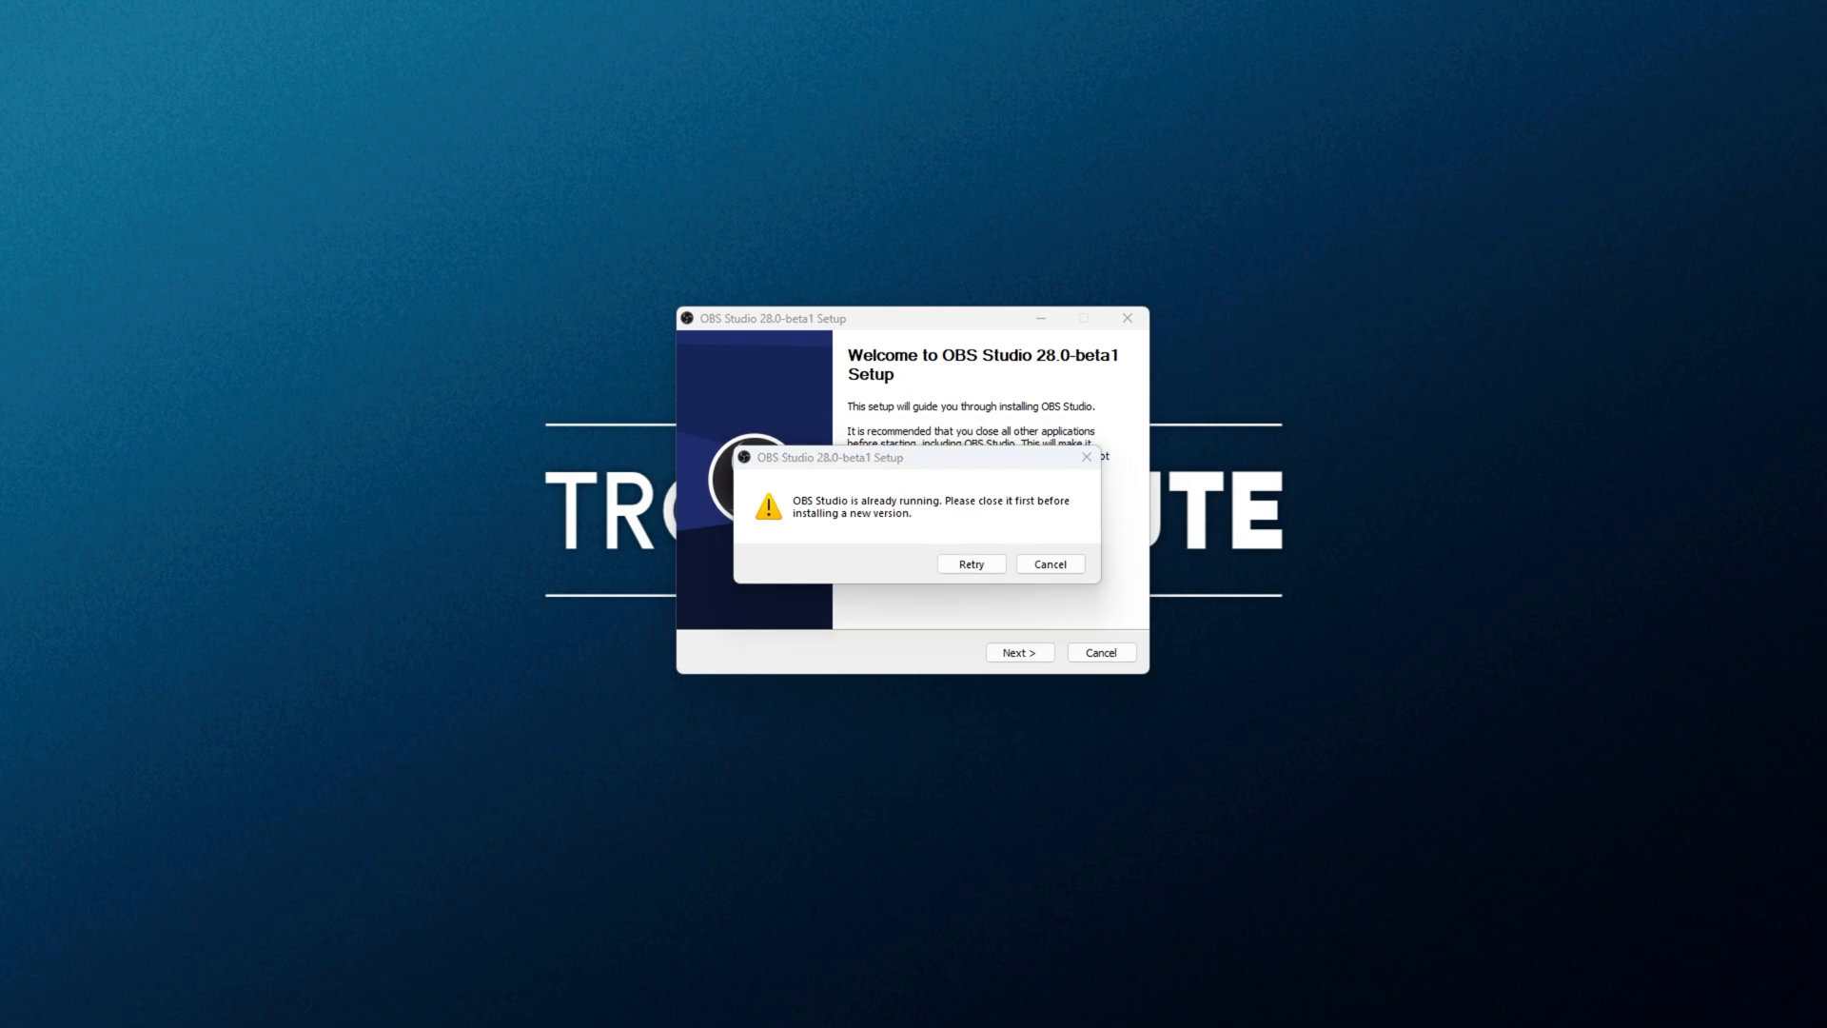
Respond to the setup warning that OBS Studio is already running
left_click(1047, 563)
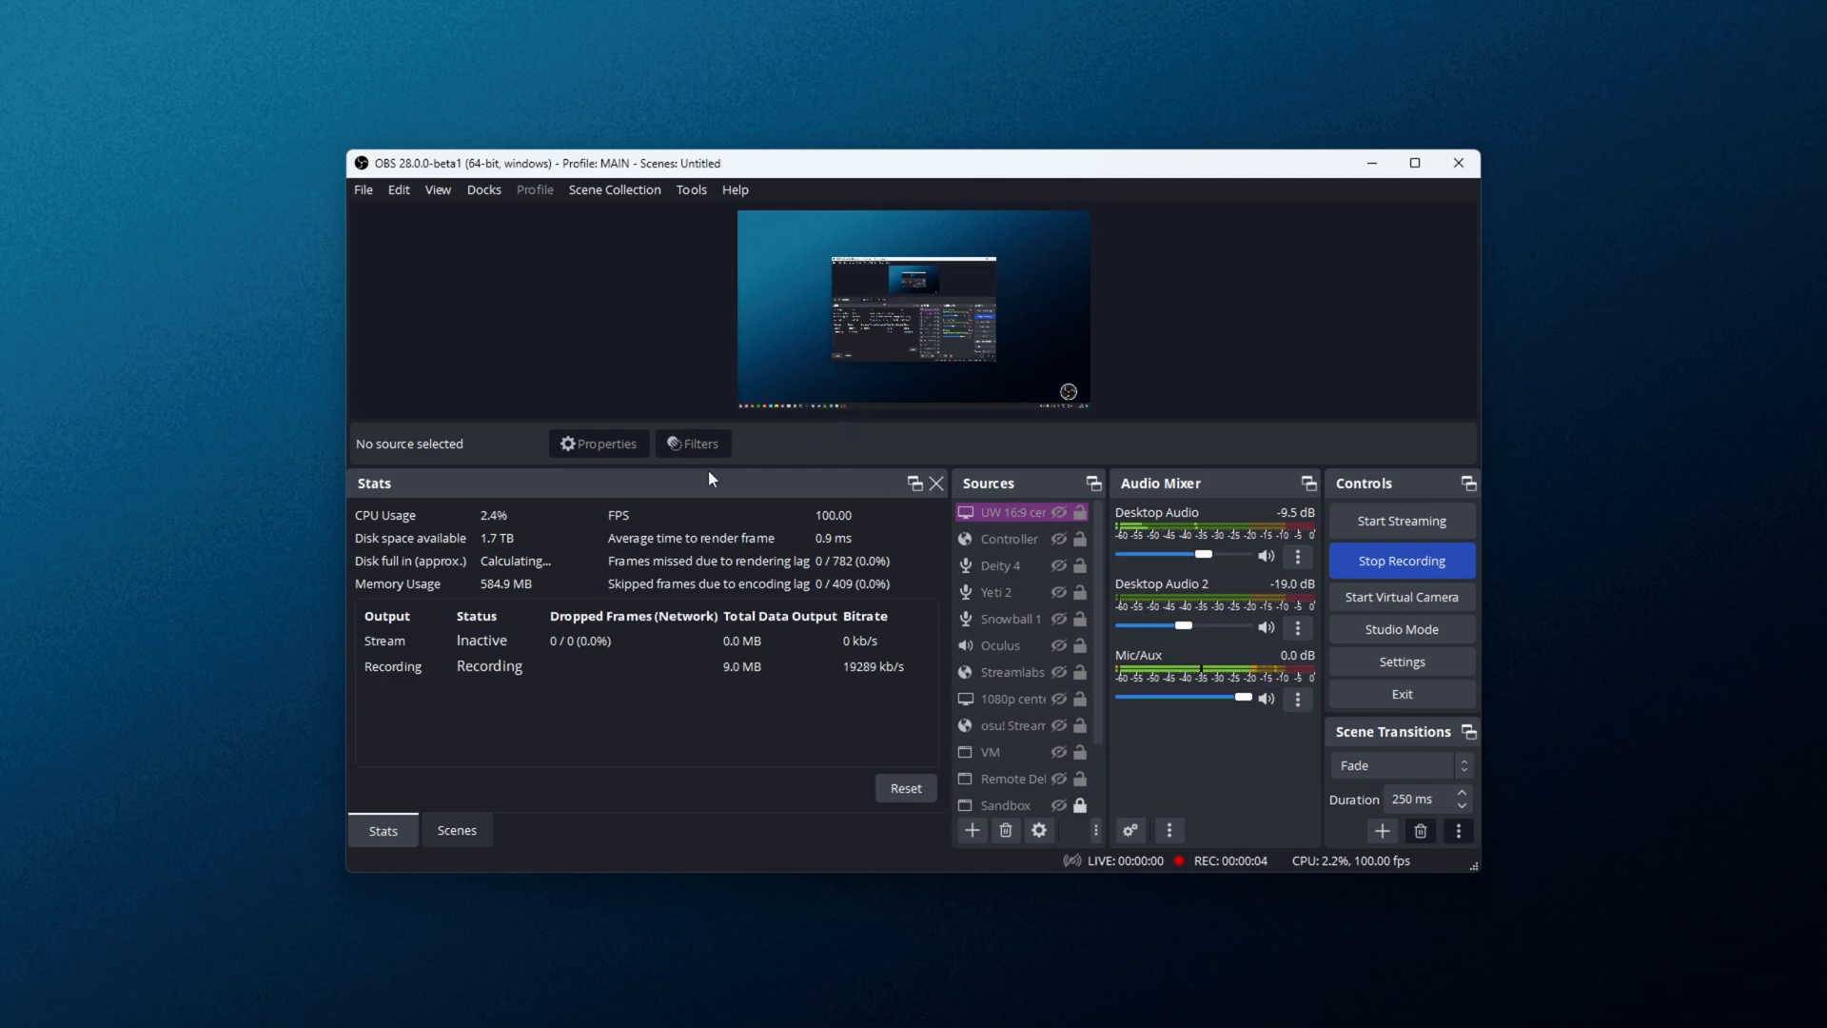
mouse_move(1148, 468)
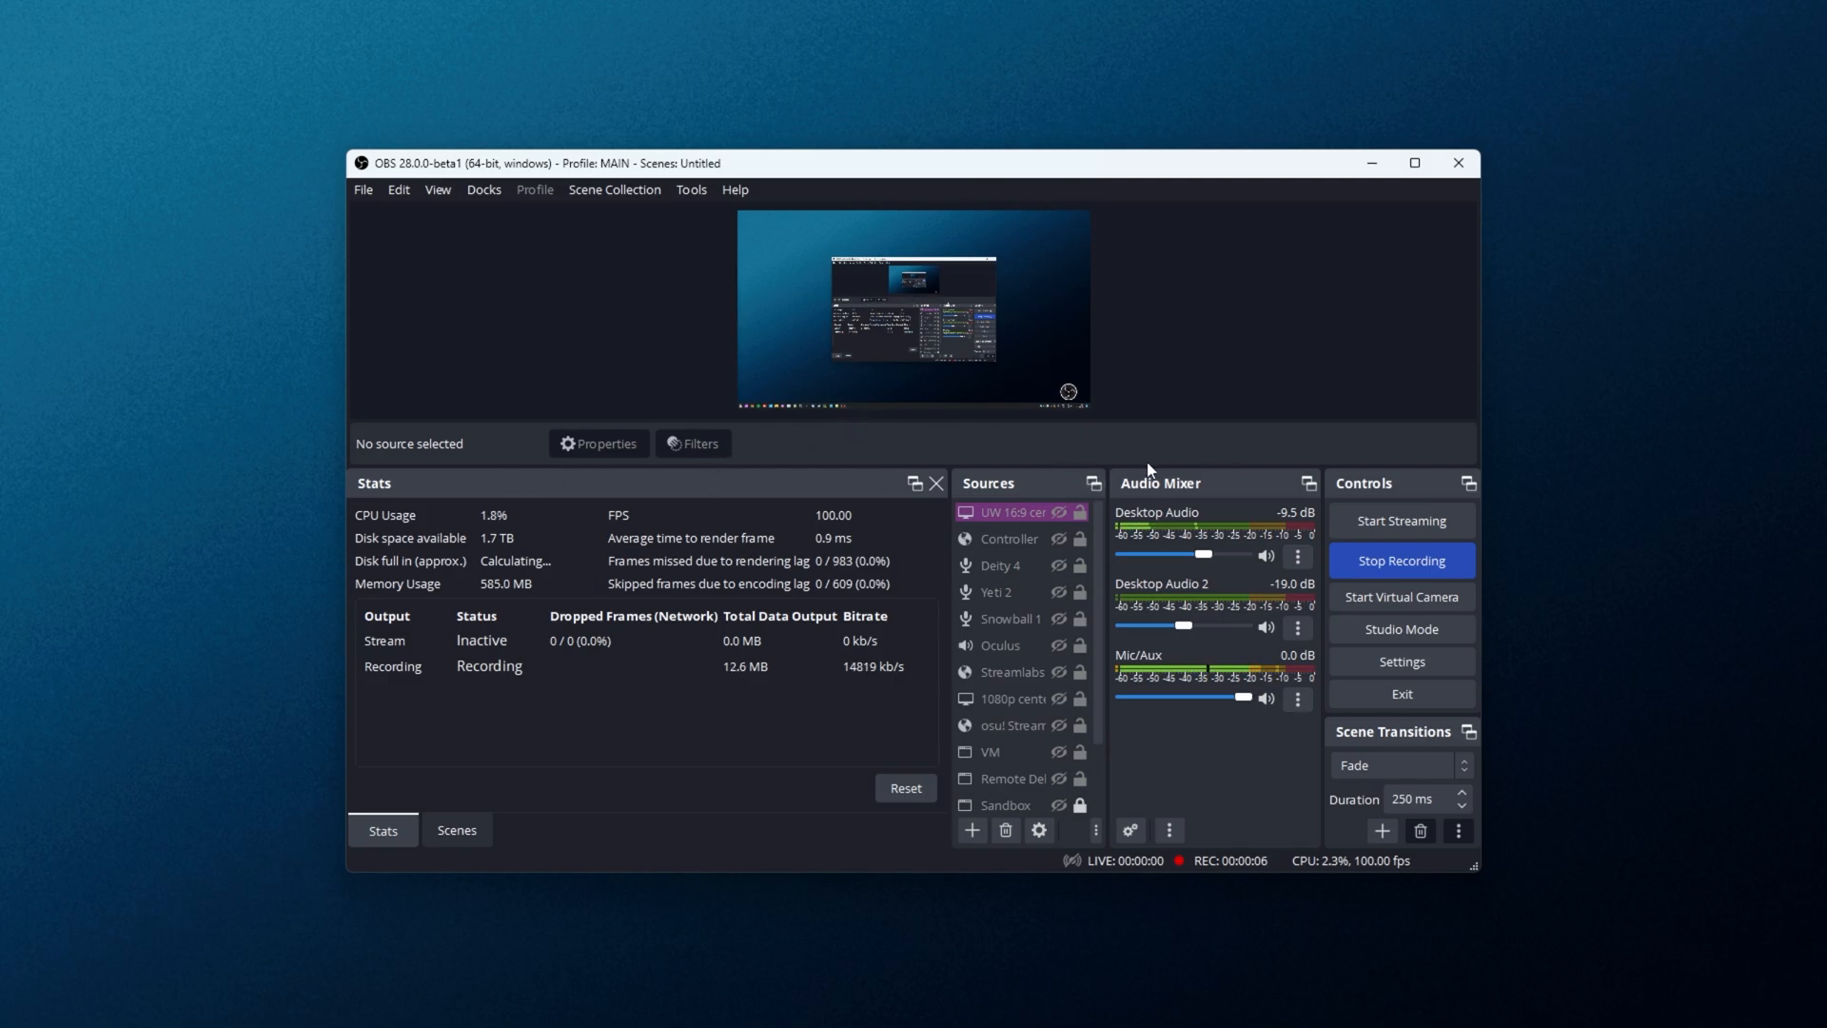
mouse_move(815, 548)
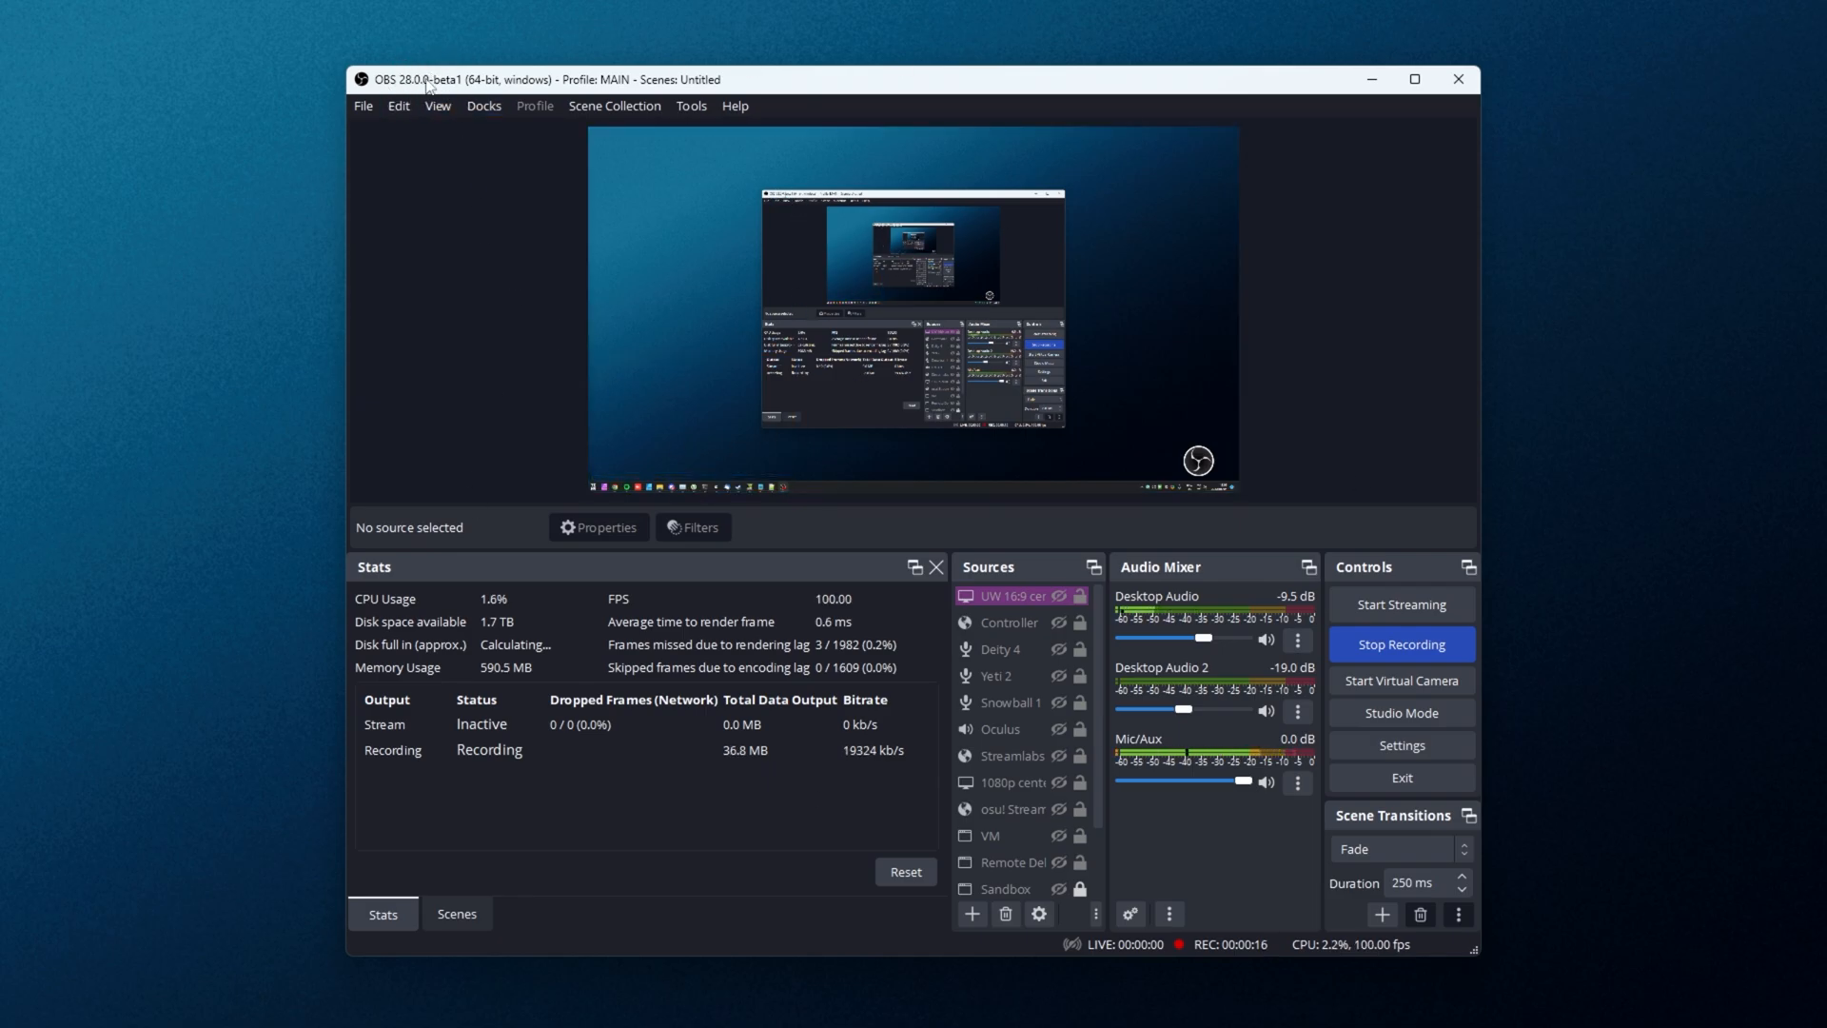
mouse_move(615, 240)
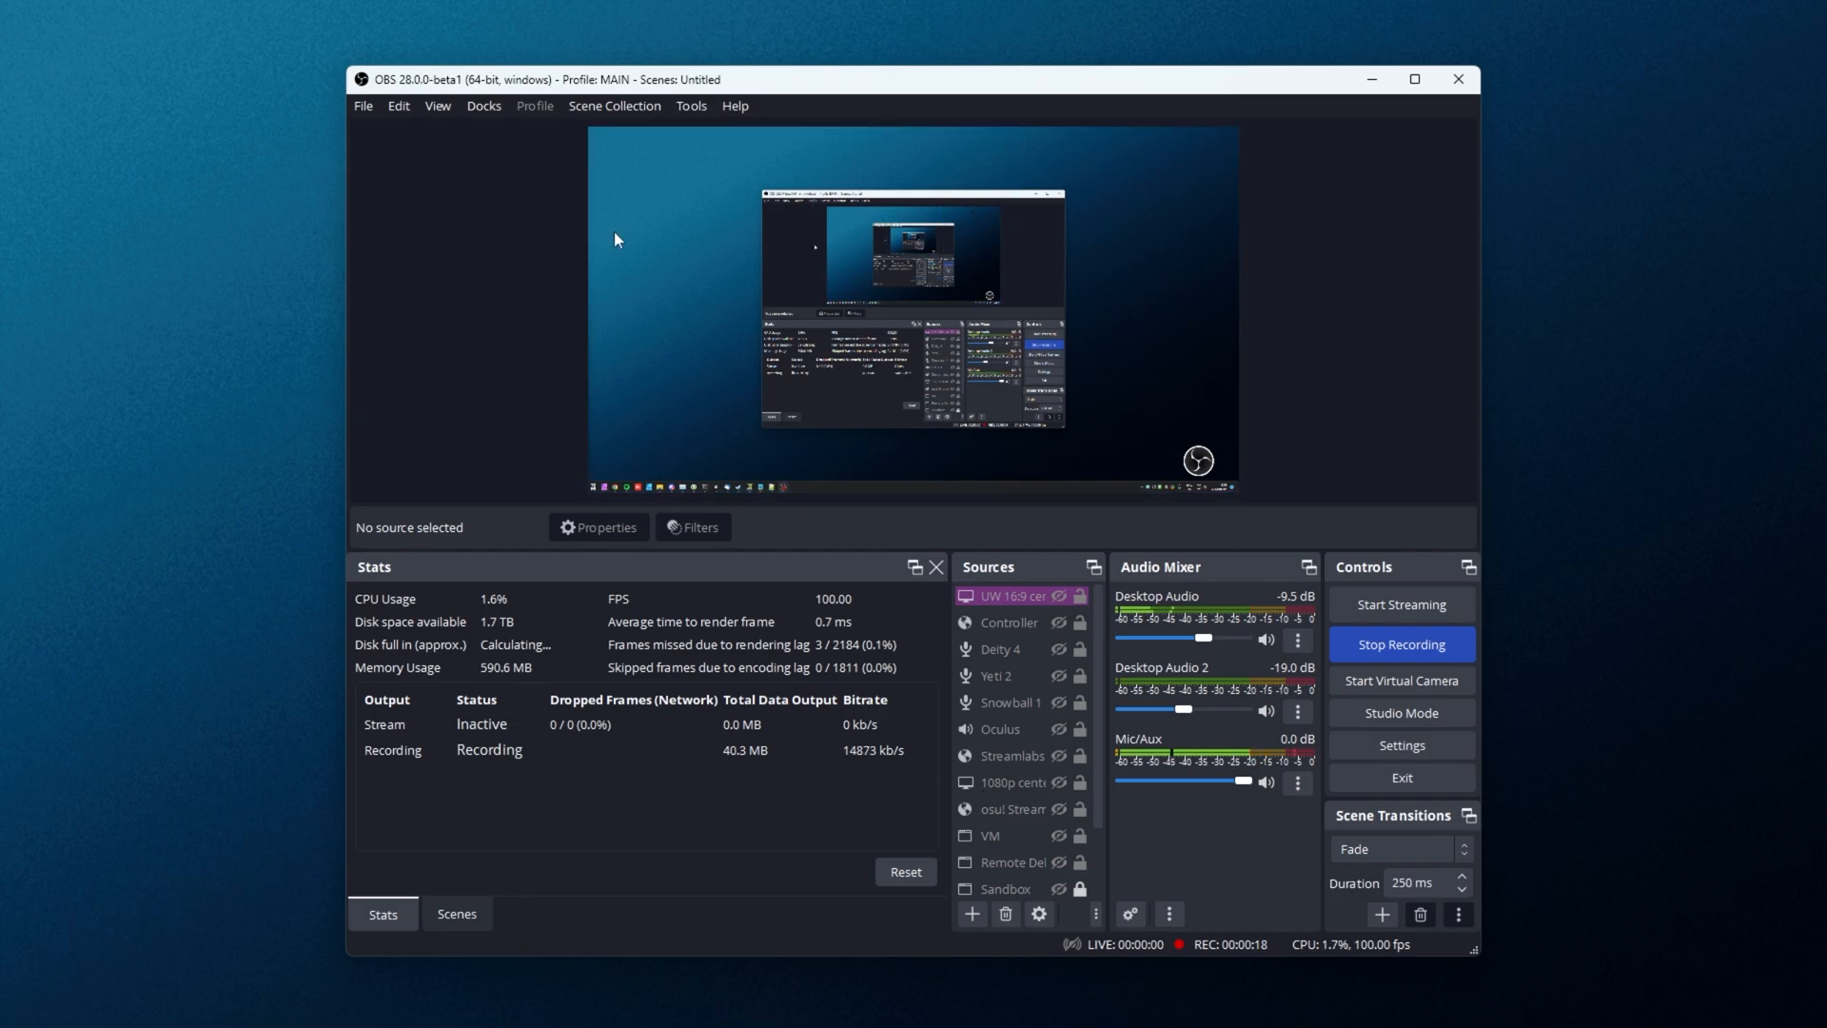
mouse_move(923, 87)
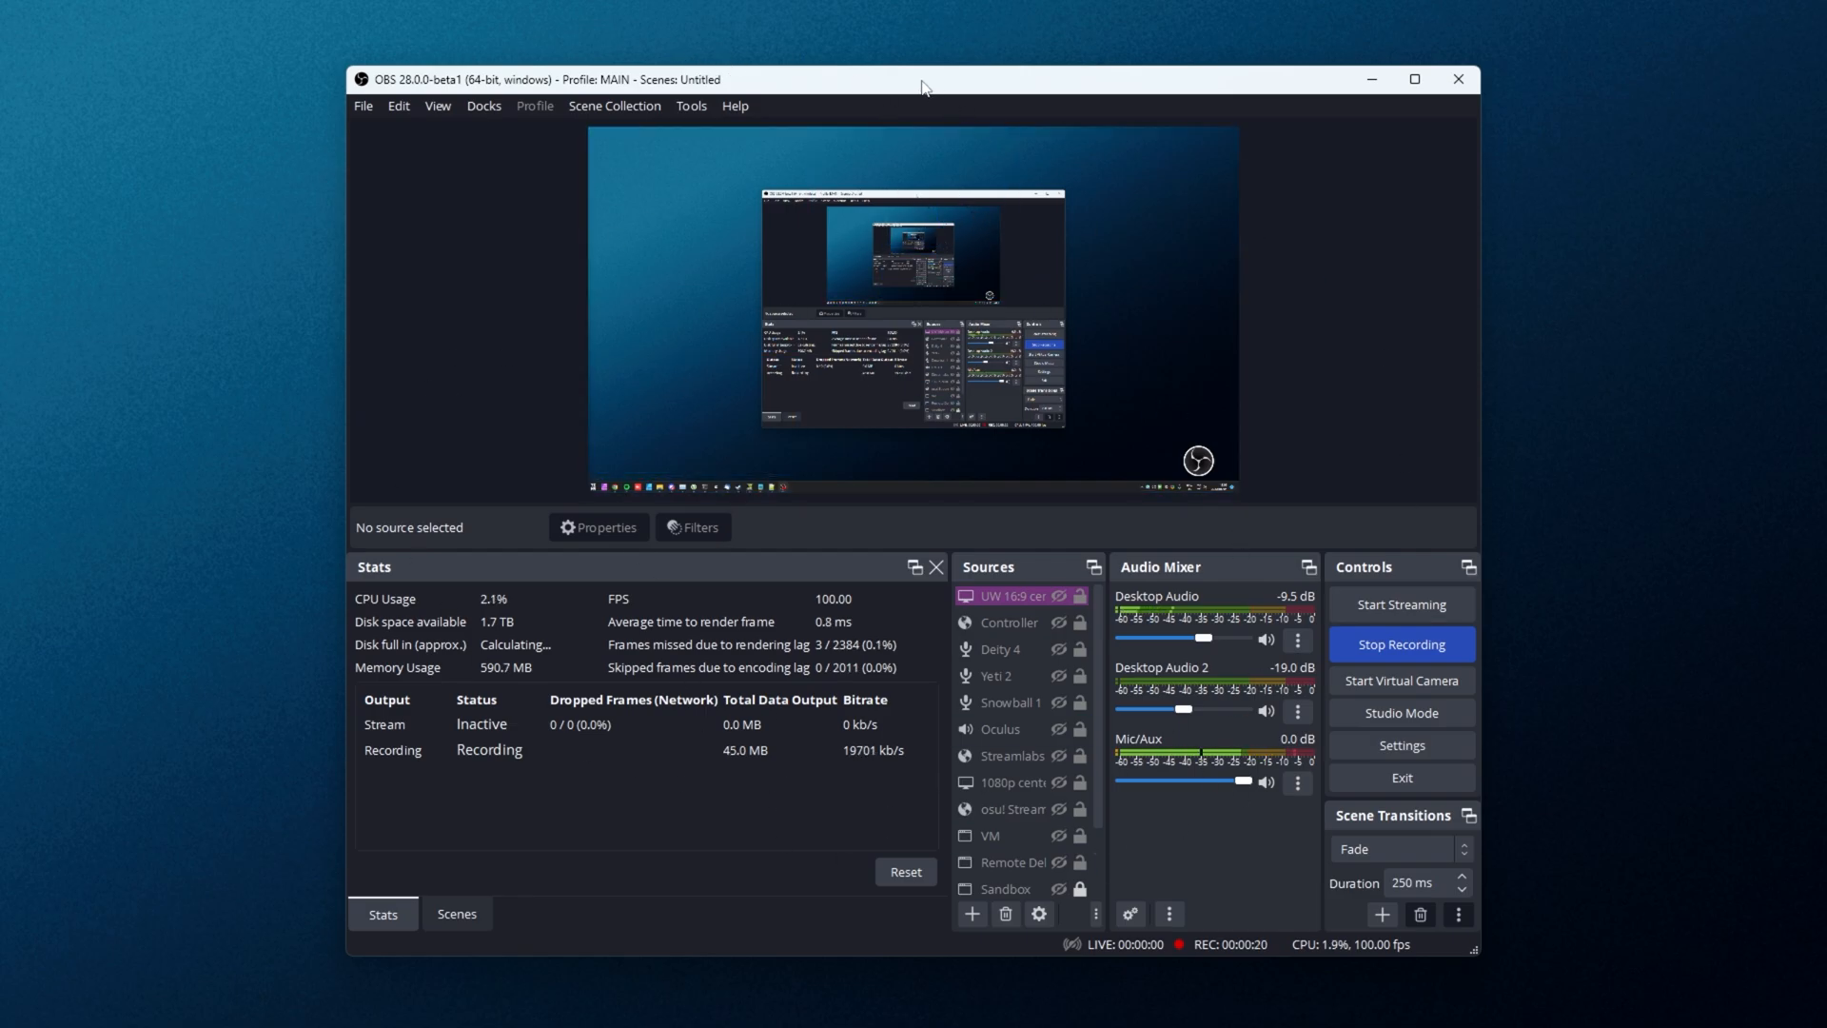
mouse_move(1453, 320)
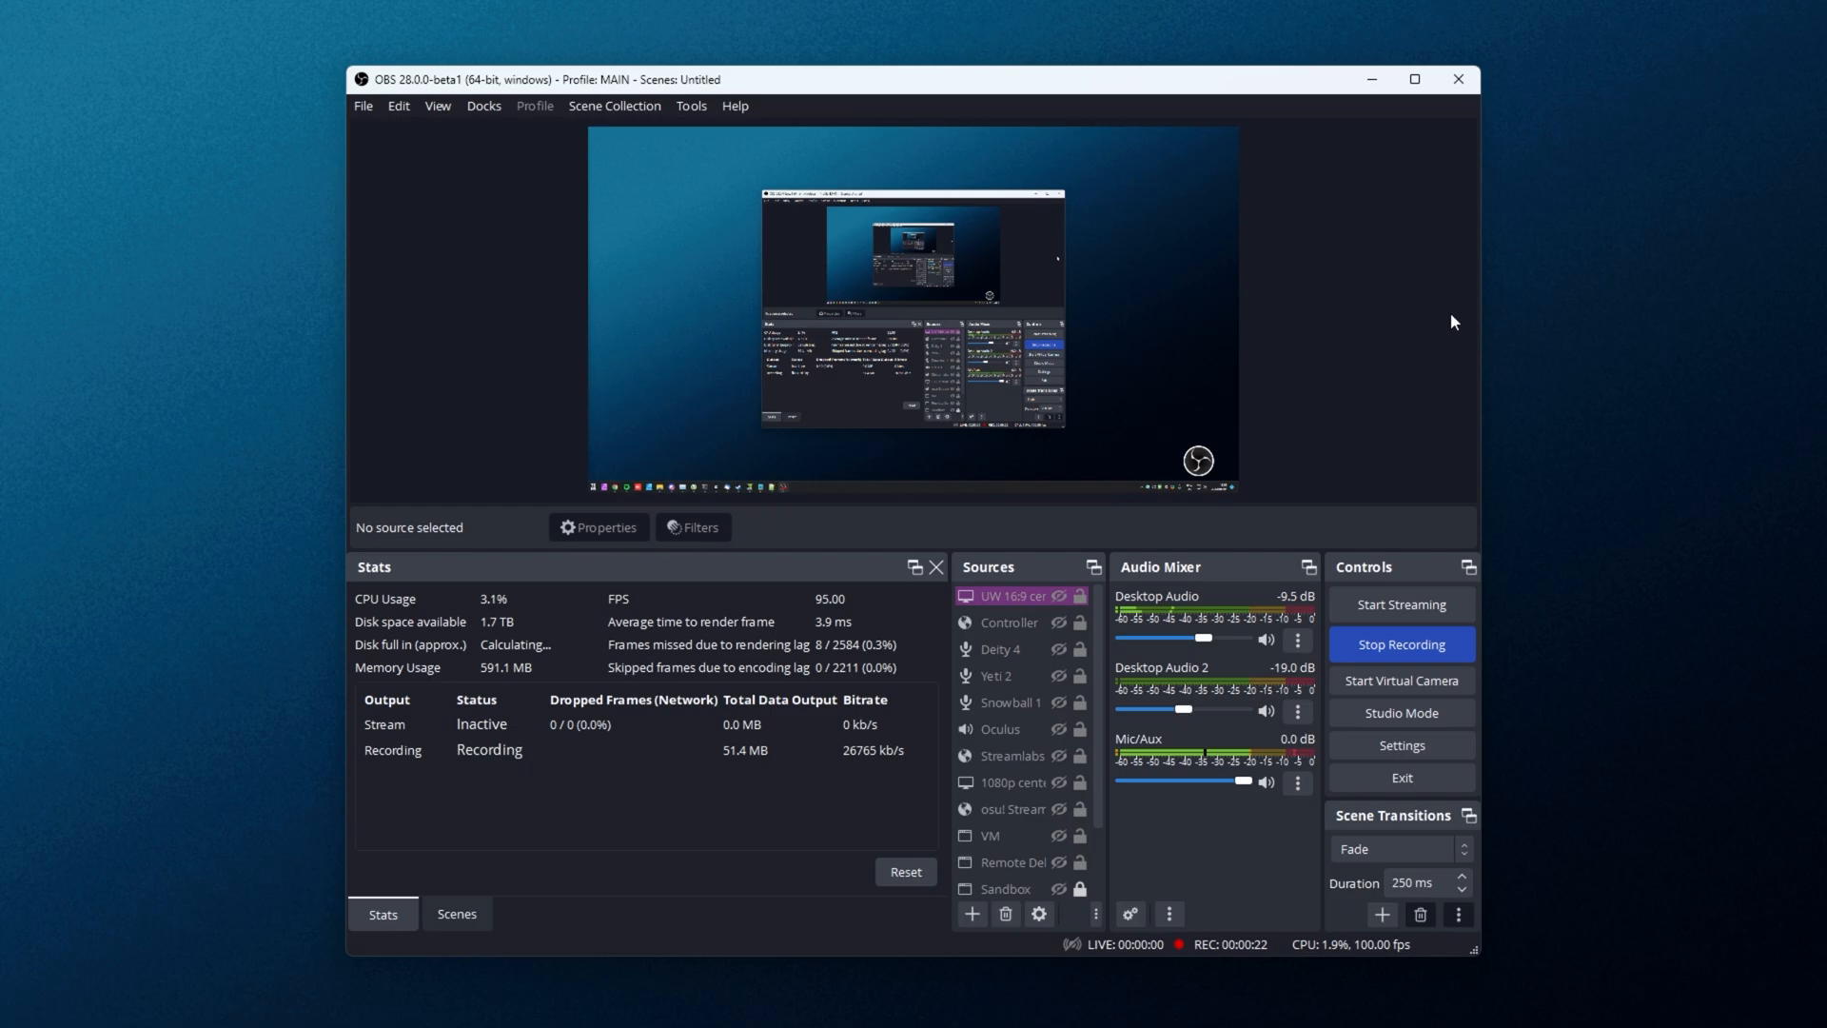
mouse_move(1274, 156)
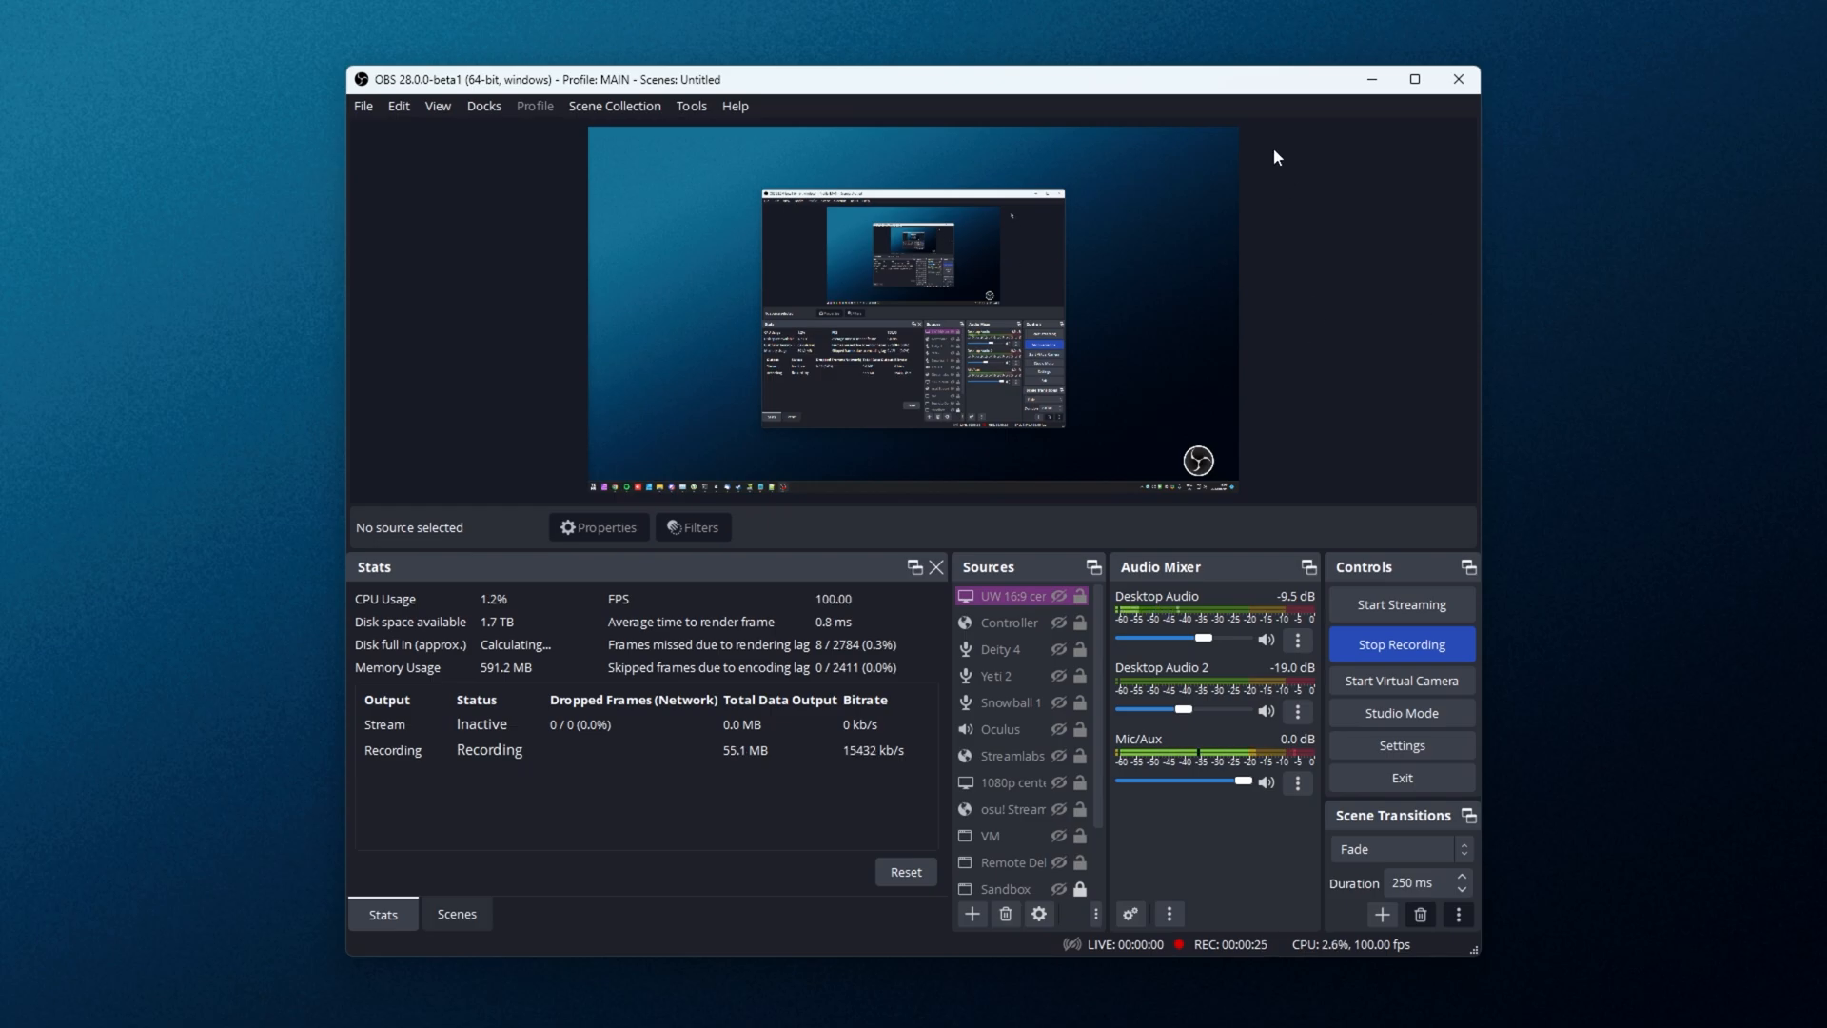